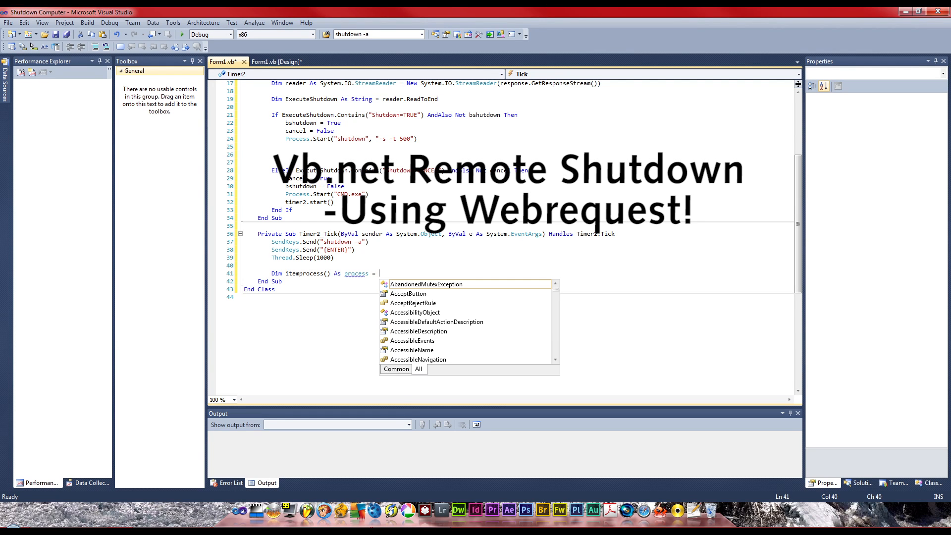
Declare itemprocess() As Process = Process.GetProcessesByName("cmd") in Timer2_Tick
text(p)
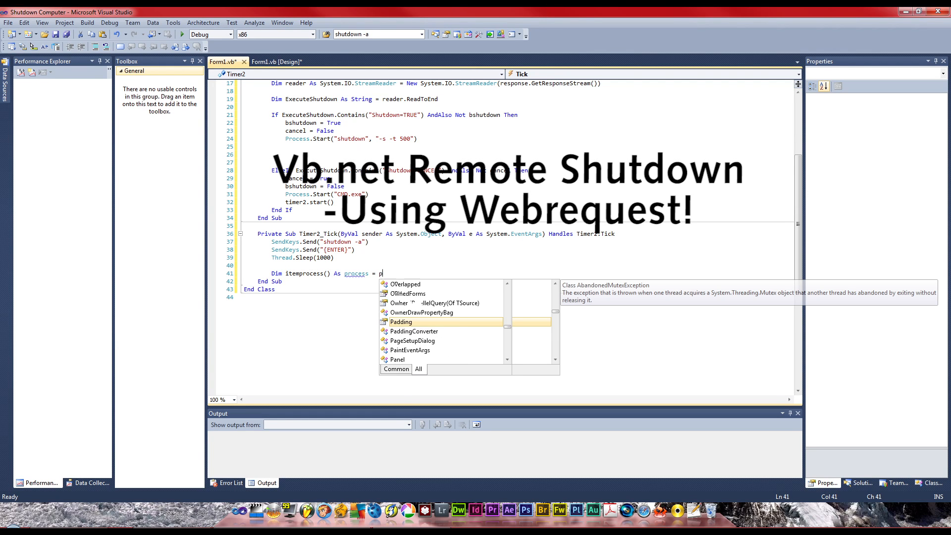
text(rocess.get)
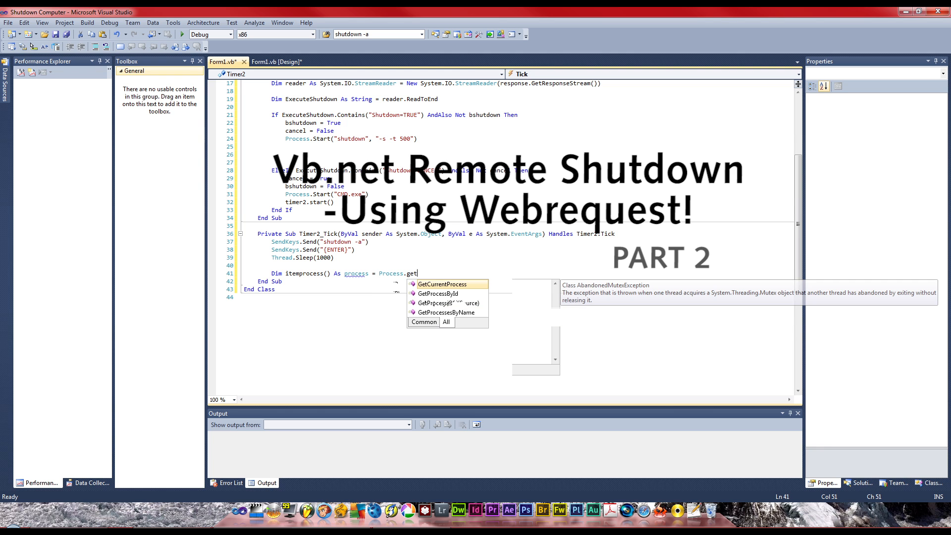
text(CurrentProcessby)
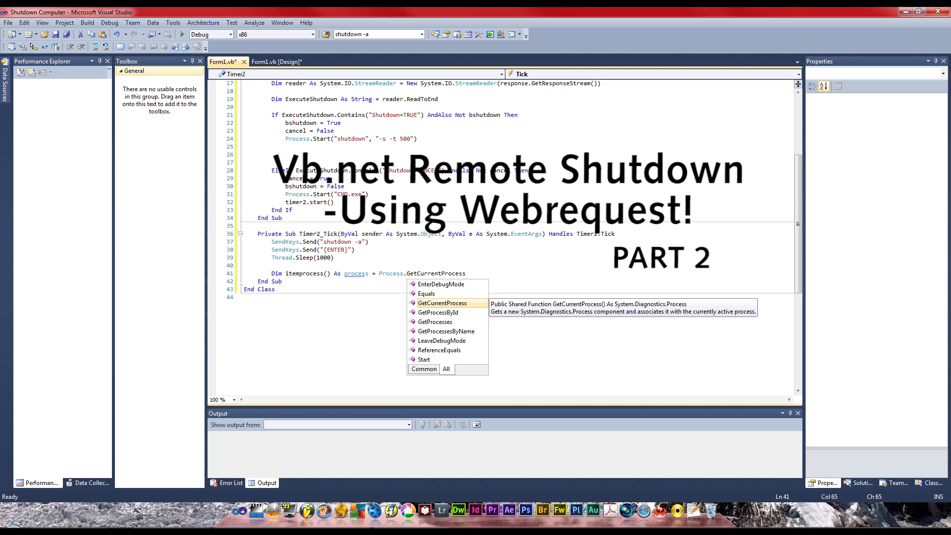
text(GetProcessesByName(")
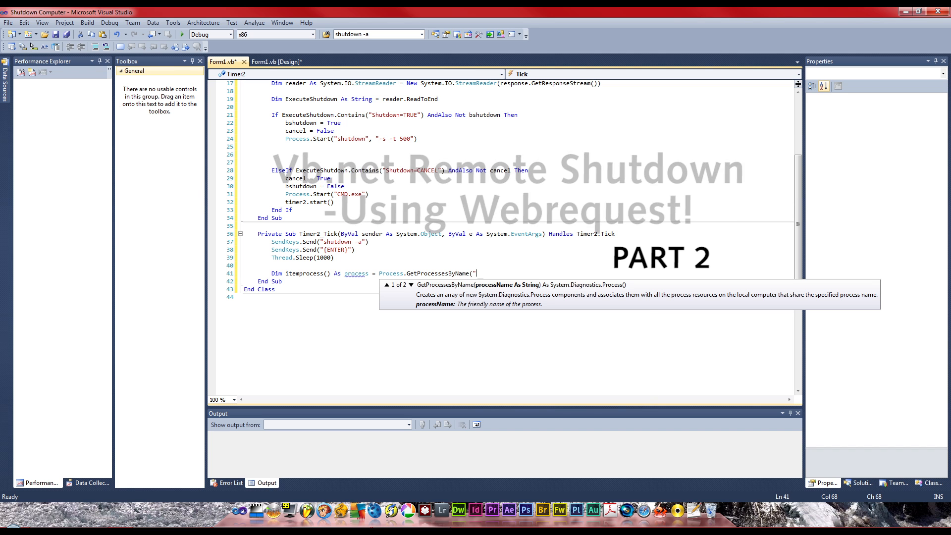
text(cmd"))
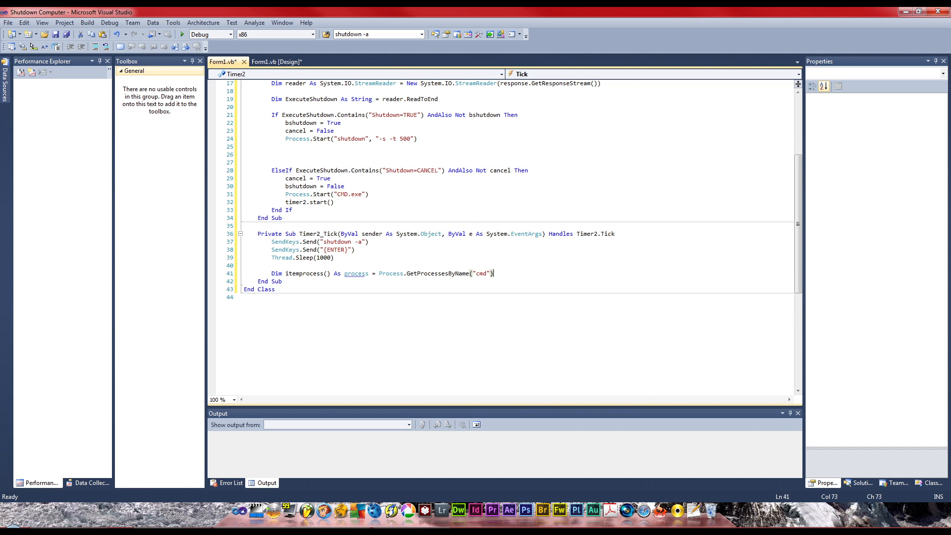
text(itemprocess)
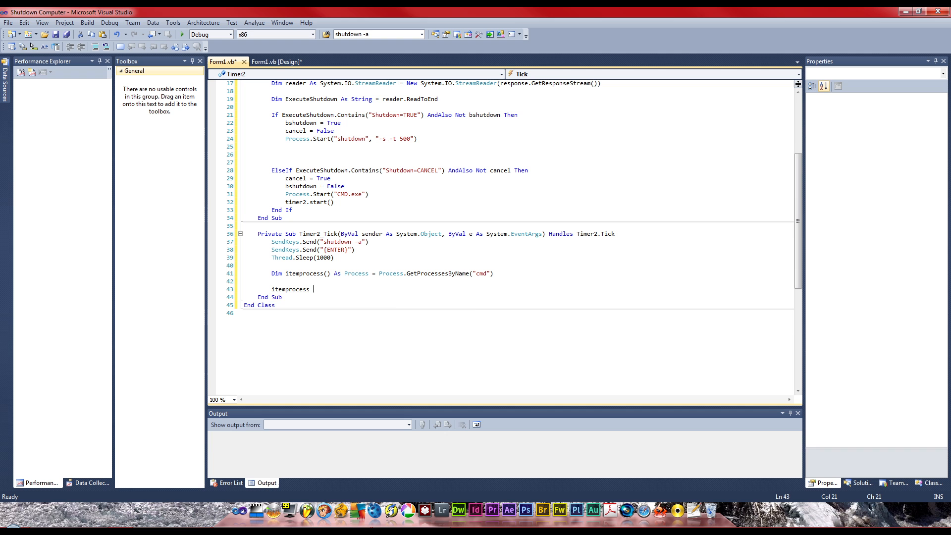
Add If Not itemprocess Is Nothing Then with a For Each loop calling subprocess.Kill()
text(if)
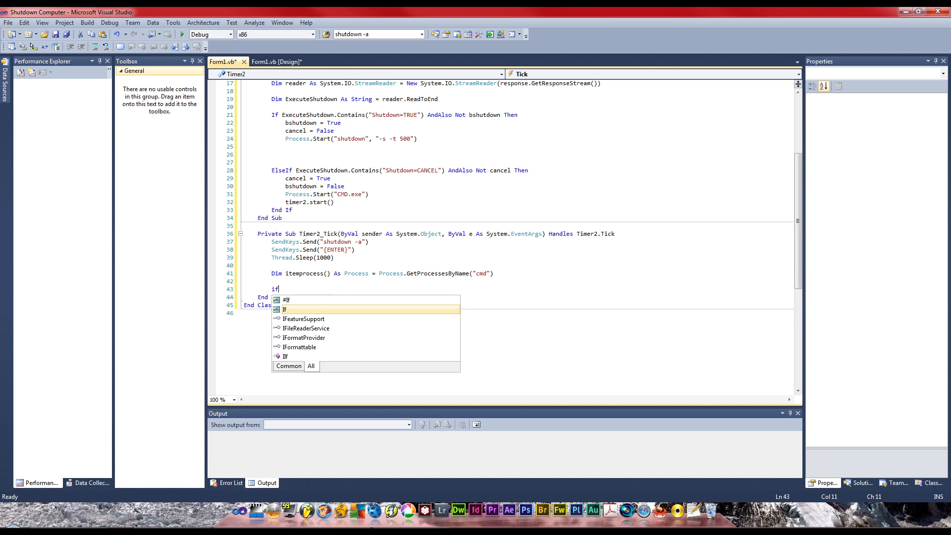
text(Not)
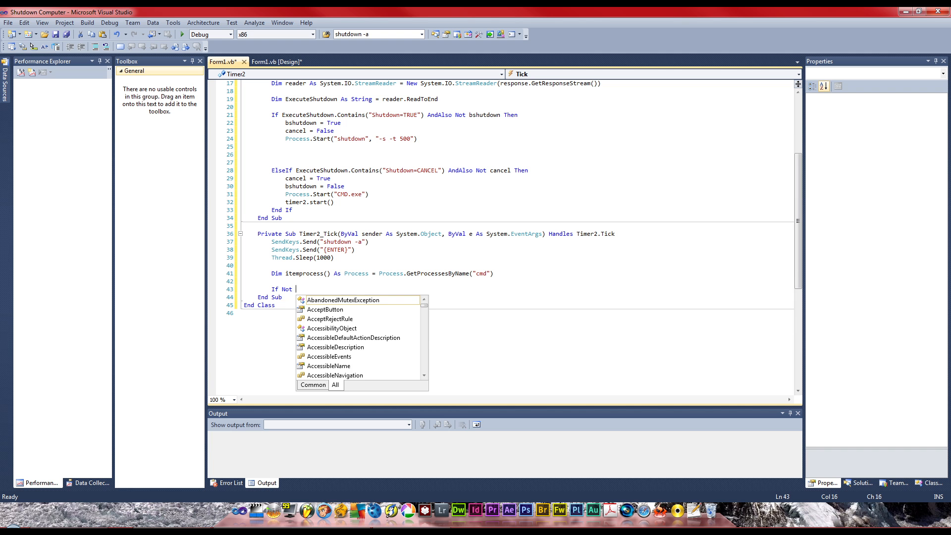
text(itemprocess p)
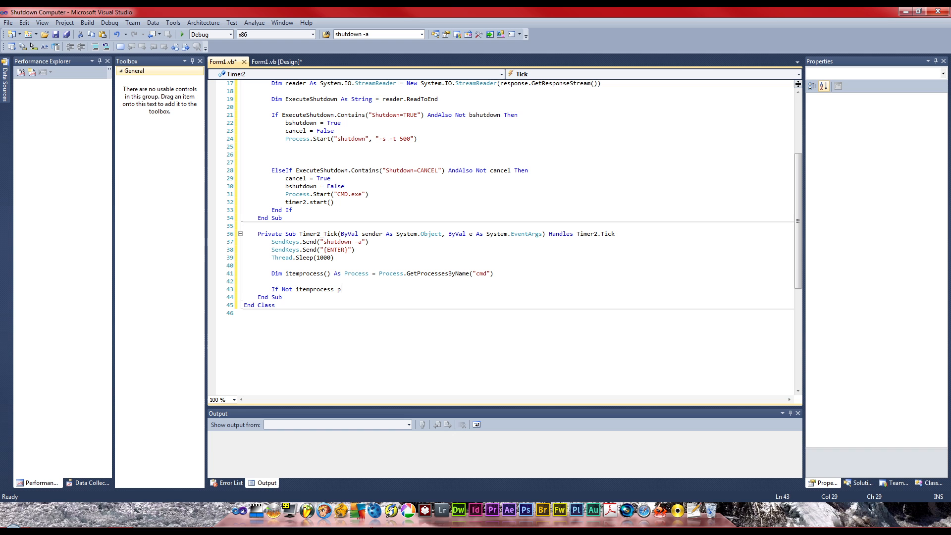
text(is)
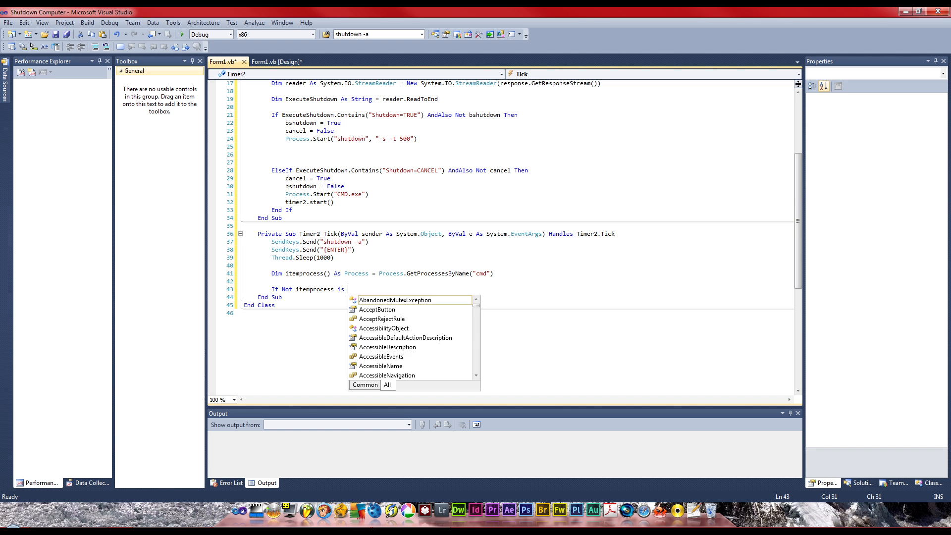
text(Nothing)
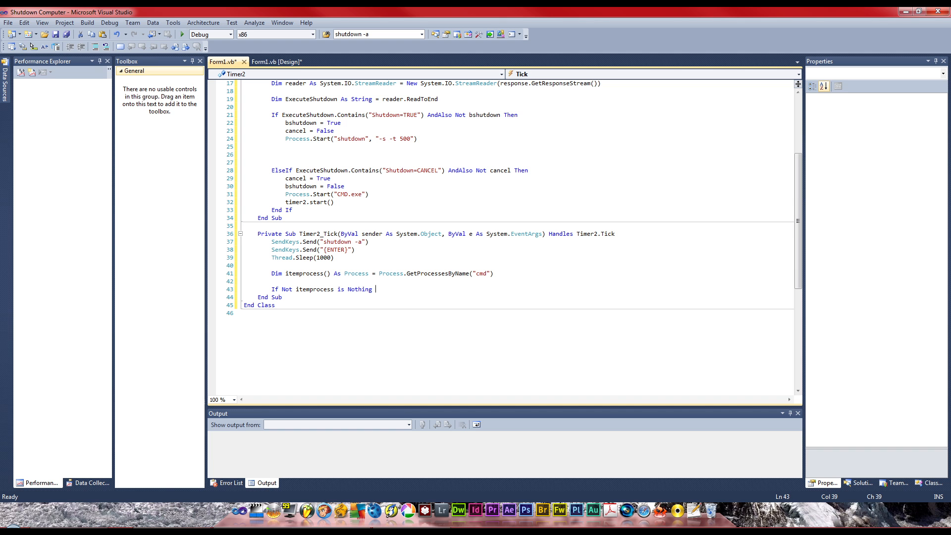
text(Then)
text(For Each sub)
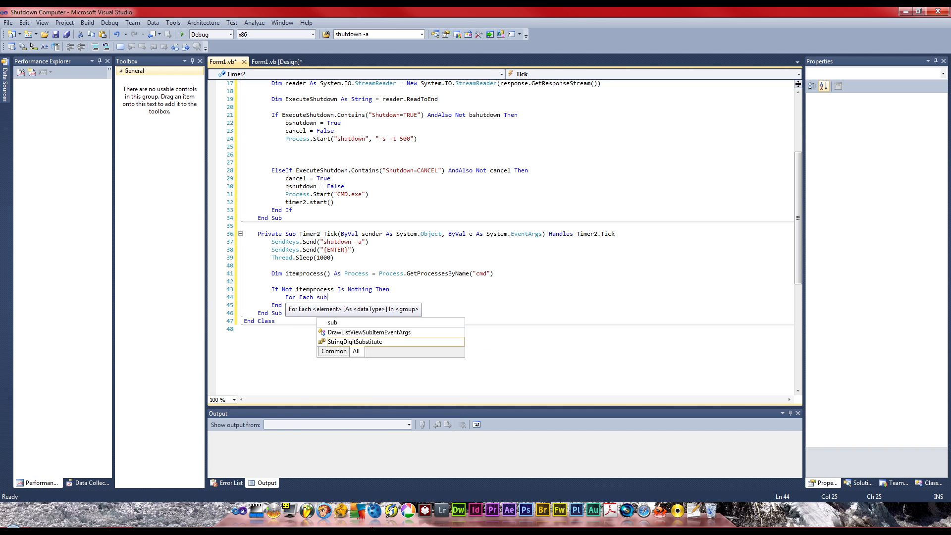
text(rp)
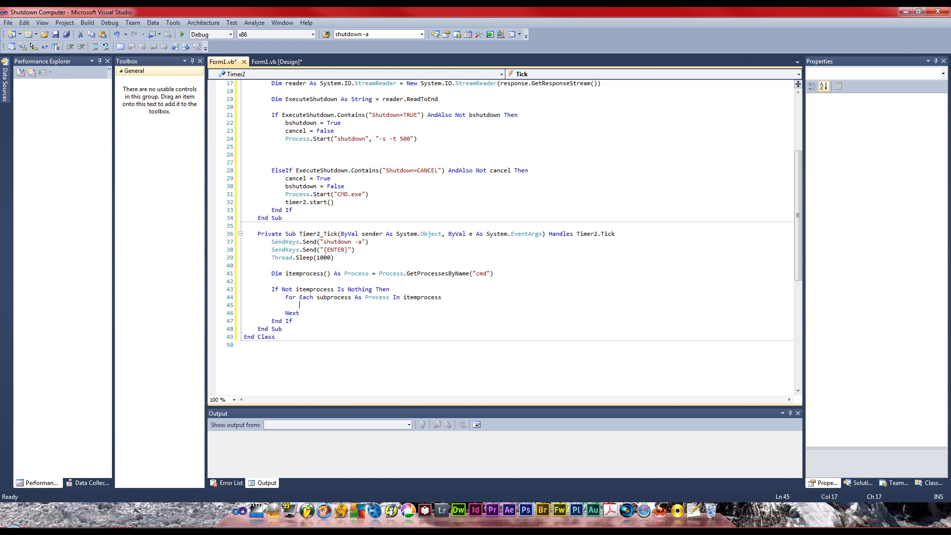
text(subproc)
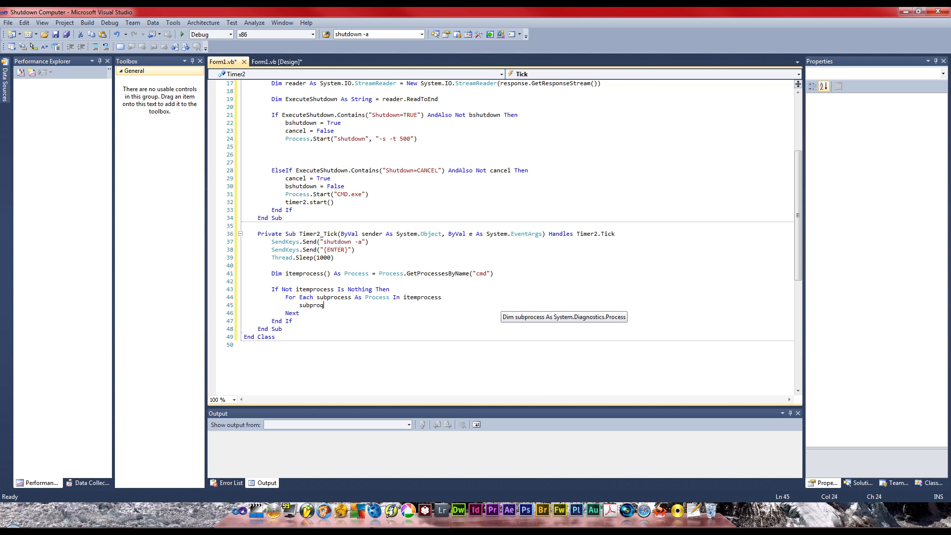
text(.k)
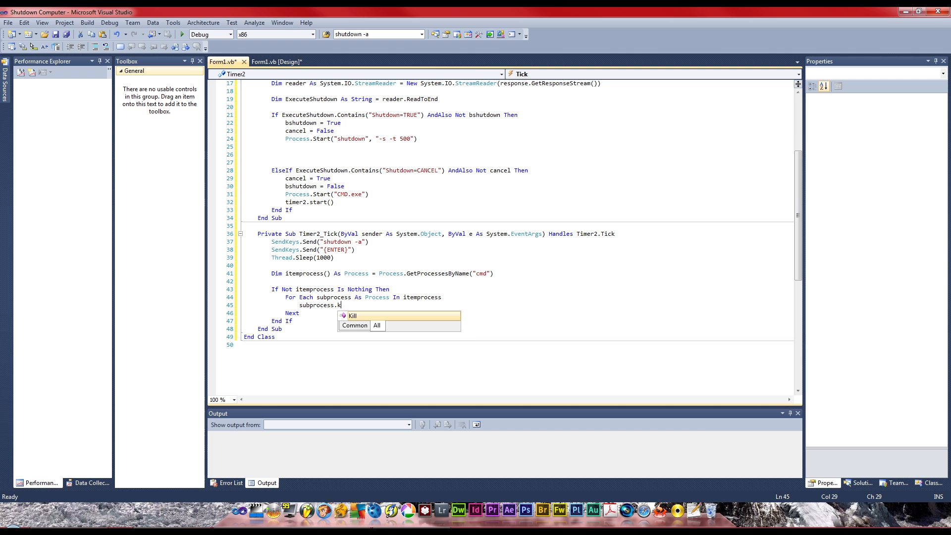
text(ill()
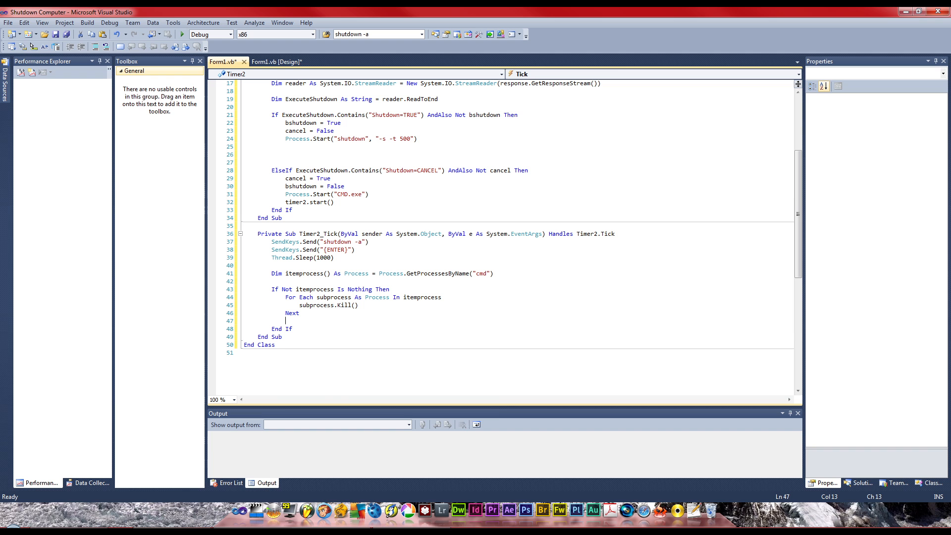
Add Timer1.Start() and Timer2.Stop() after the Next line in Timer2_Tick
text(Timer1.s)
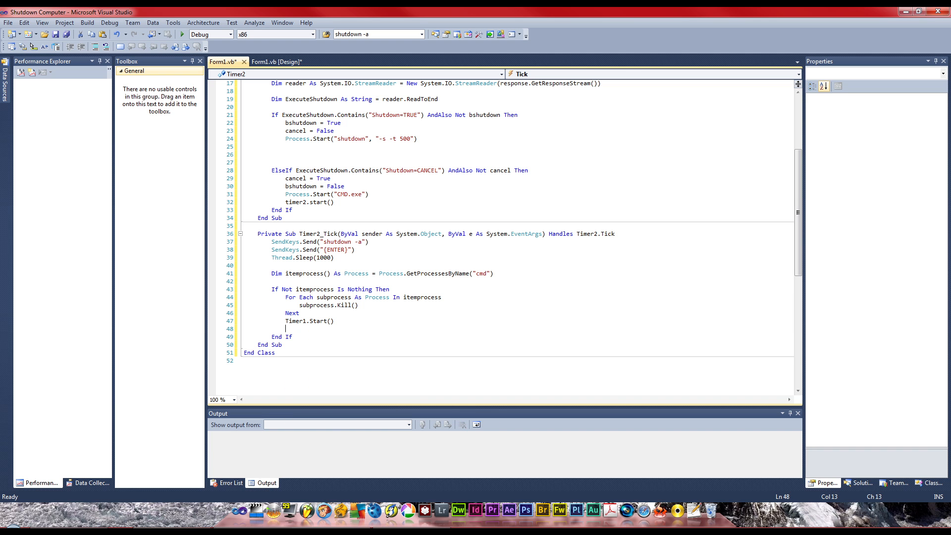
text(Timer)
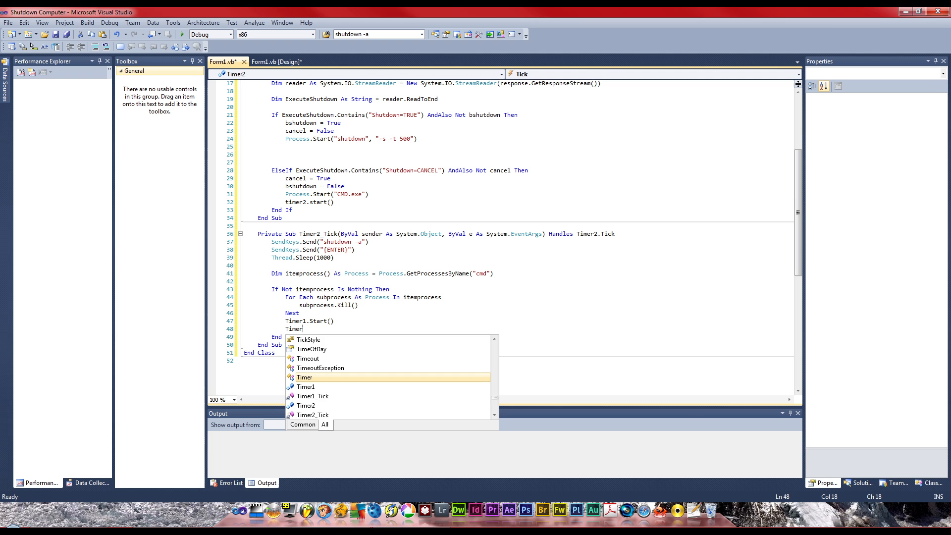
text(2.st)
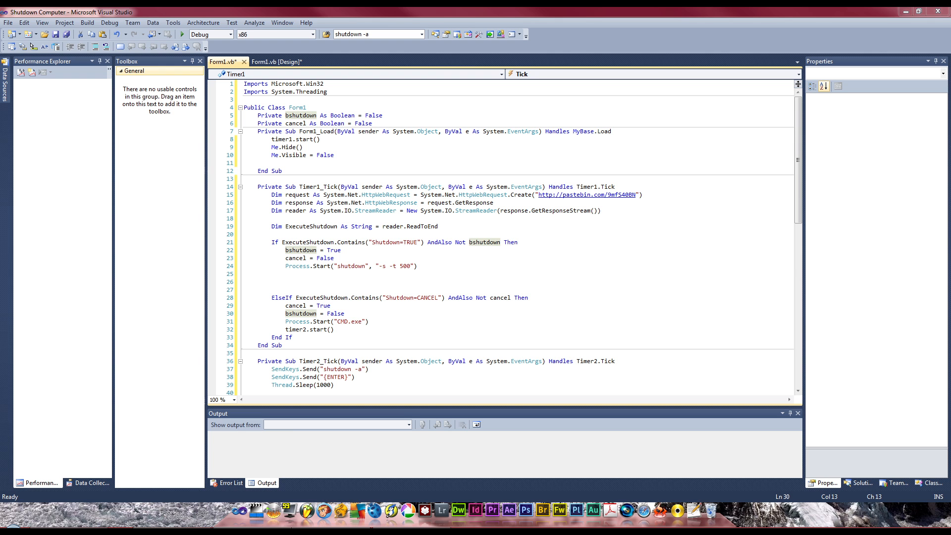
View the form design, return to code and select the Form1 MinimumSizeChanged event handler
click(277, 61)
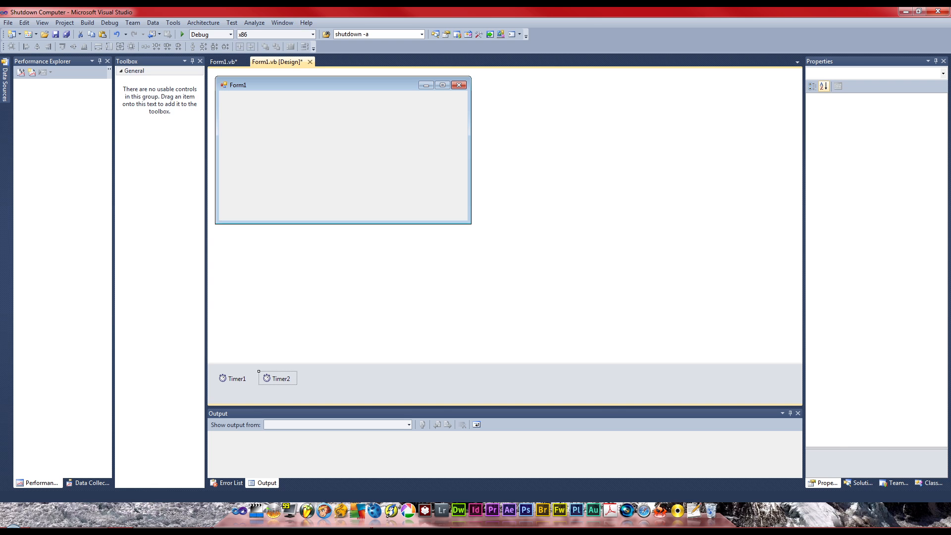
click(225, 61)
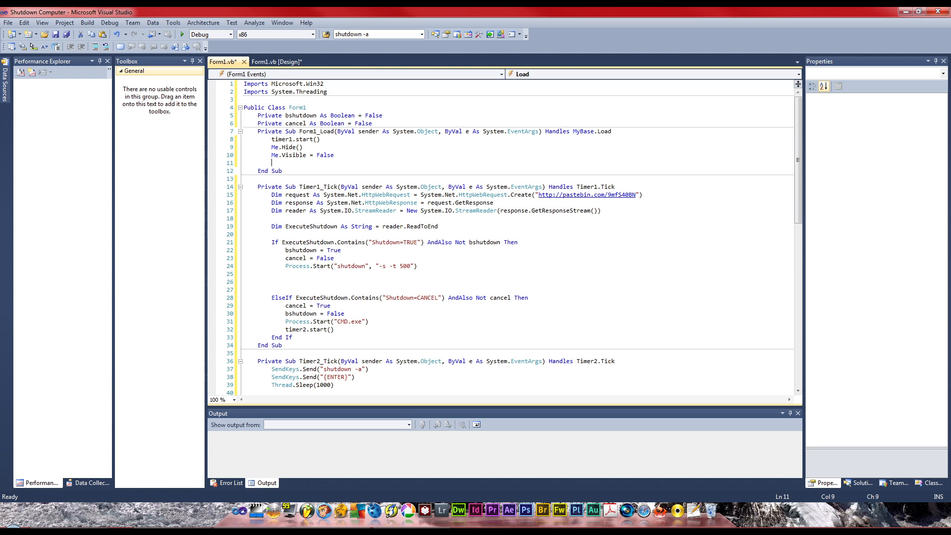
click(797, 74)
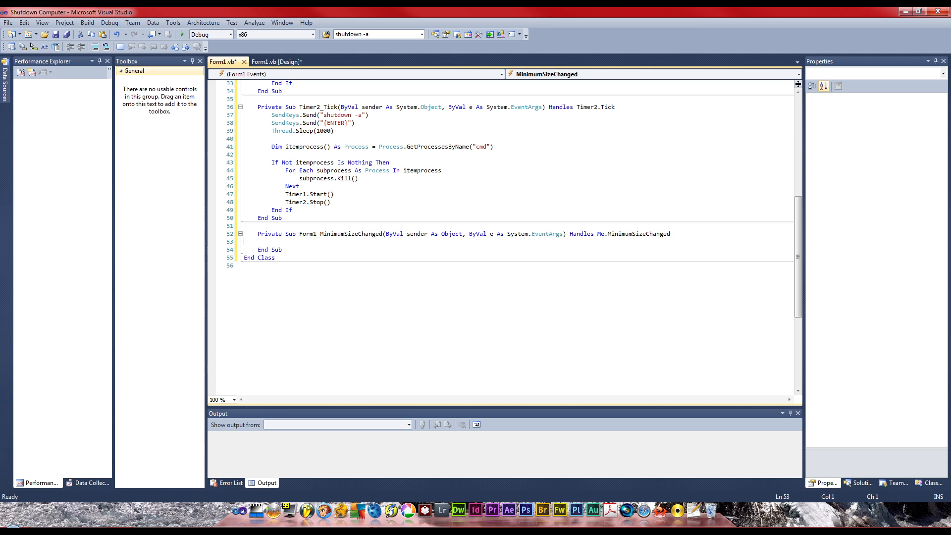
Write Me.Visible = False in Form1_MinimumSizeChanged and start an Application. call
text(Me.)
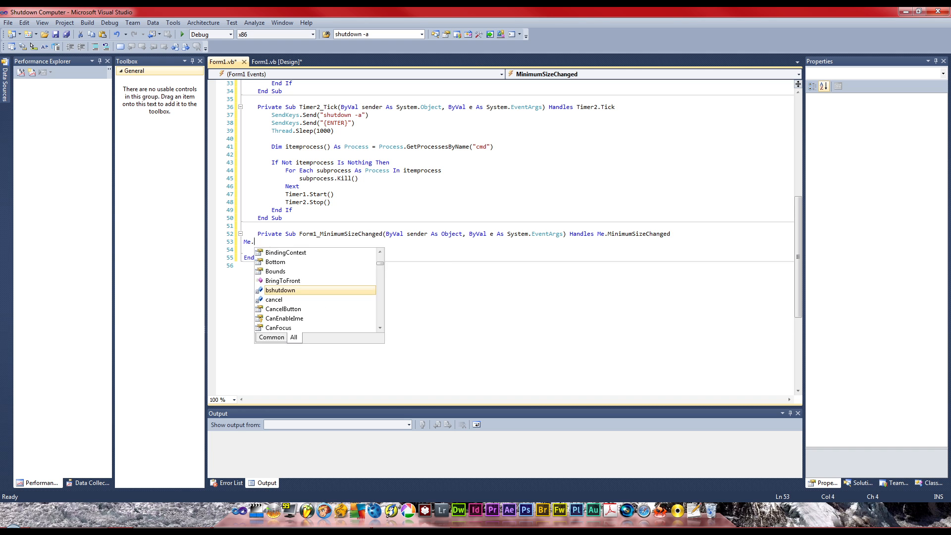
text(Visible =)
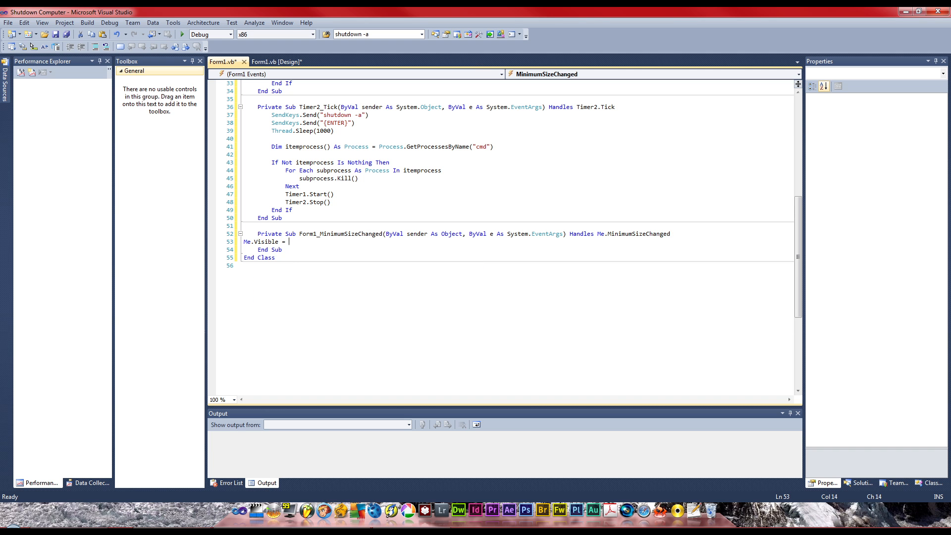
text(False)
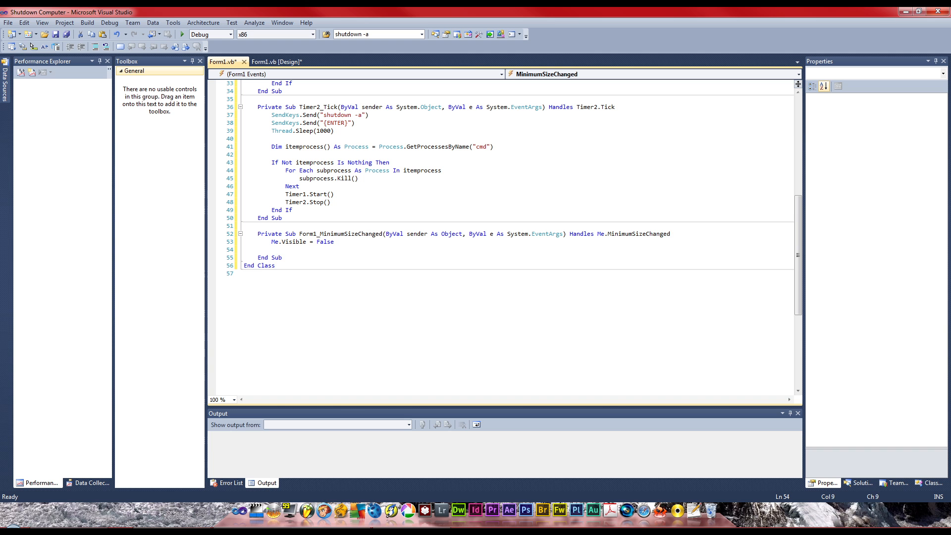
text(Application.do)
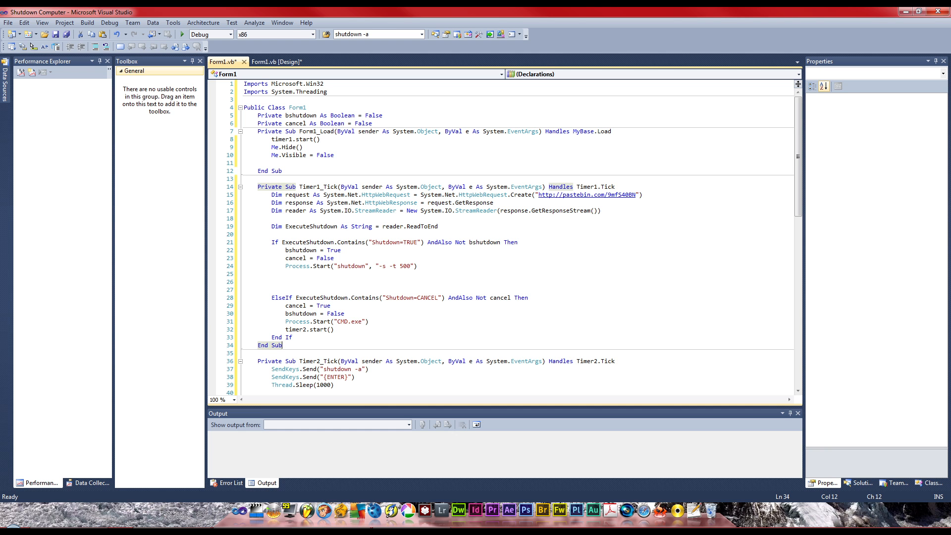
Write runAtStartUp(Application.ProductName, Application.ExecutablePath) in the Load handler
text(run)
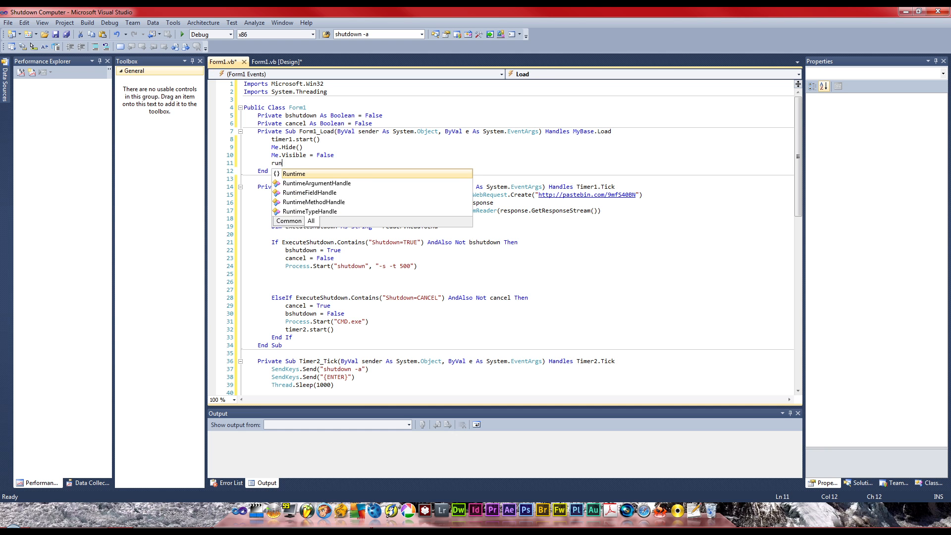
text(AtS)
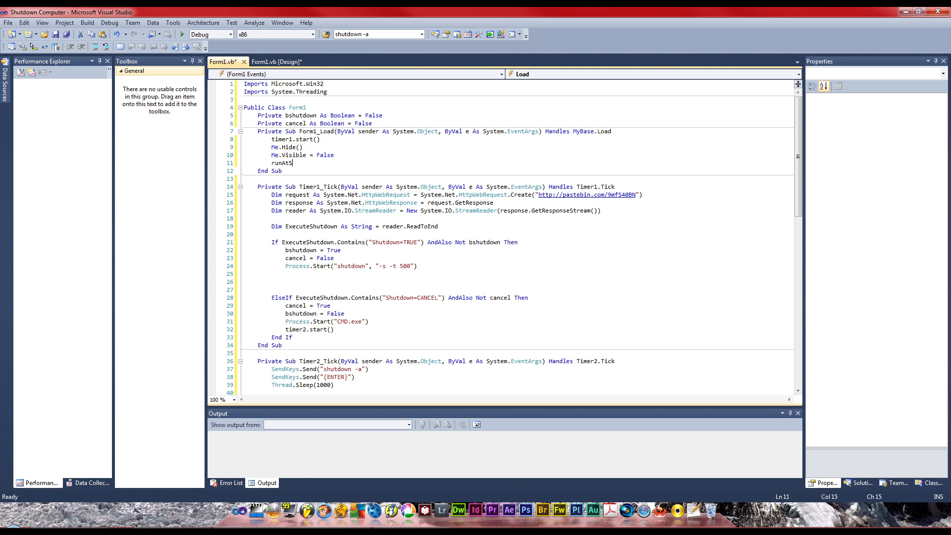
text(tartUp)
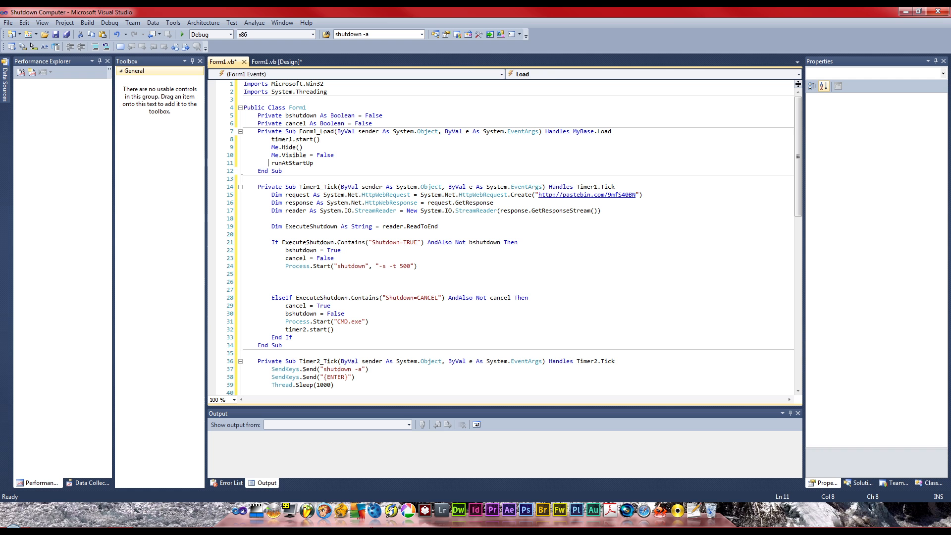
text(())
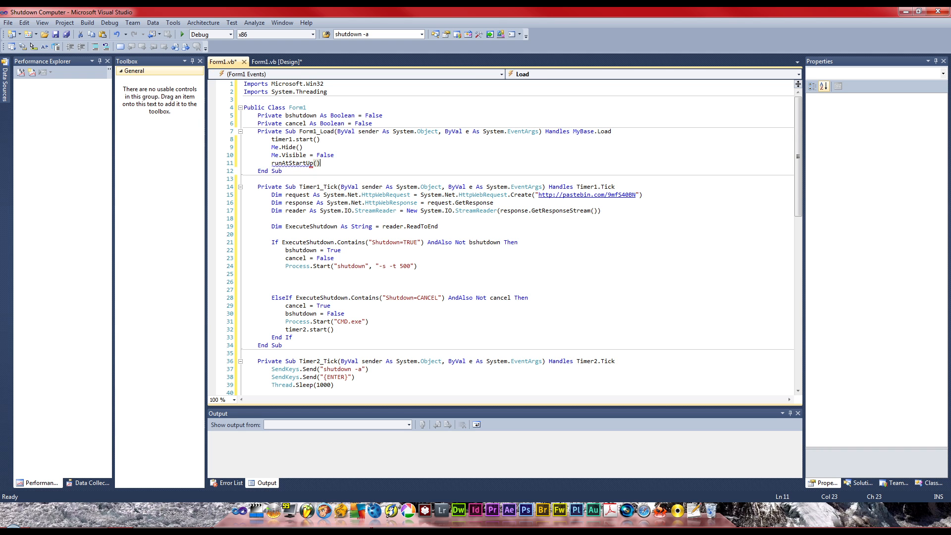
text(app)
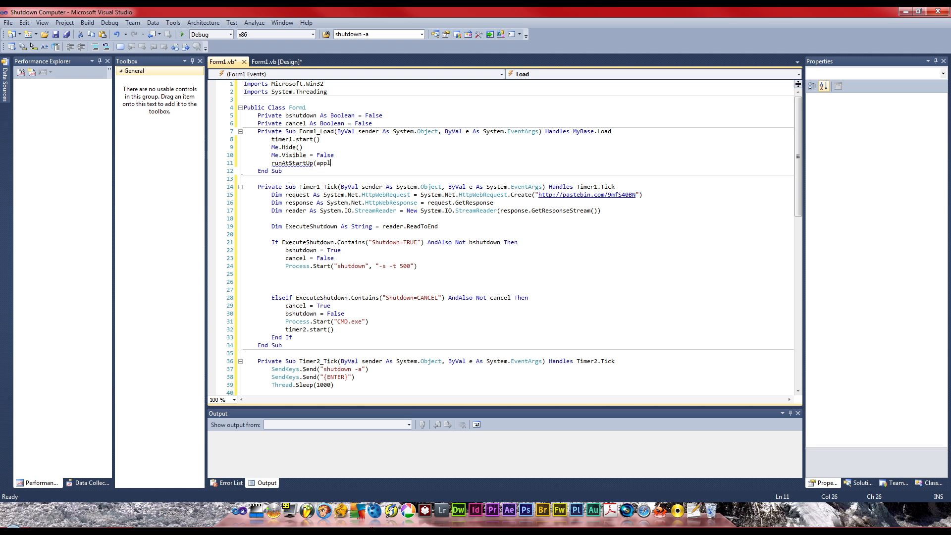
text(lication.)
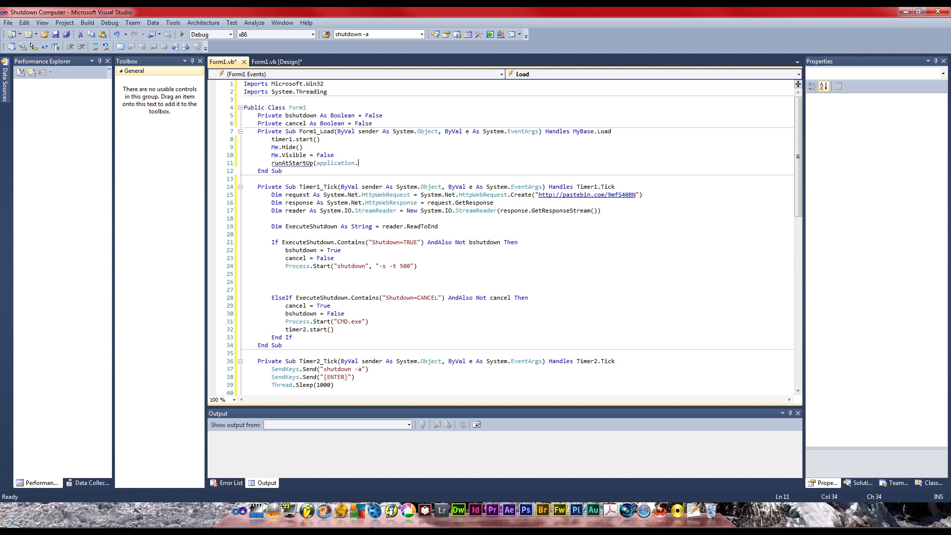
text(pro)
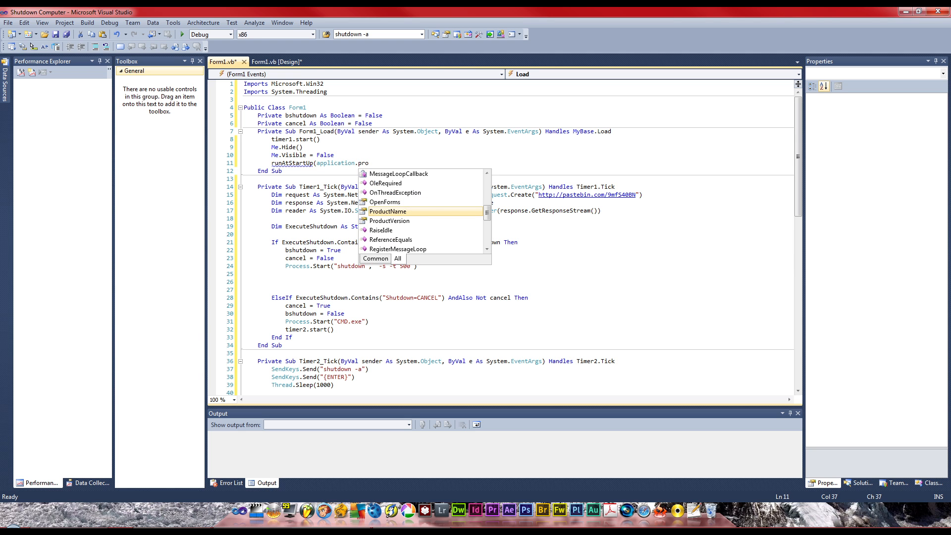
text(ProductName, application.)
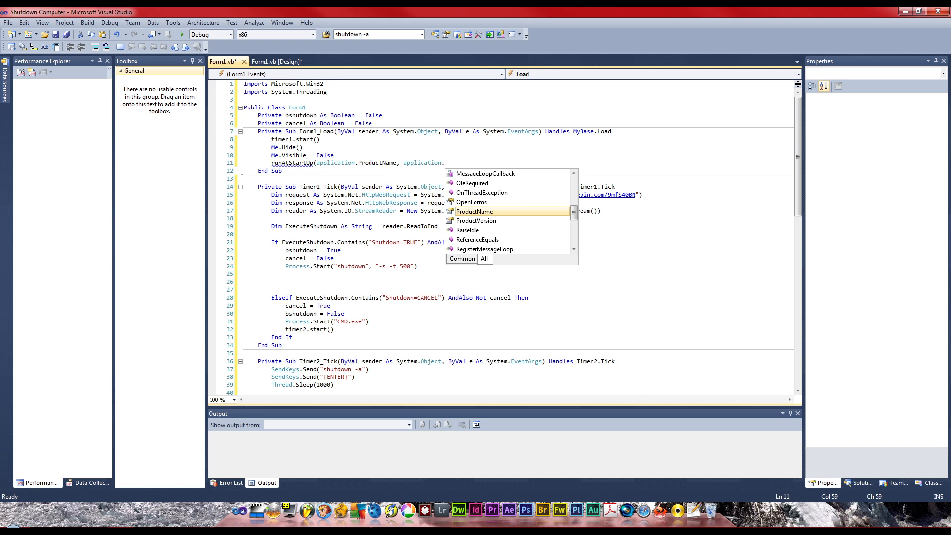
text(ecutablePath))
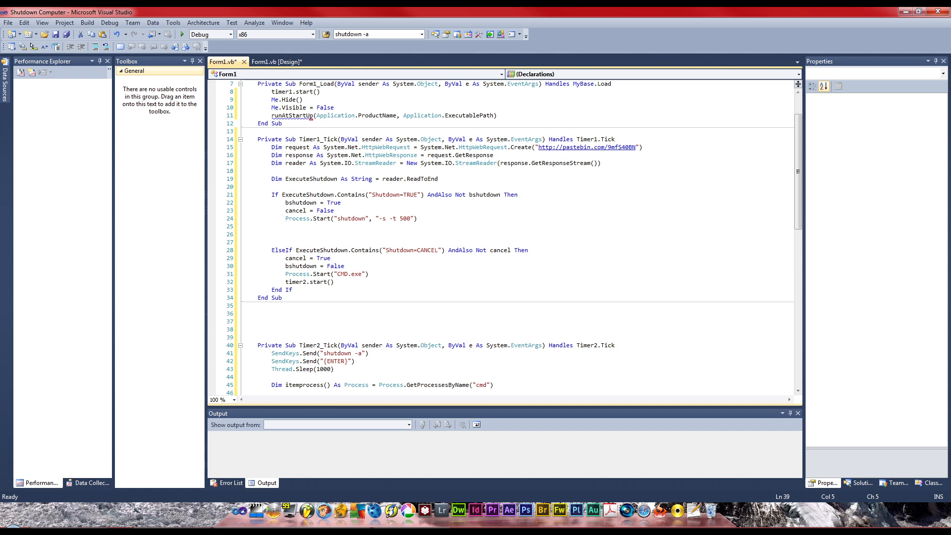
Declare Public Sub runAtStartUp(ByVal applicationName As String, ByVal applicationPath As String)
text(public sub)
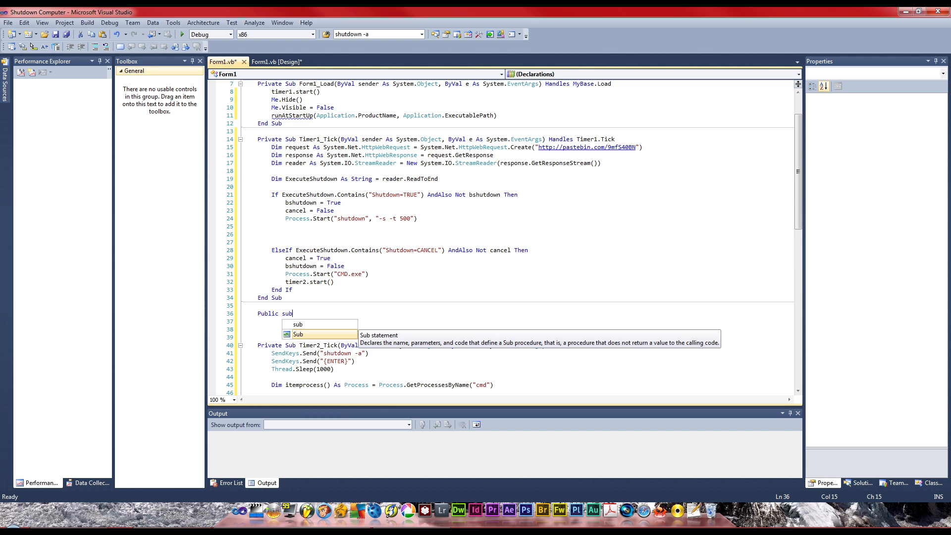
text(runAt)
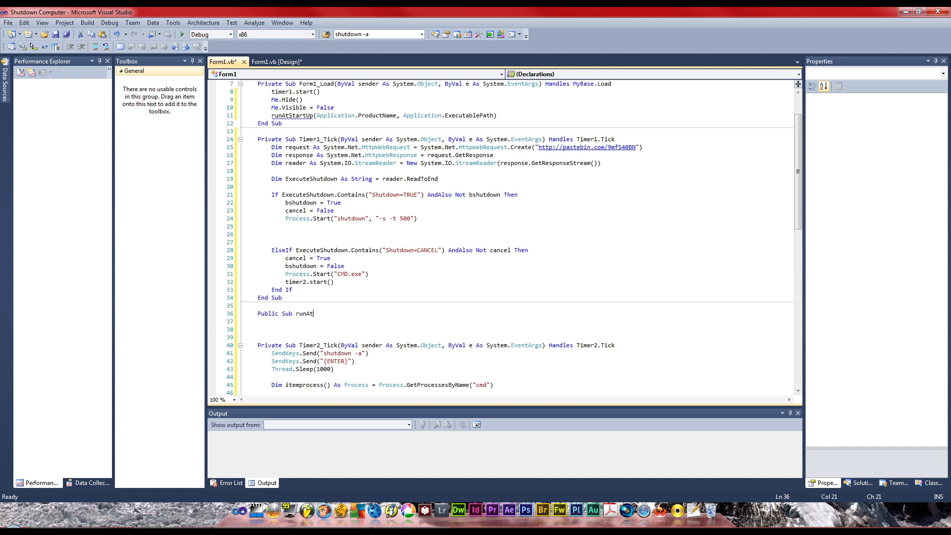
text(StartUp)
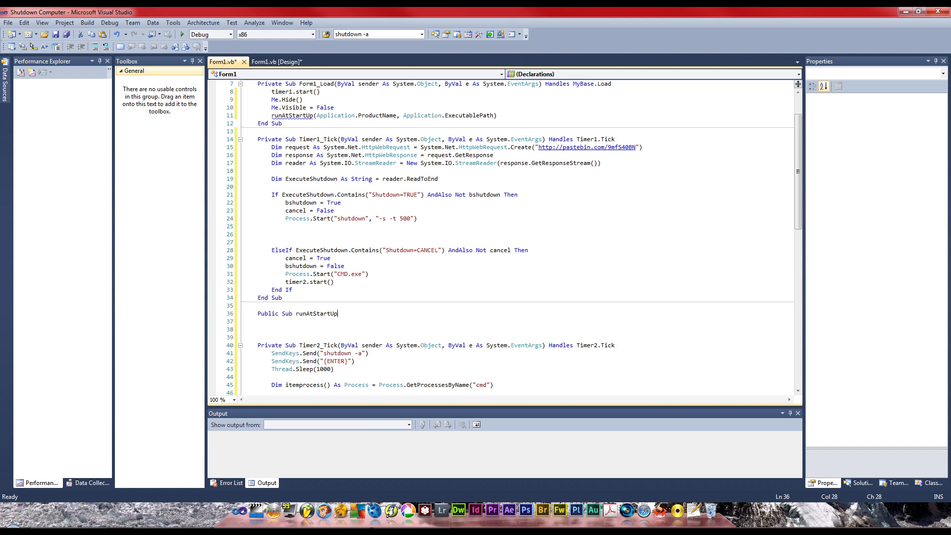
text((b)
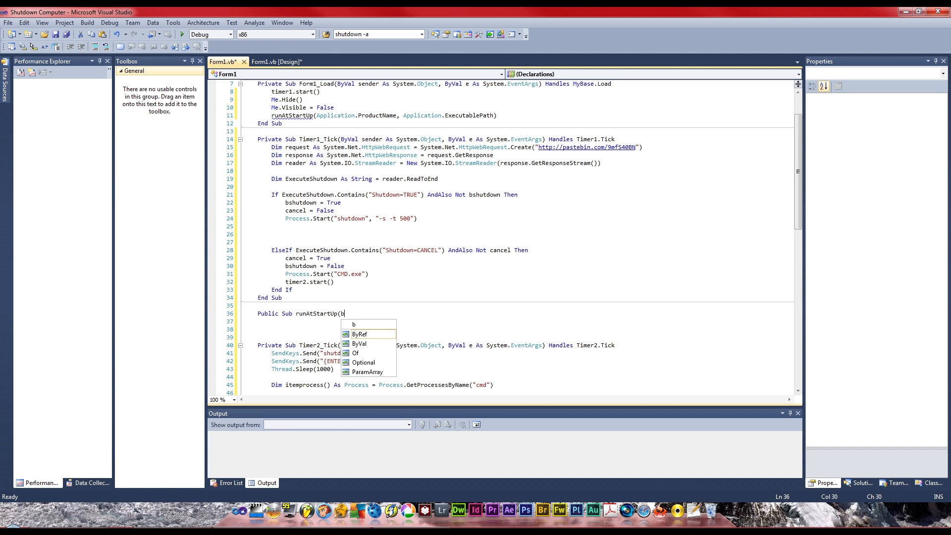
text(yval)
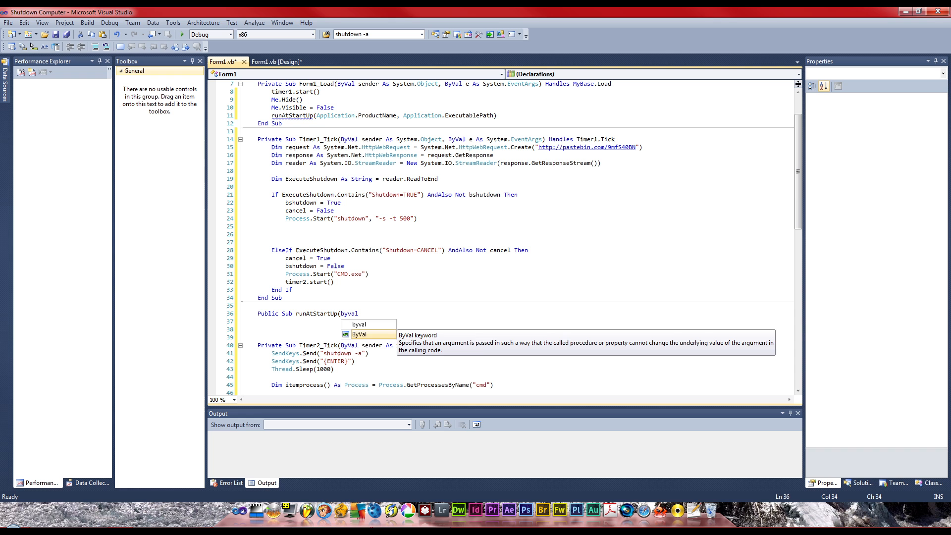
text(appli)
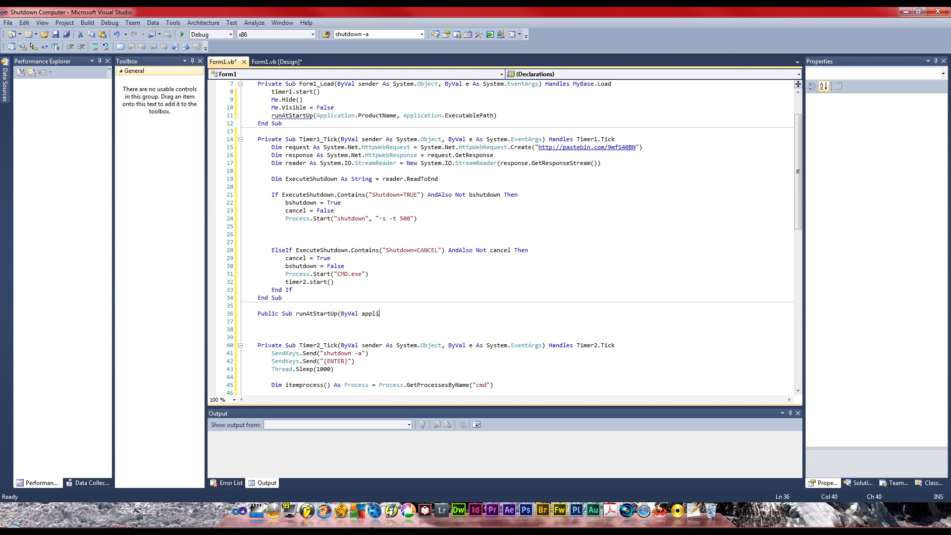
text(catio)
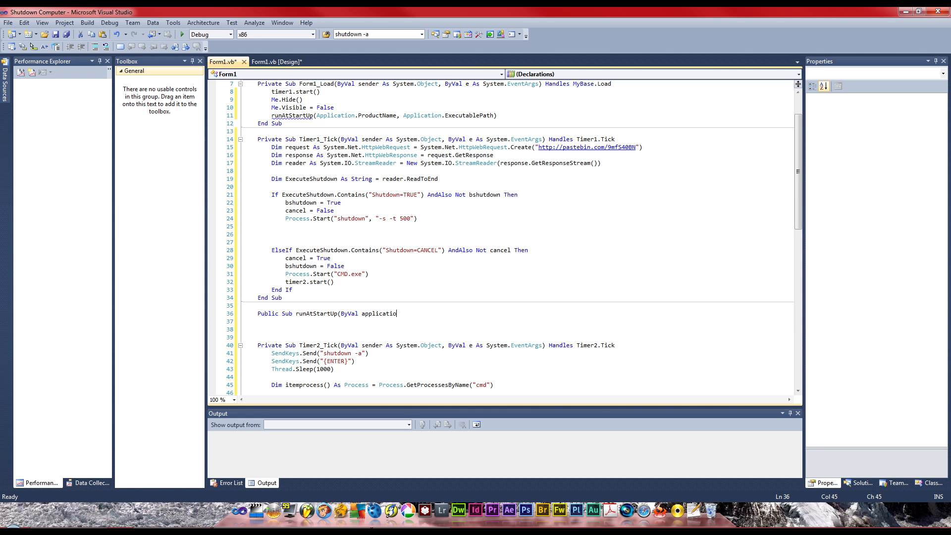
text(nName A)
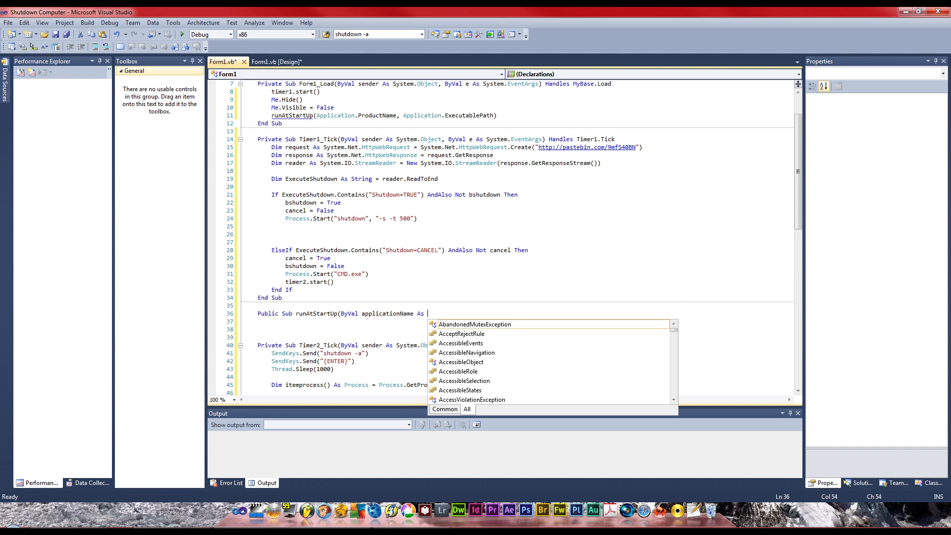
text(string,)
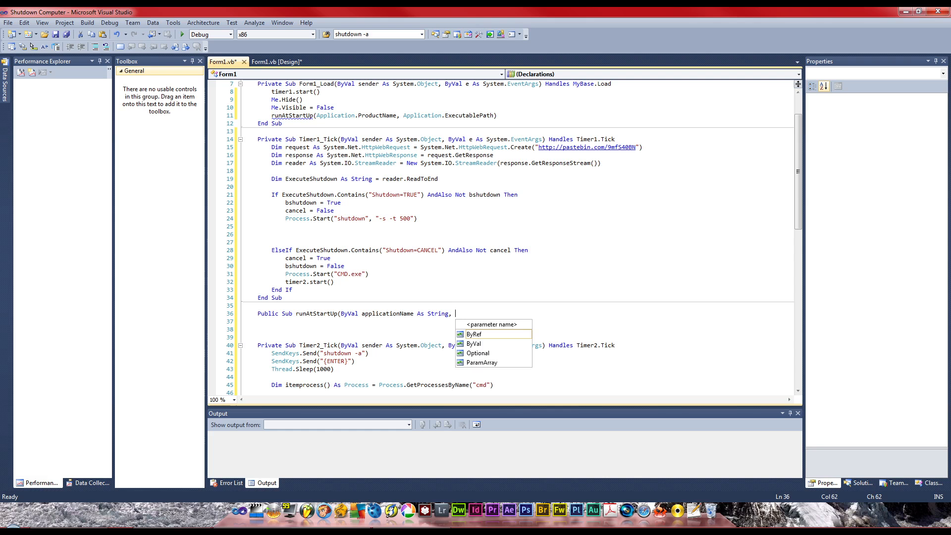
text(byval)
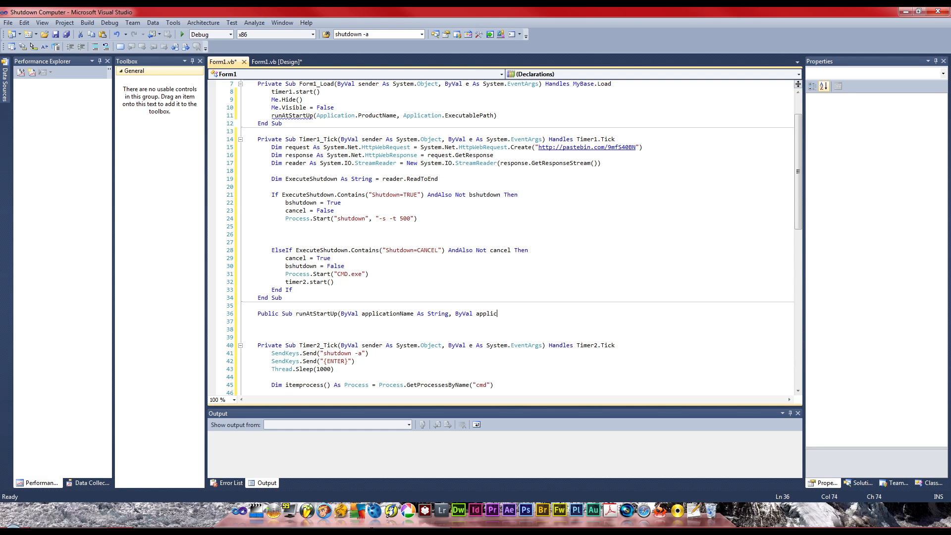
text(ationPath As s)
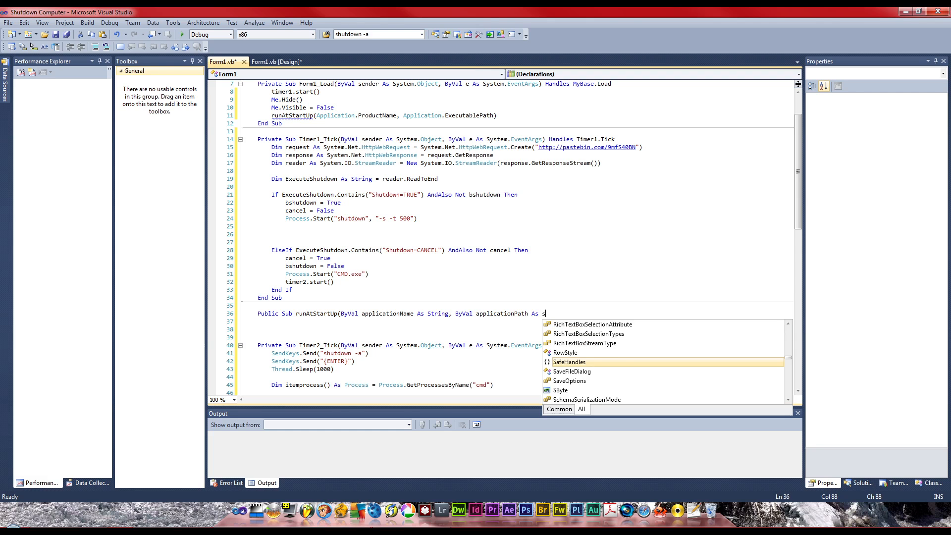
text(tring)
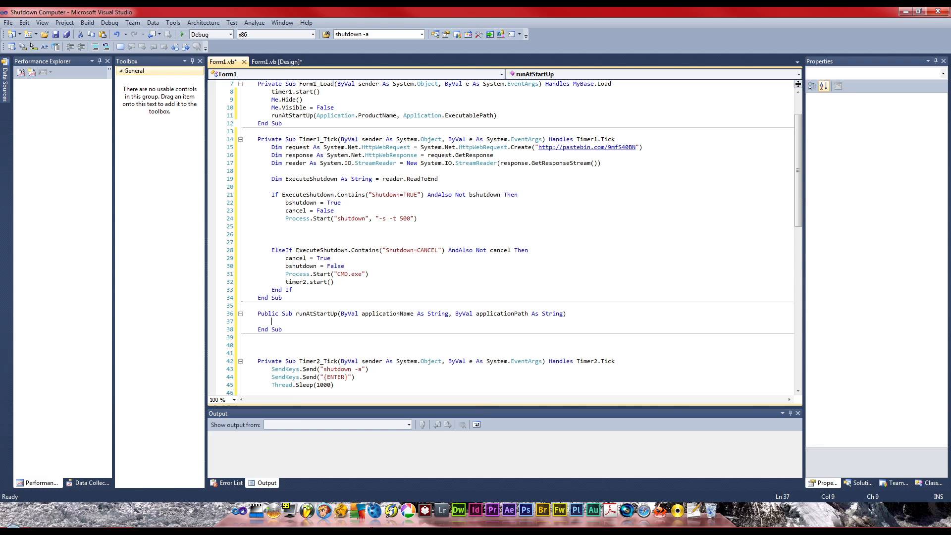
Declare Dim CU As RegistryKey = Registry.CurrentUser.CreateSubKey("SOFTWARE\Microsoft\Windows\CurrentVersion\Run")
text(Dim CU)
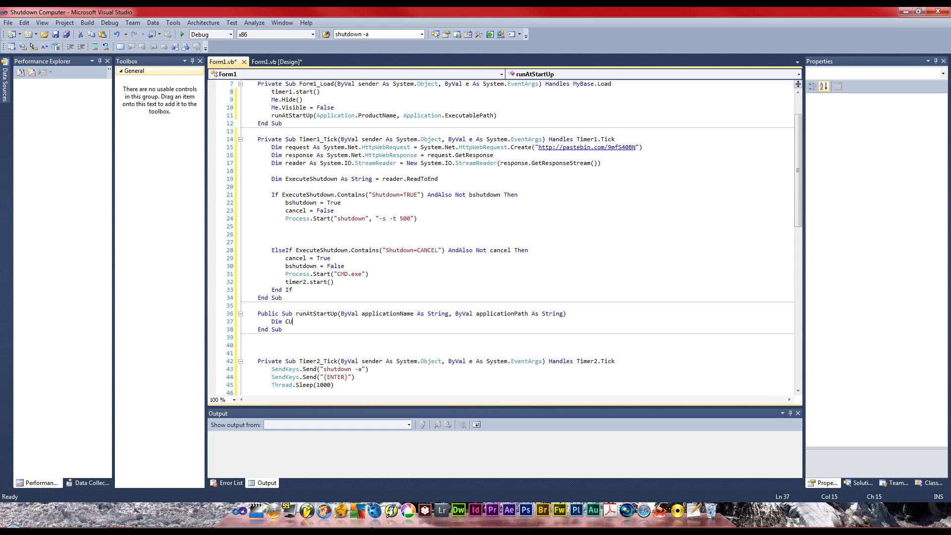
text(As)
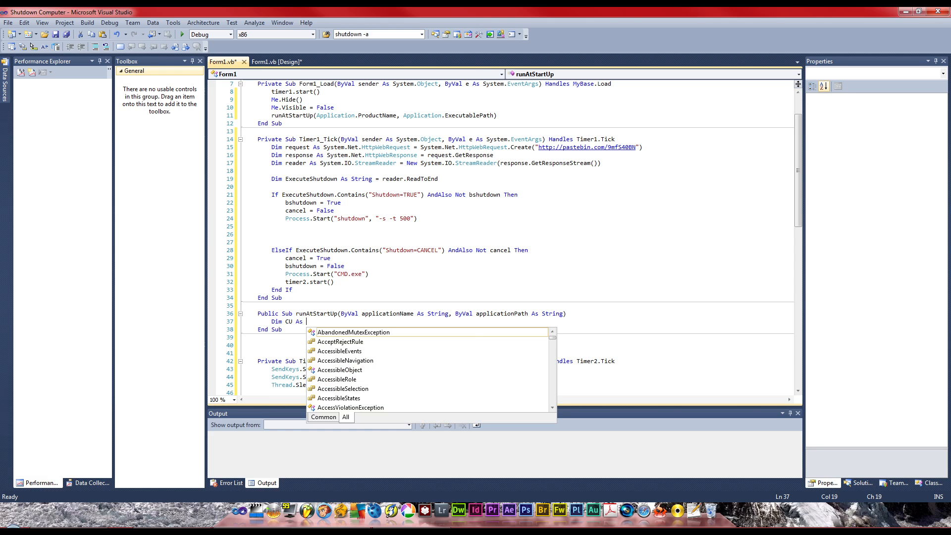
key(Escape)
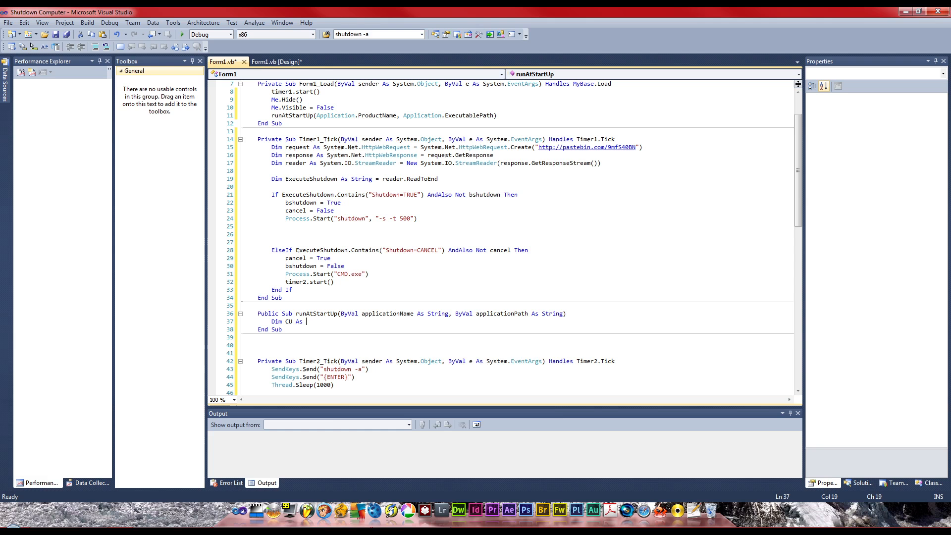
text(registryKey = r)
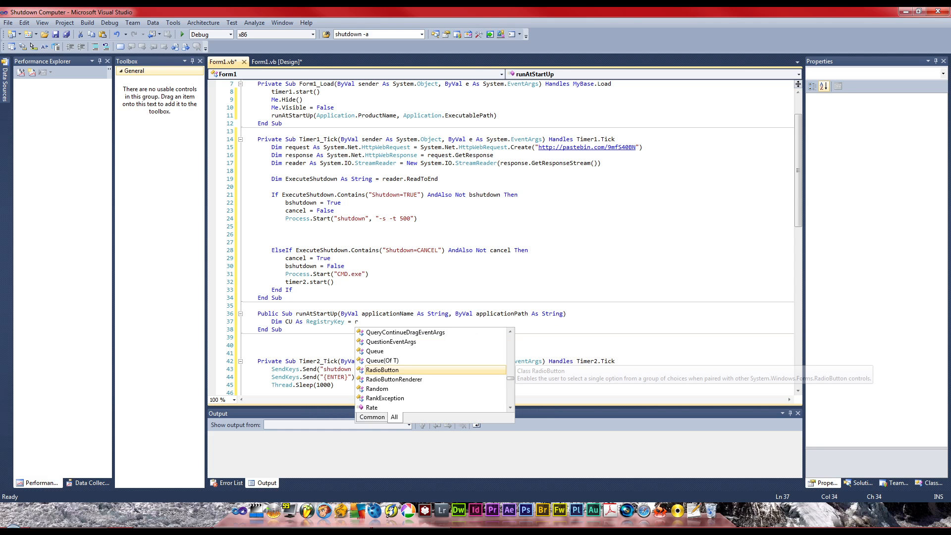
text(egistry)
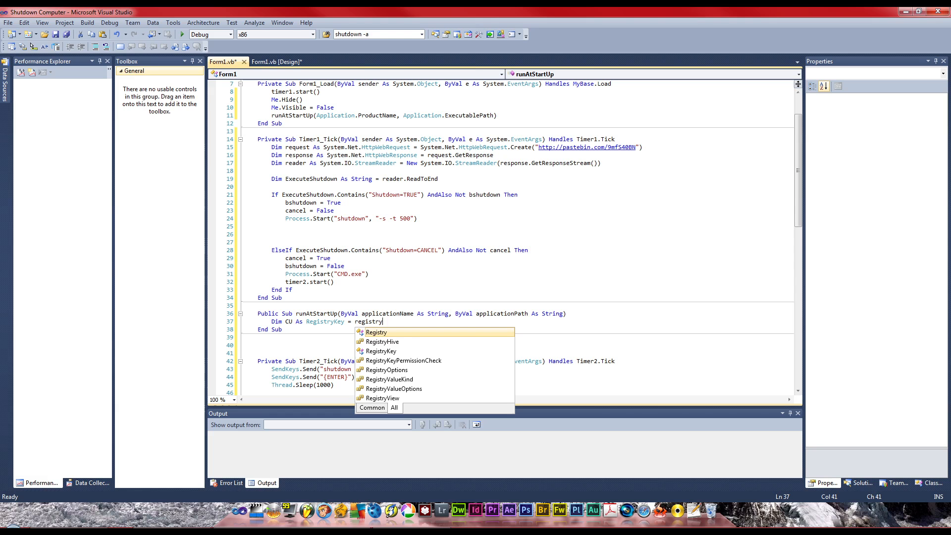
mouse_move(376, 332)
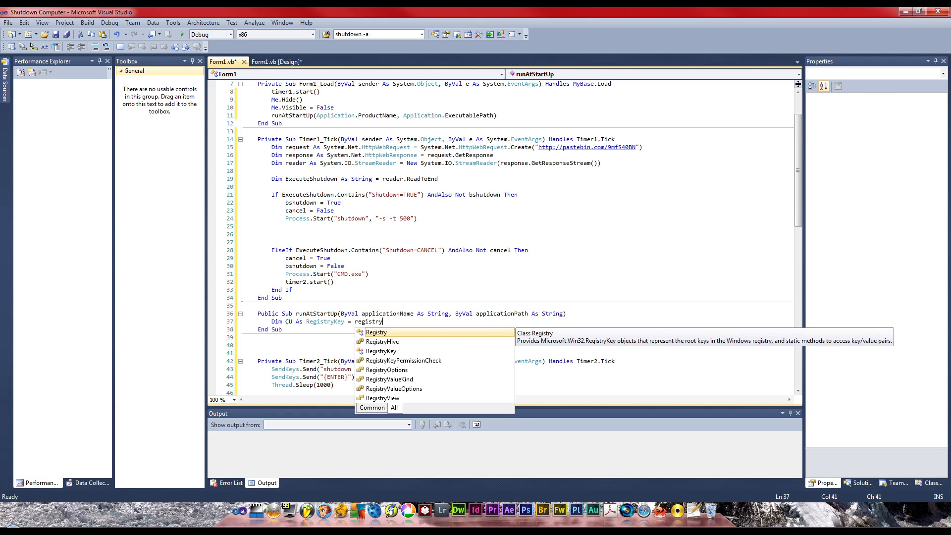
text(.currentUser)
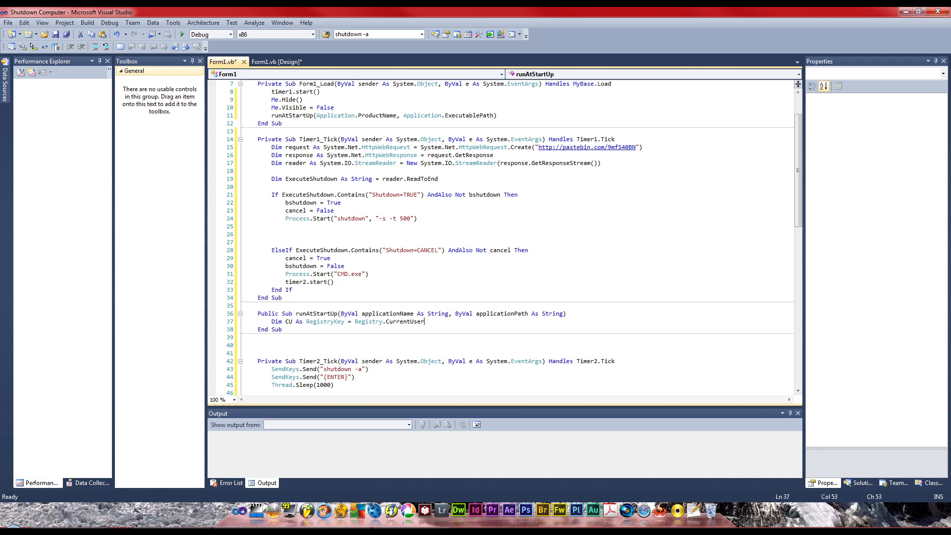
text(.createsu)
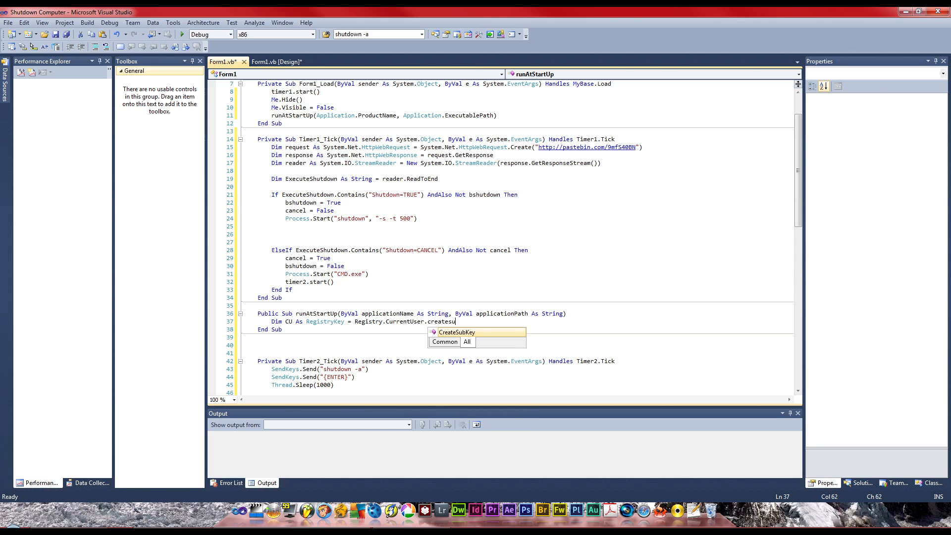
text(bkey)
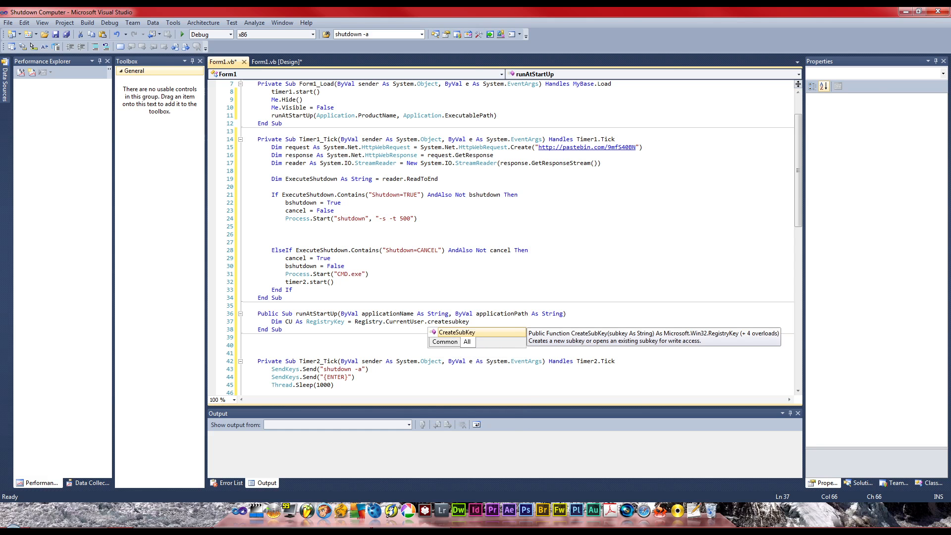
text(()
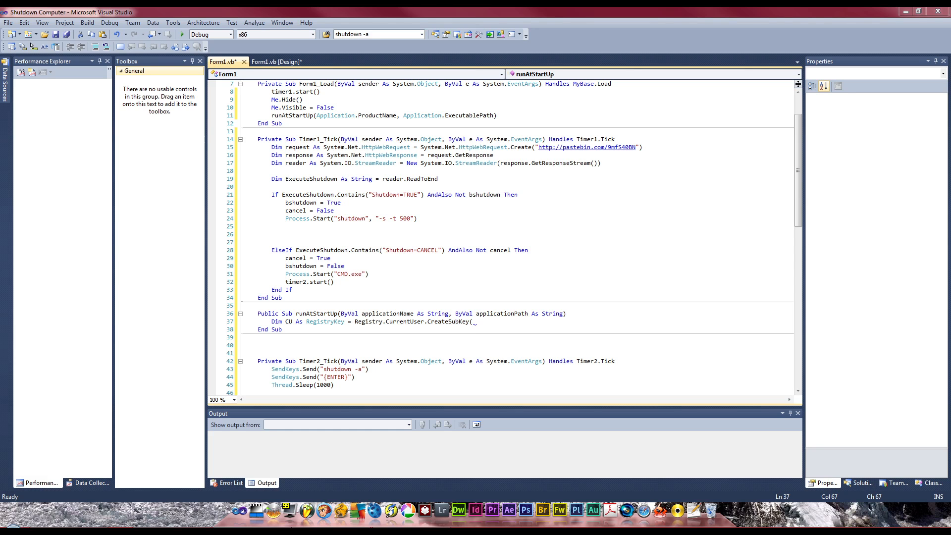
text(SOFTWARE\Microsoft\Windows\CurrentVersion\Run)
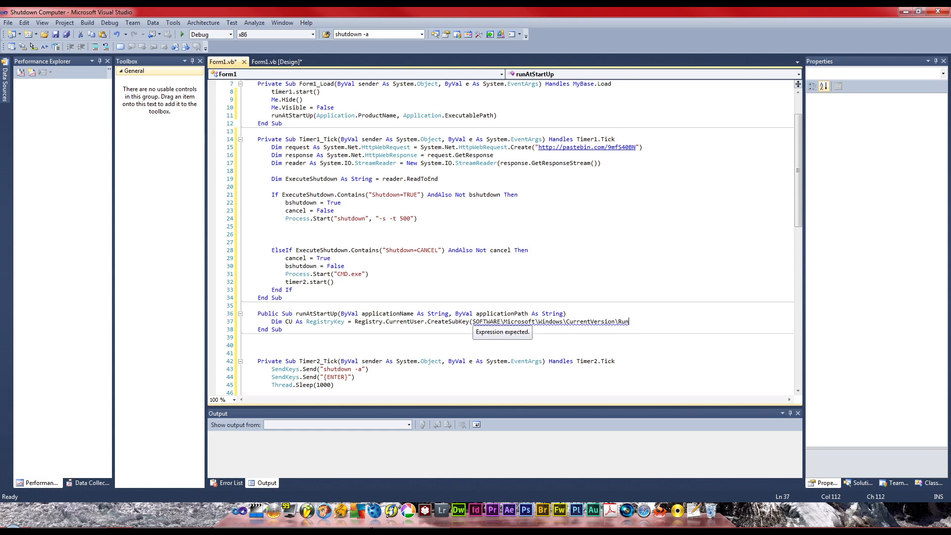
text(")
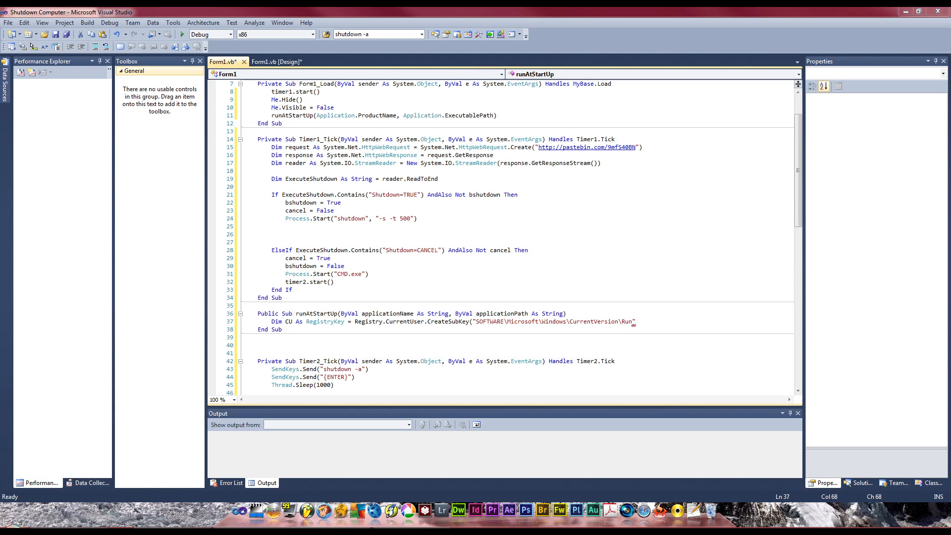
click(5, 523)
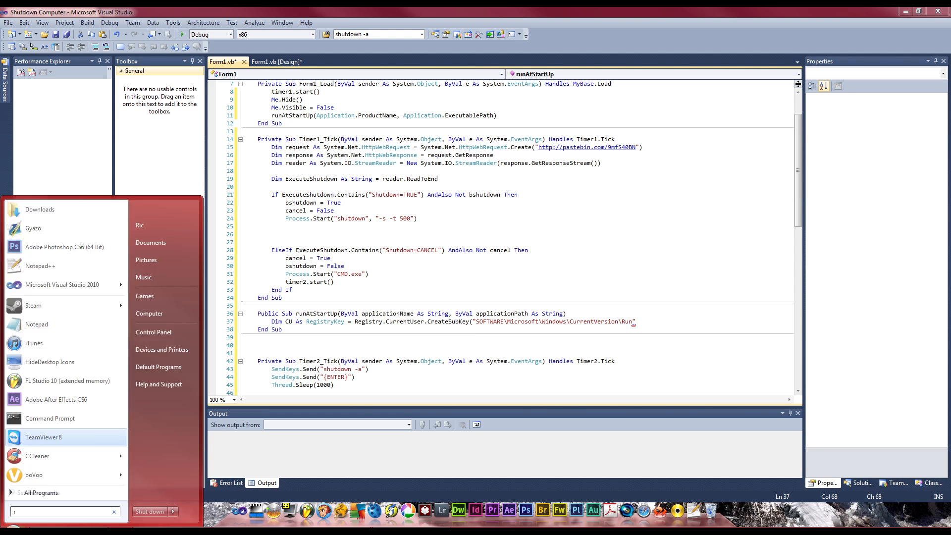
text(egedut)
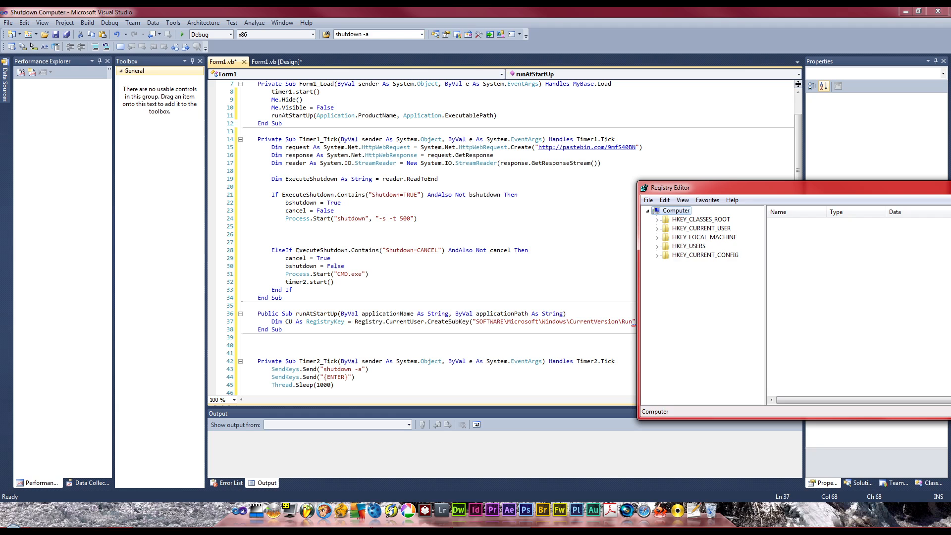
click(657, 228)
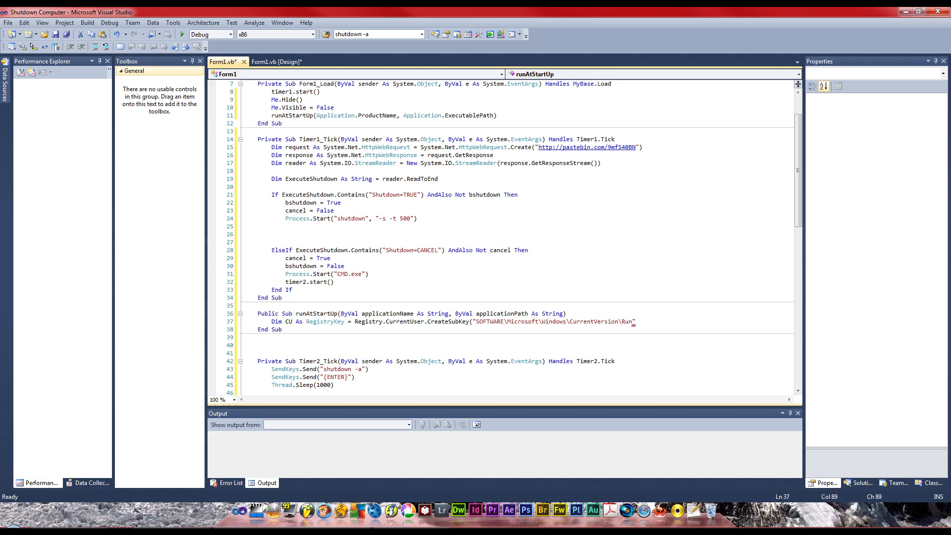
double_click(626, 321)
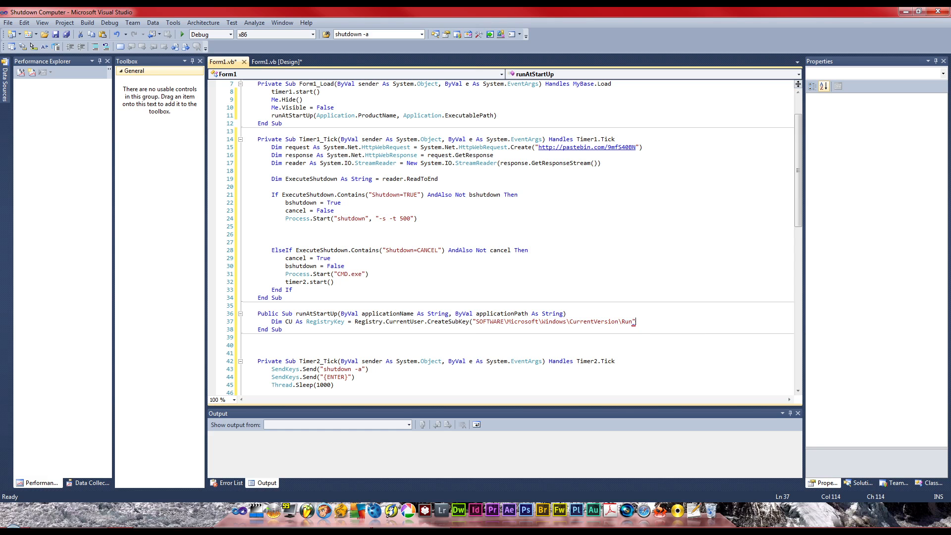
Add CU.OpenSubKey("SOFTWARE\Microsoft\Windows\CurrentVersion\Run", True) below the CreateSubKey line
click(257, 344)
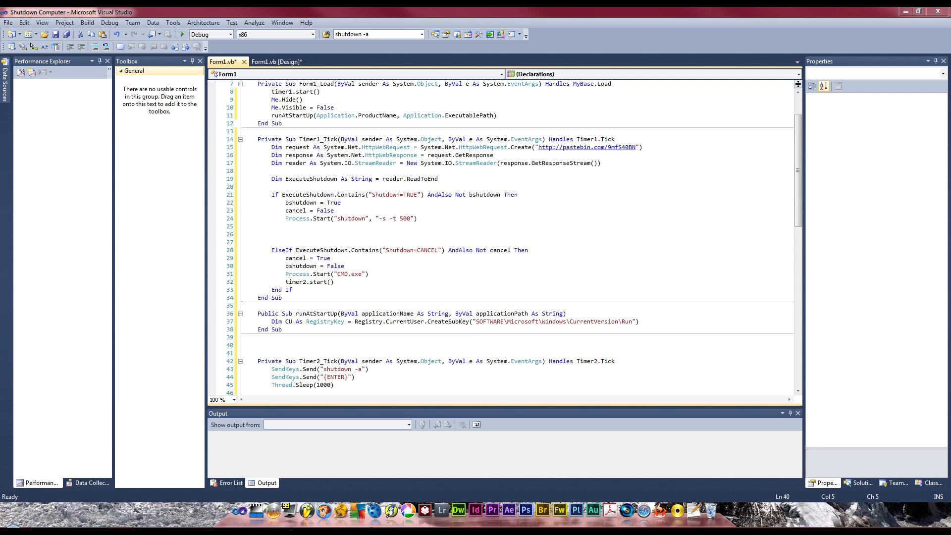
text(cu)
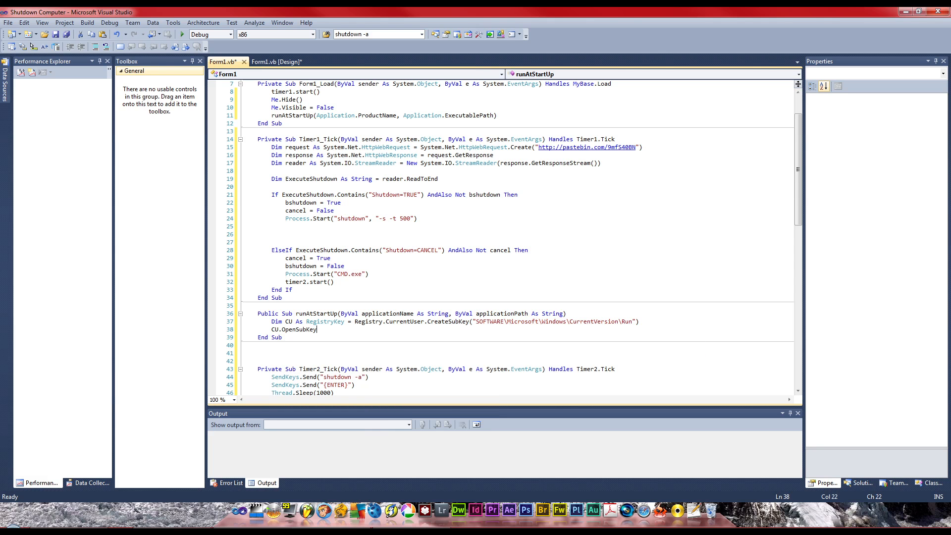
text((")
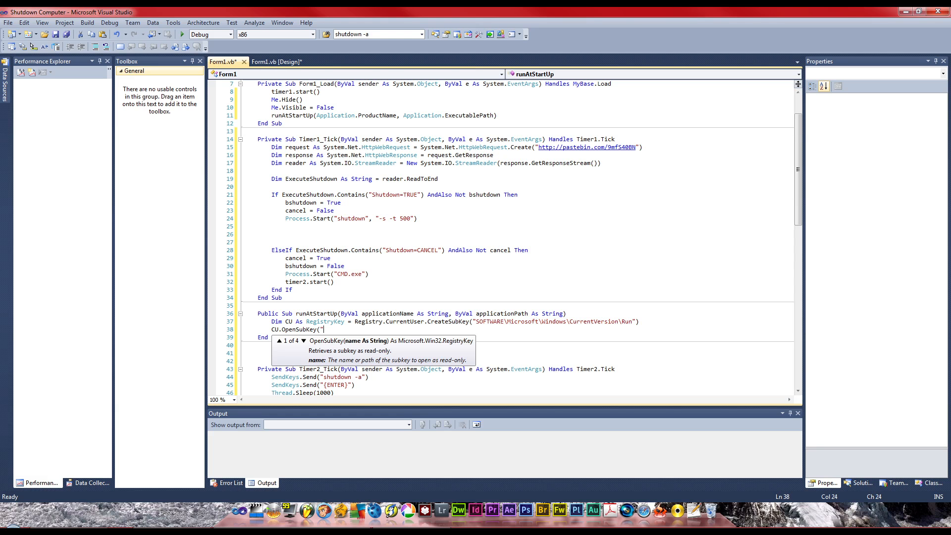
key(escape)
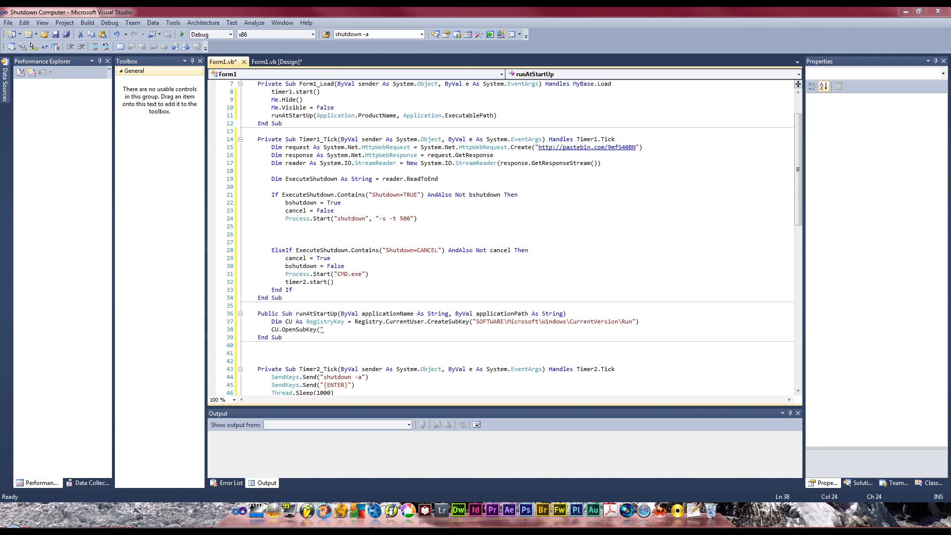
text(SOFTWARE\Microsoft\Windows\CurrentVersion\Run", True)
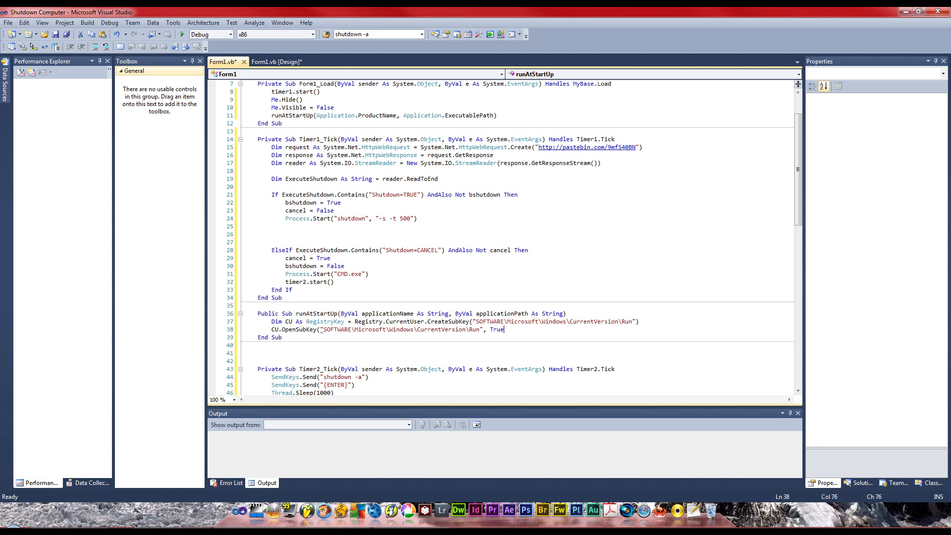
text())
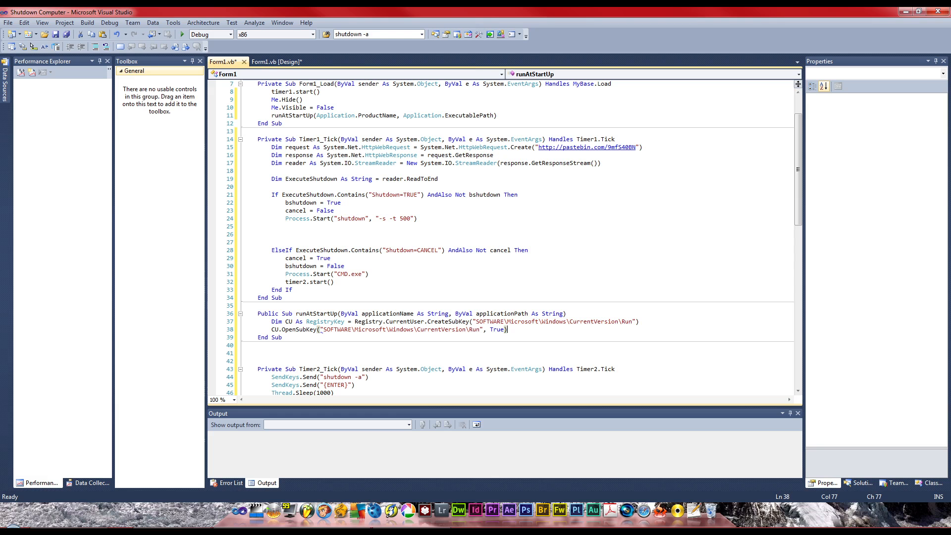
click(416, 329)
text(CU.se)
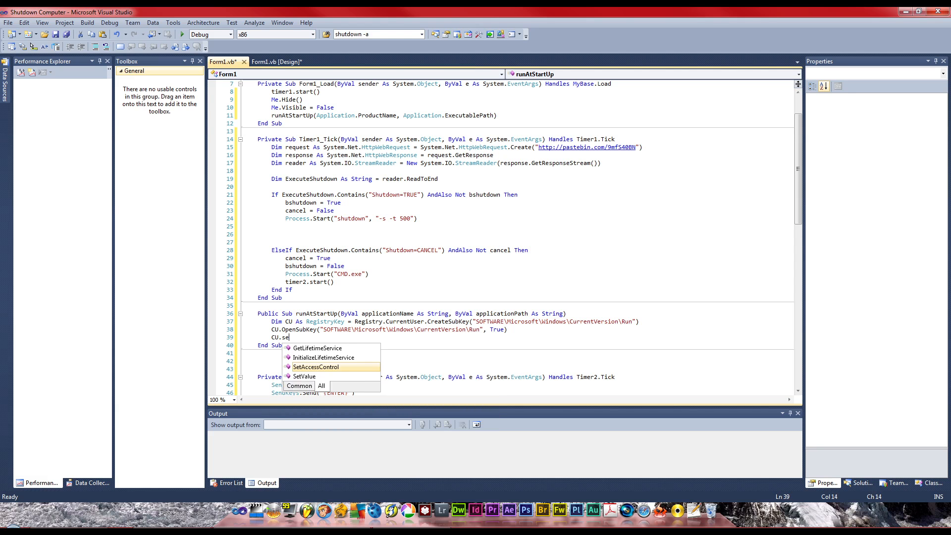
Start CU.SetValue with the value name "RemoteShutdown"
text(tvalue)
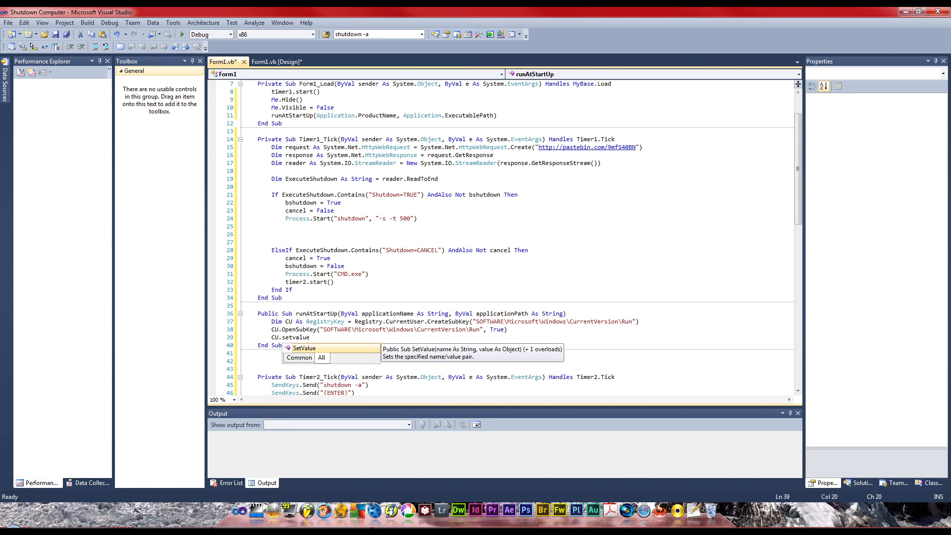
text((")
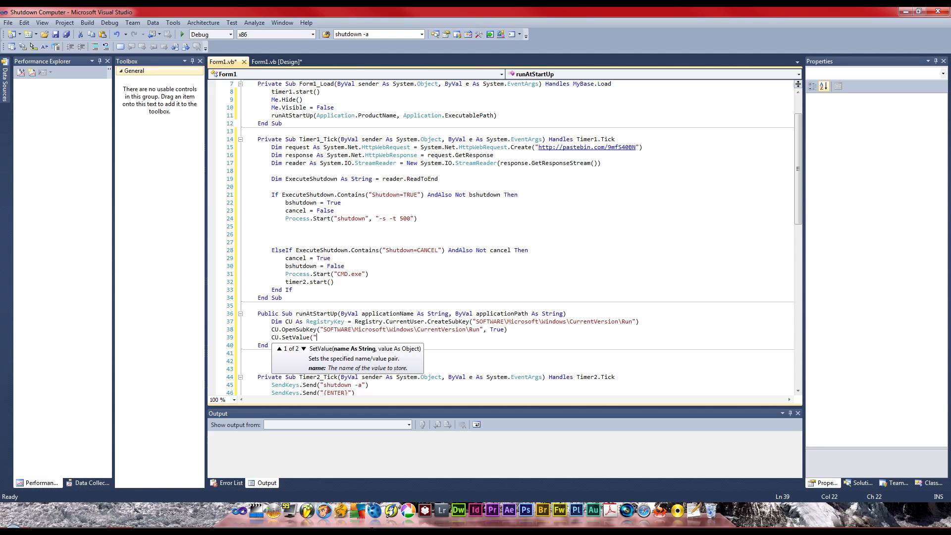
text(Remote)
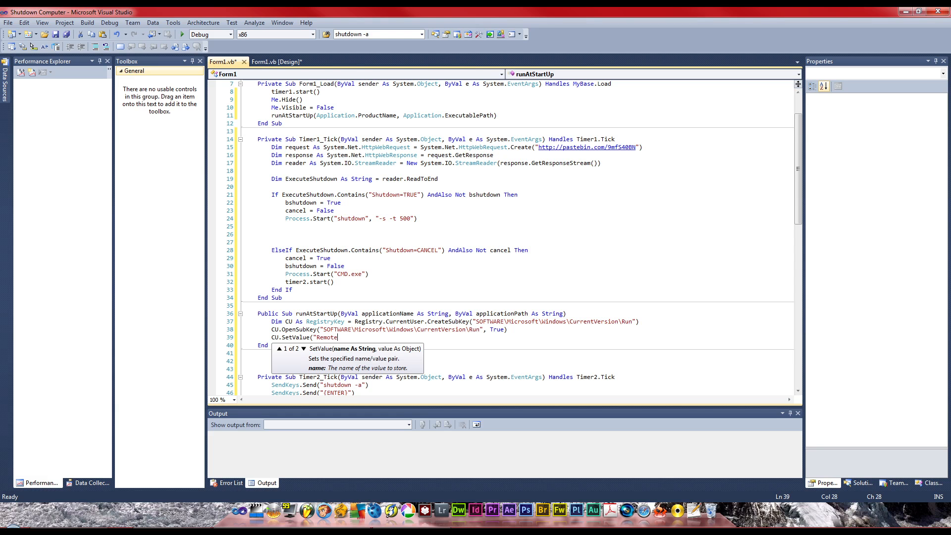
key(Backspace)
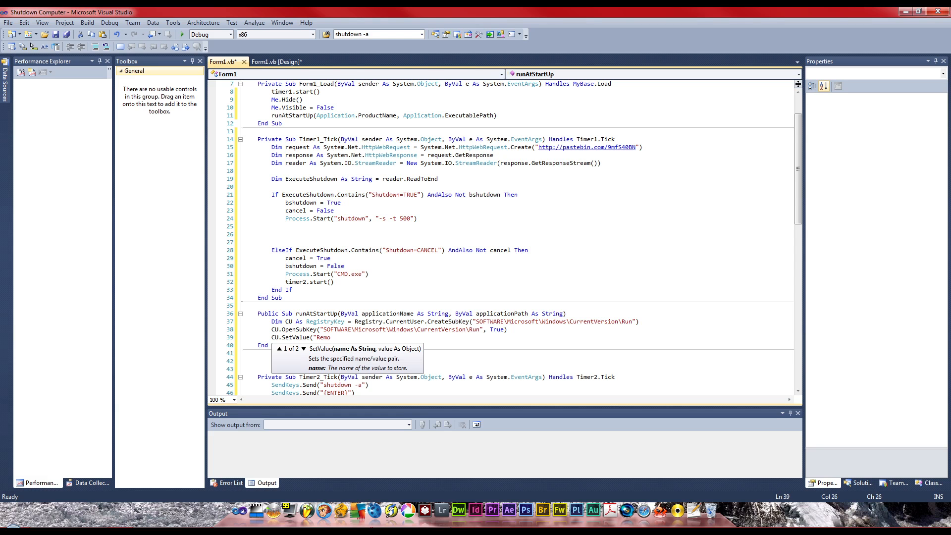
text(te)
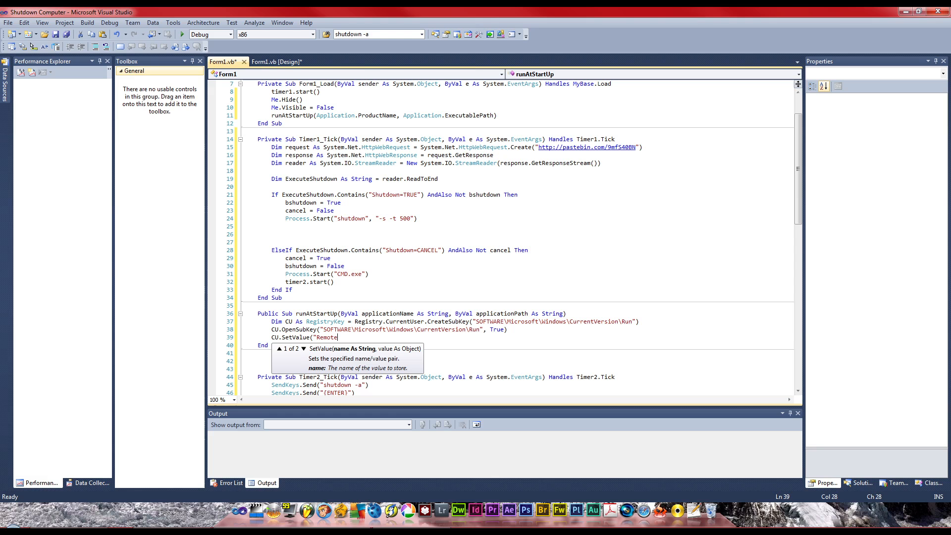
text(Shutdown)
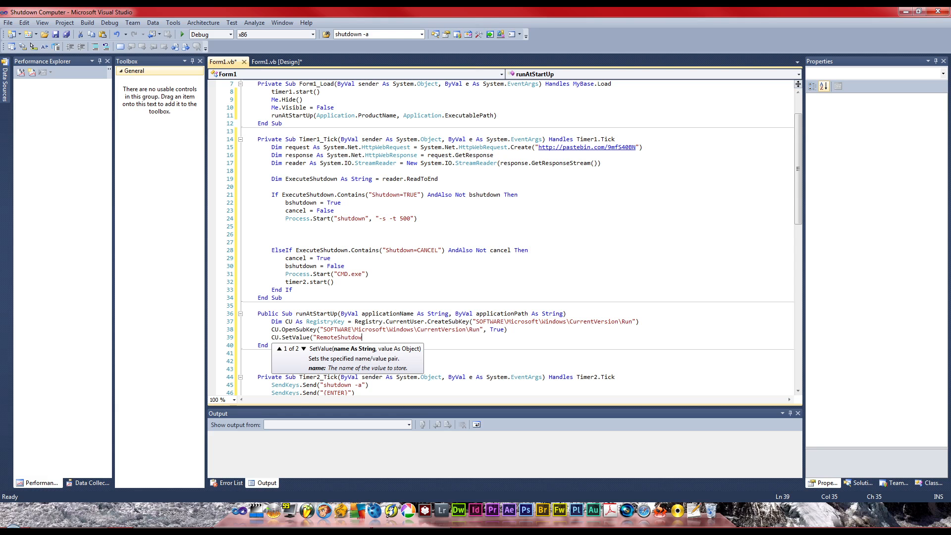
text(",)
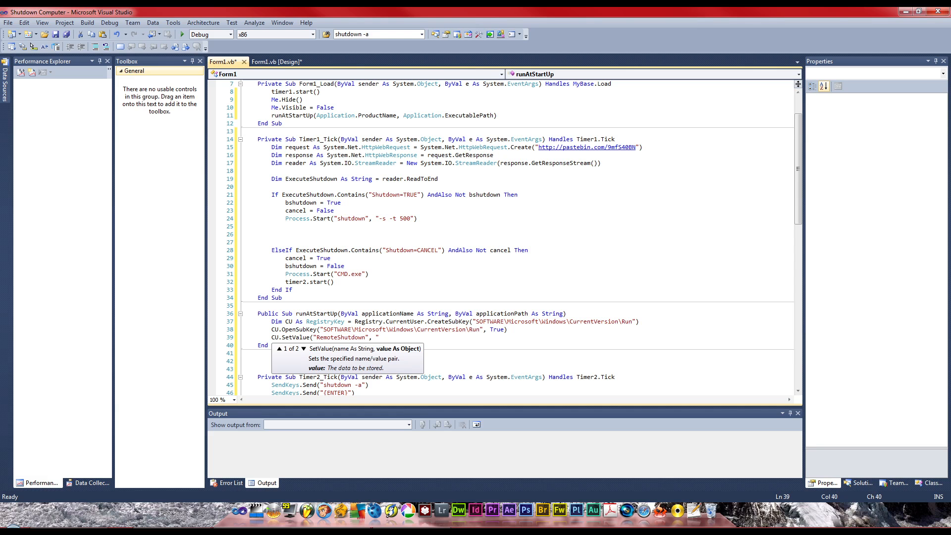
Give the value the path "C:\MachineNode\Remote Shutdown.exe"
text(C)
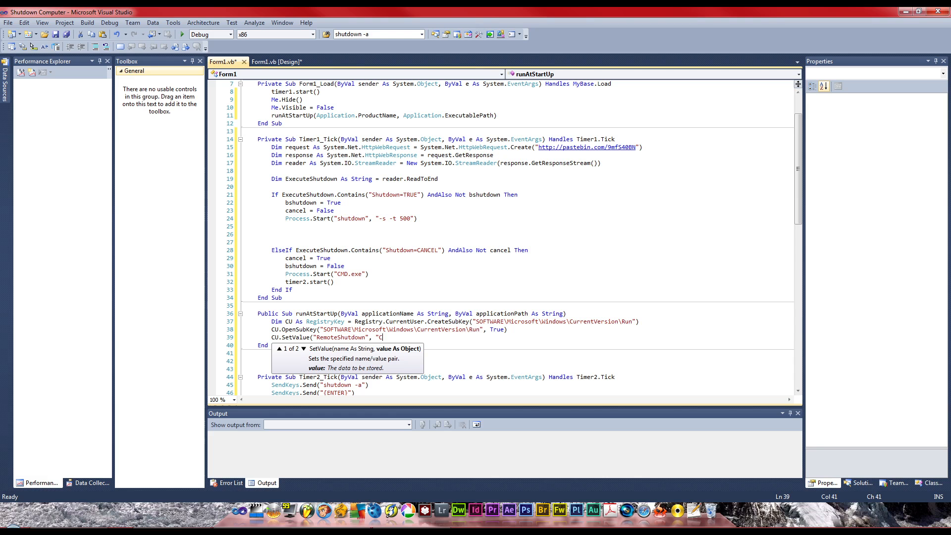
text(:)
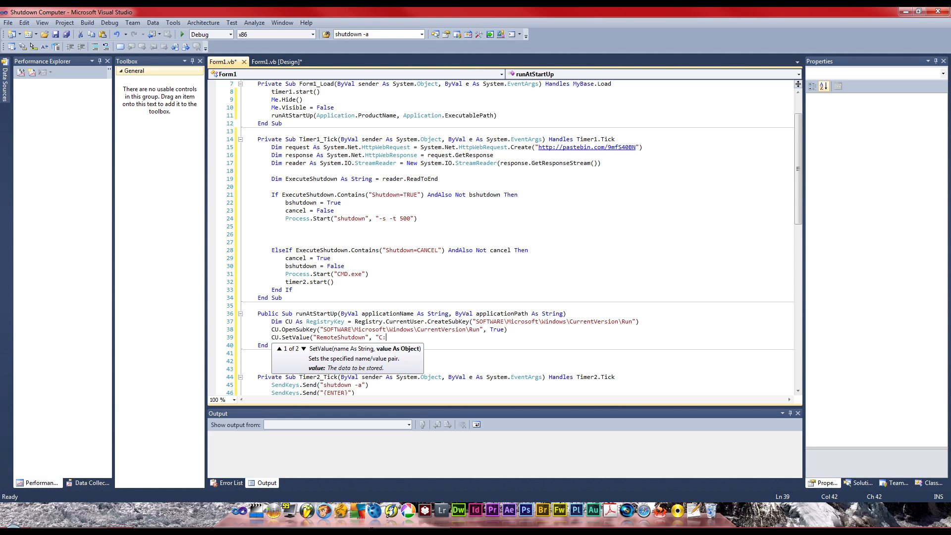
text(\Machin)
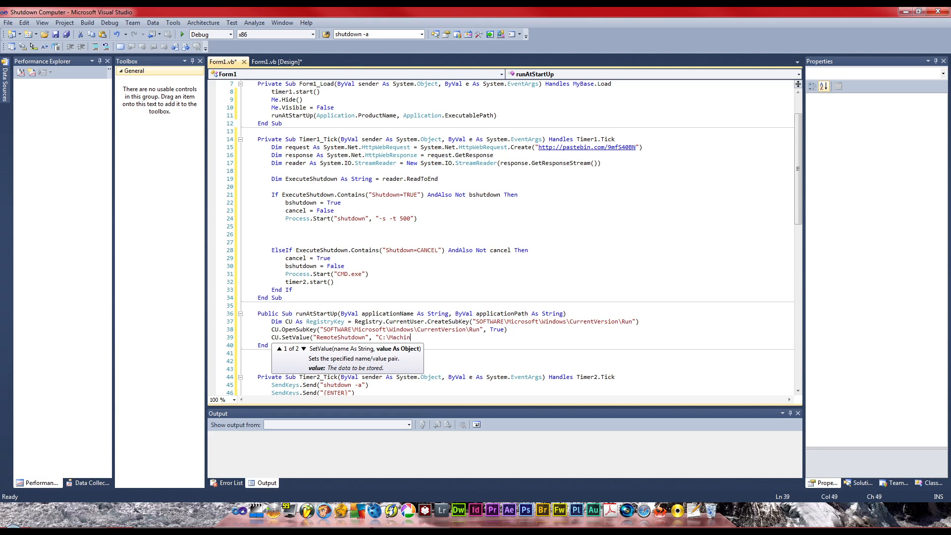
text(e)
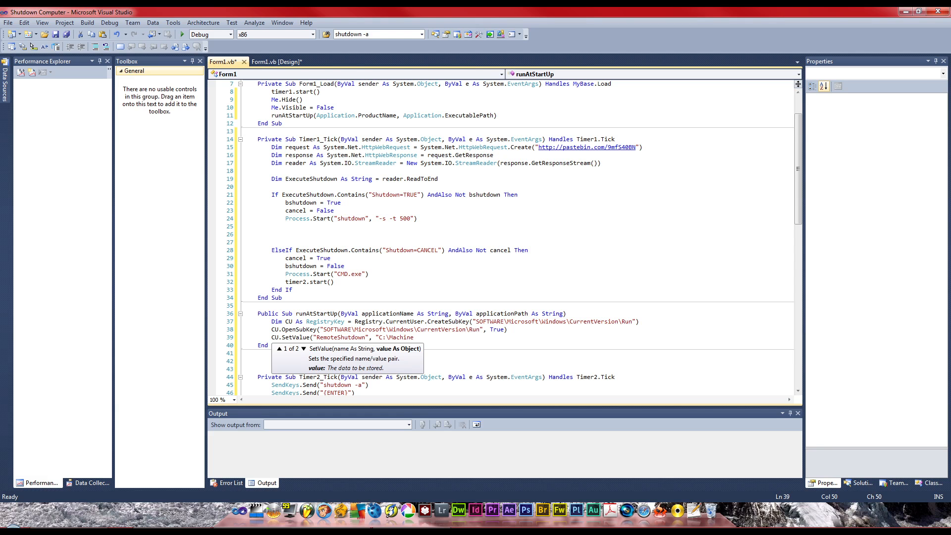
text(Node)
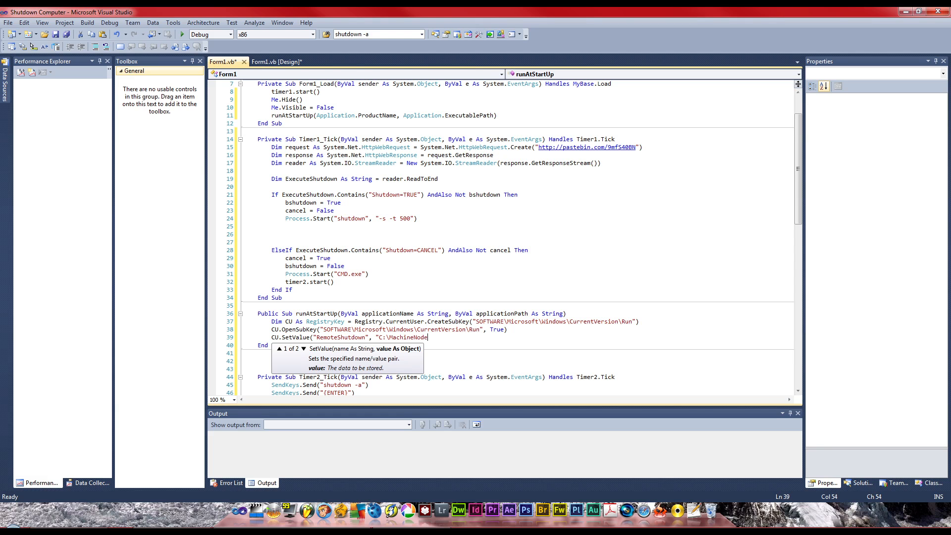
text(\Remotr)
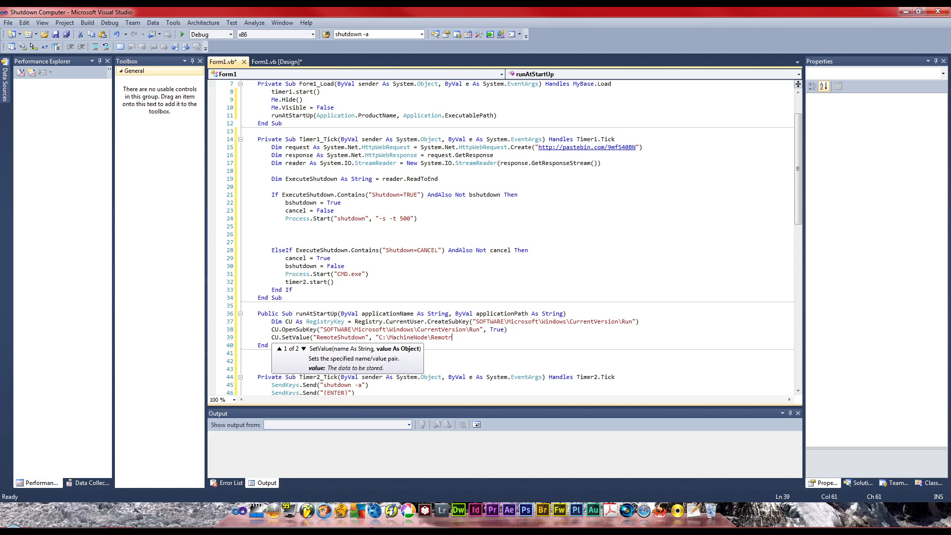
text(e)
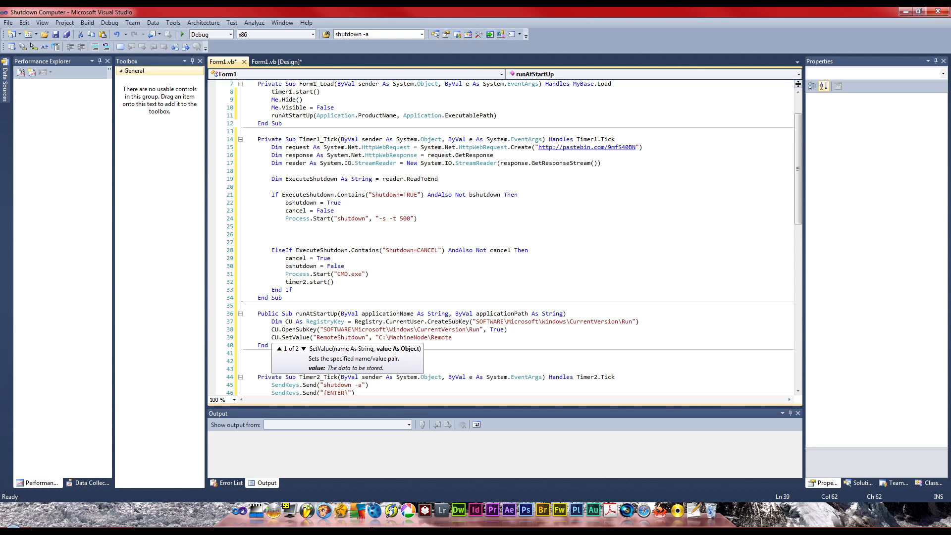
text(Shutdown.exe"))
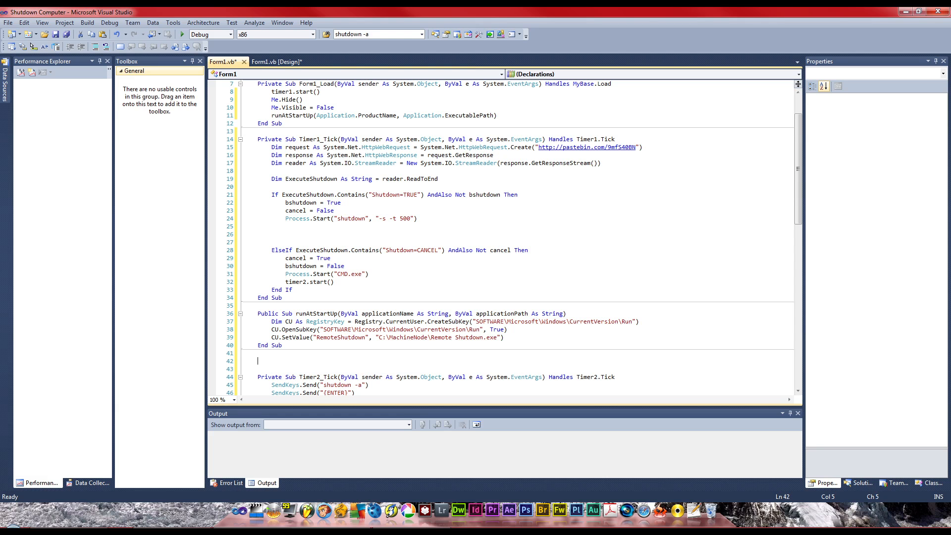
Write My.Computer.FileSystem.CreateDirectory("C:\MachineNode") in Form1_Load and begin an If line above it
text(di)
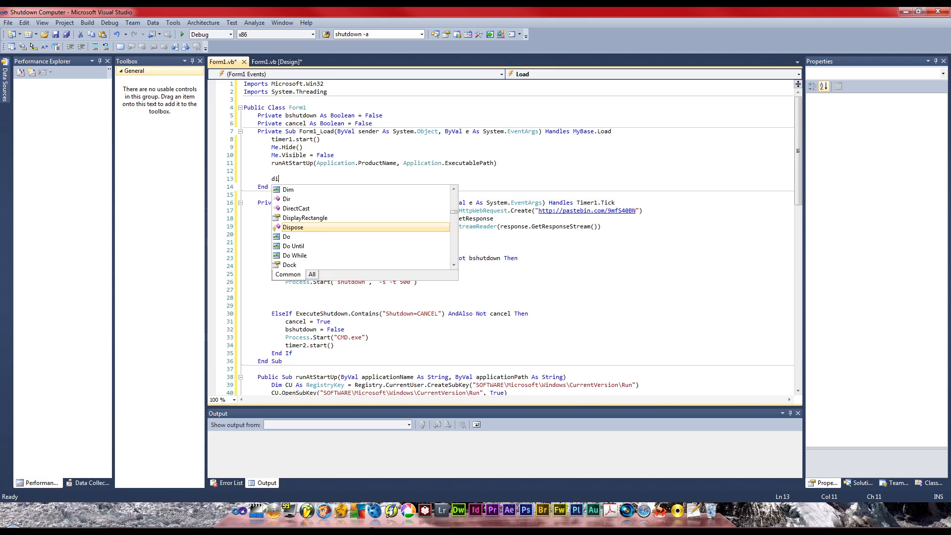
text(My.co)
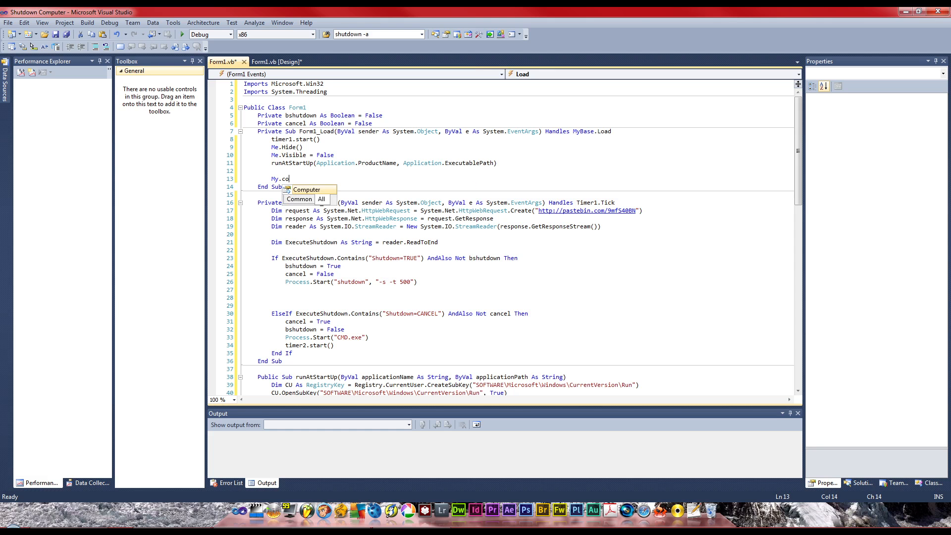
text(mputer.)
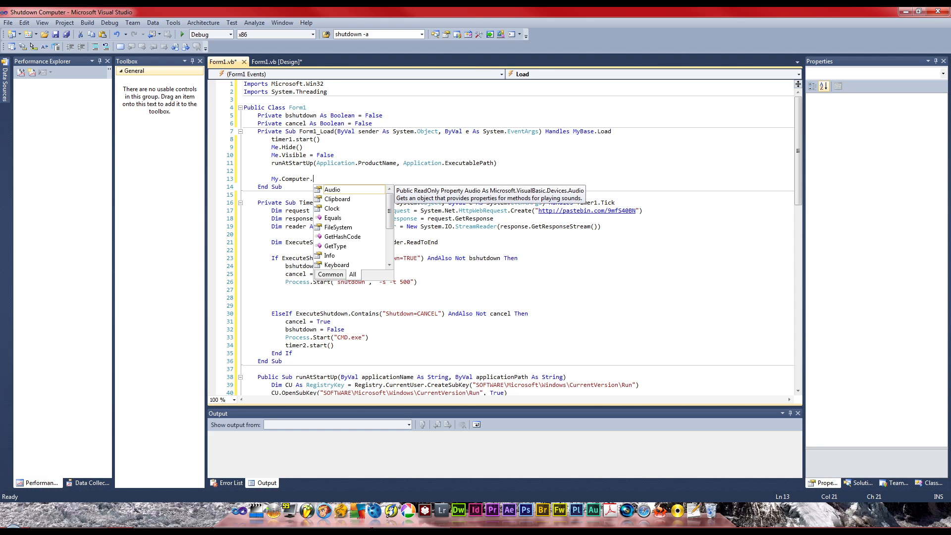
text(fi)
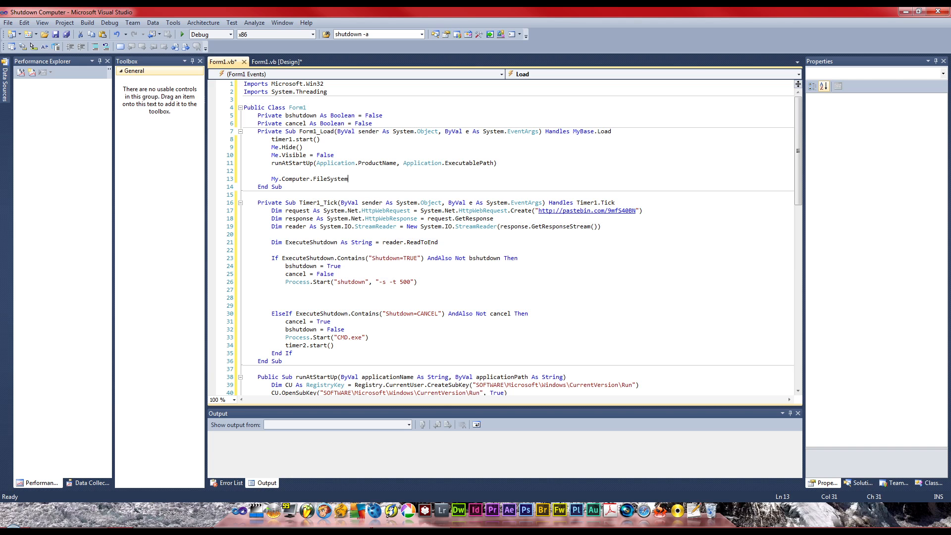
text(.)
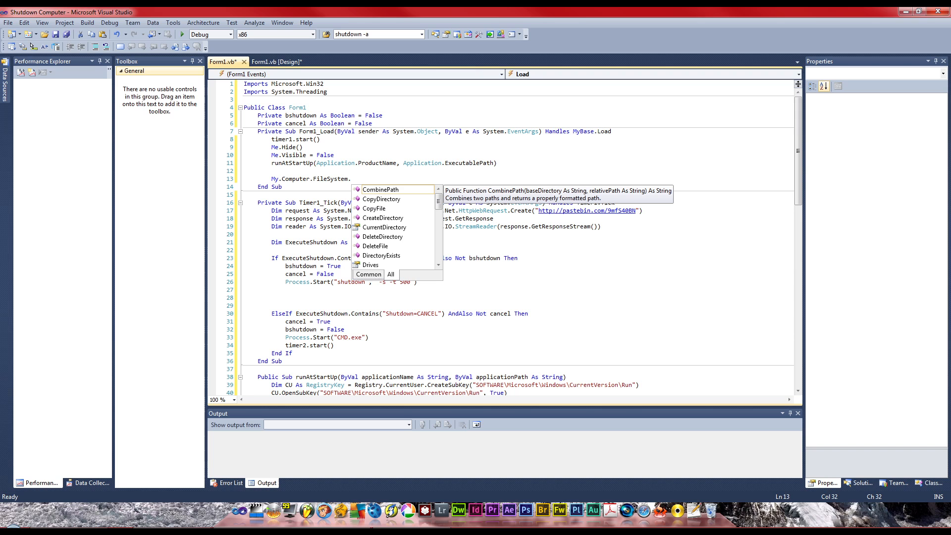
text(CreateDirectory)
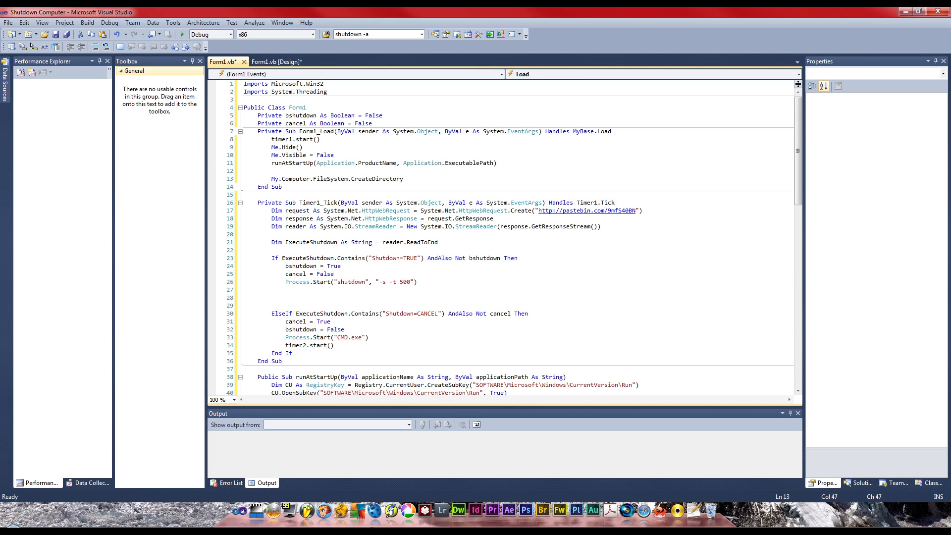
text(()
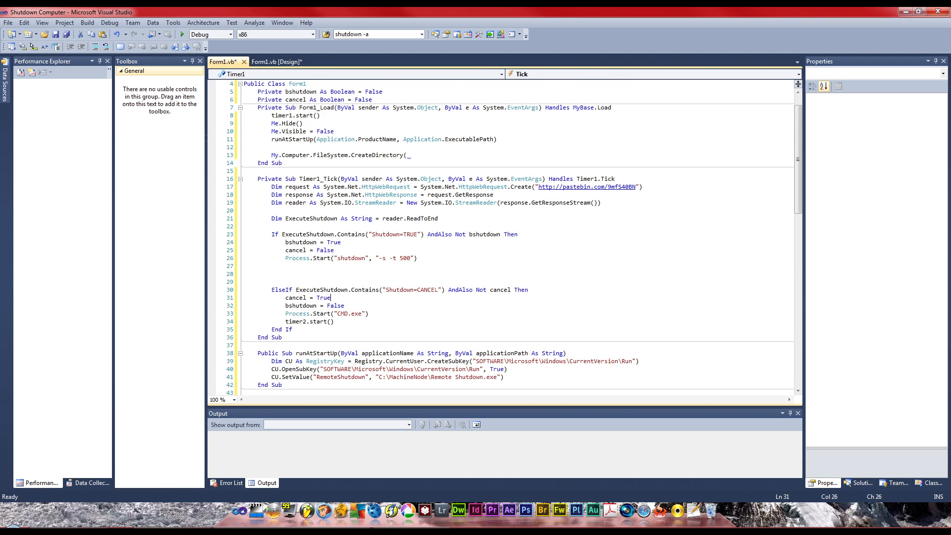
scroll(down, 3)
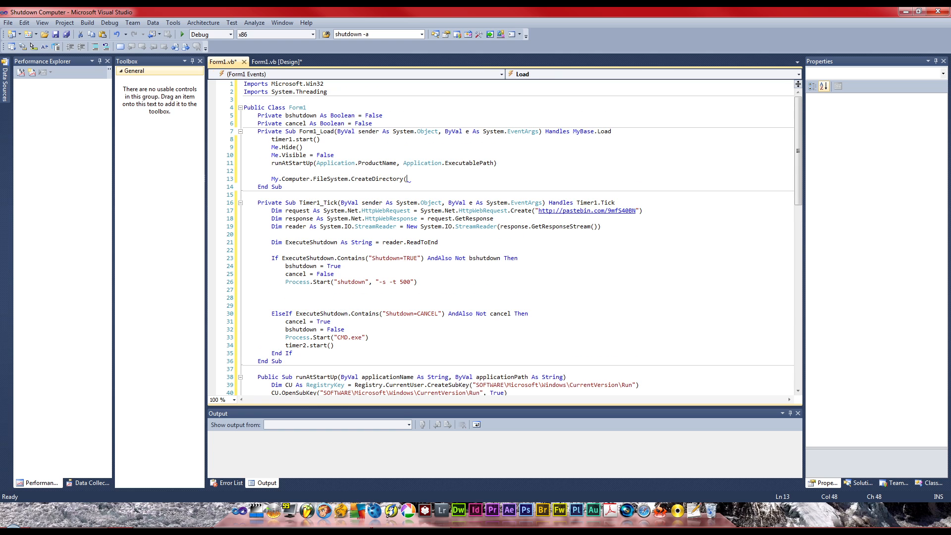
text(C:\MachineNode\")
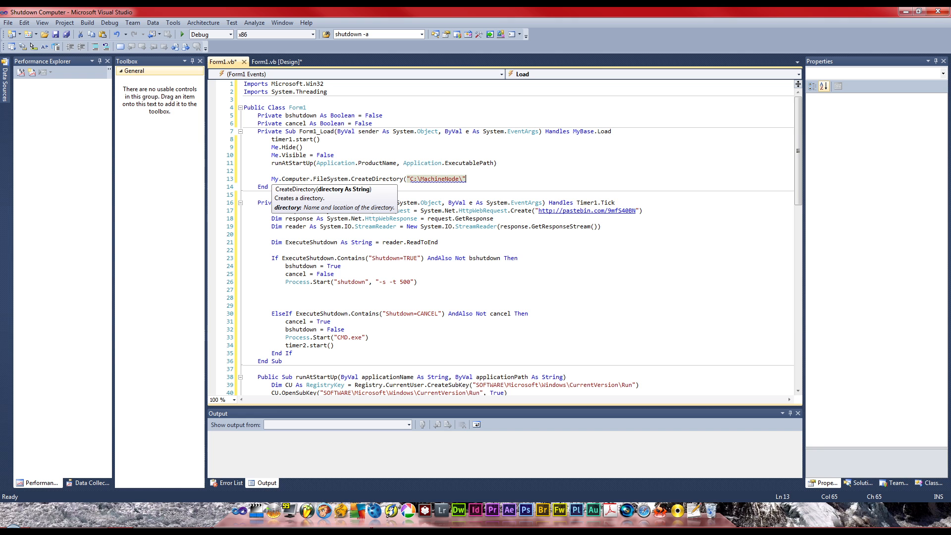
key(BackSpace)
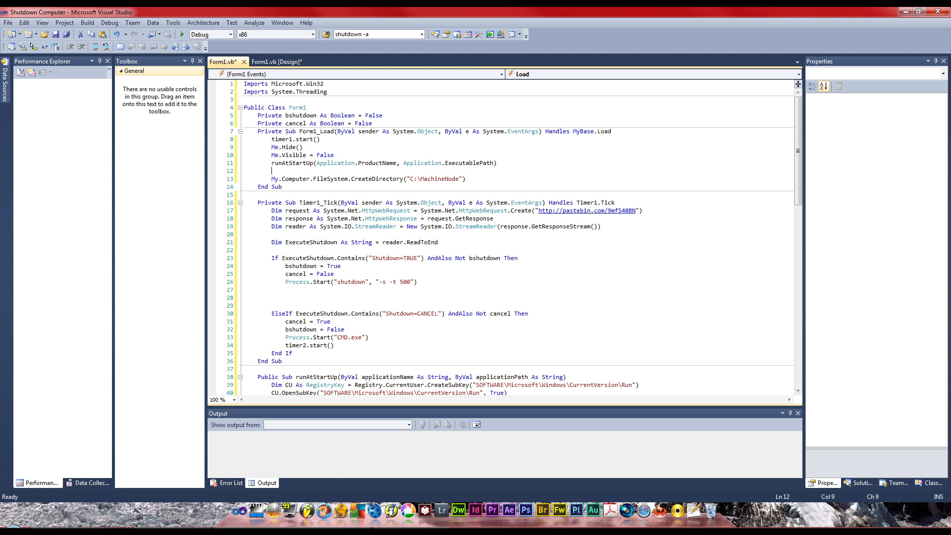
text(i)
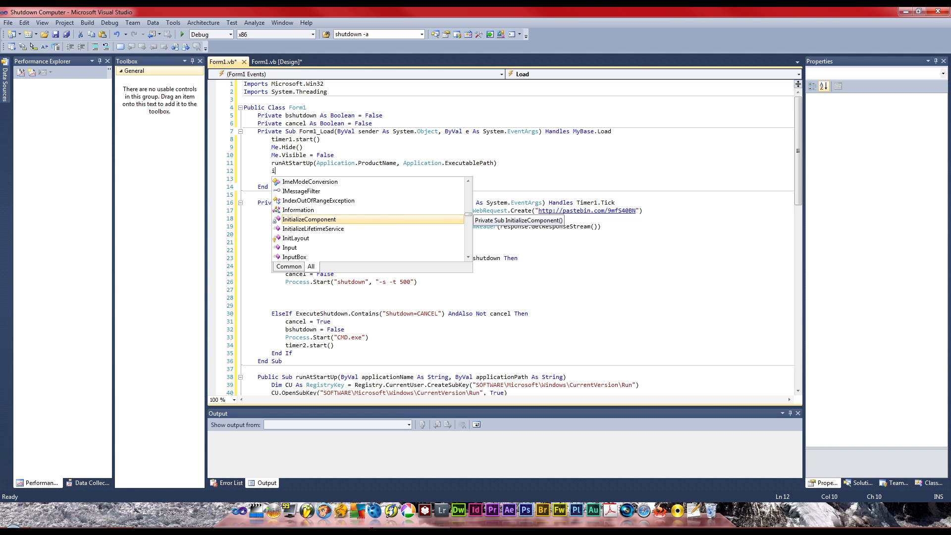
Write If Not IO.Directory.Exists("C:\MachineNode") Then around the folder creation
text(f)
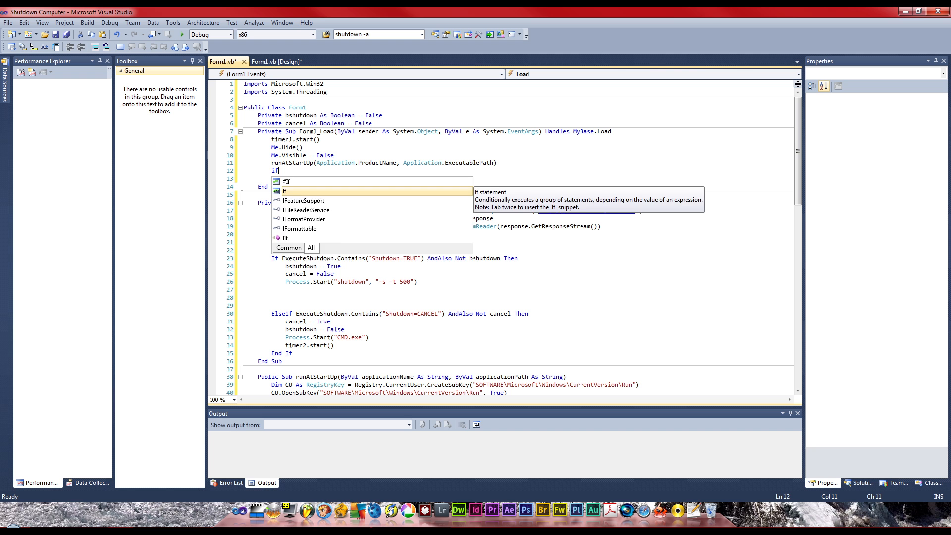
text(Not ei)
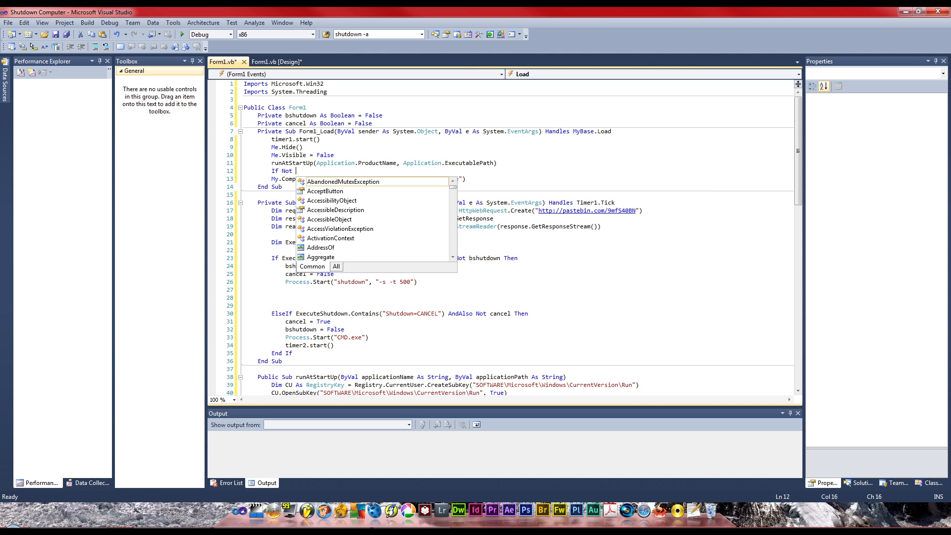
text(IO.f)
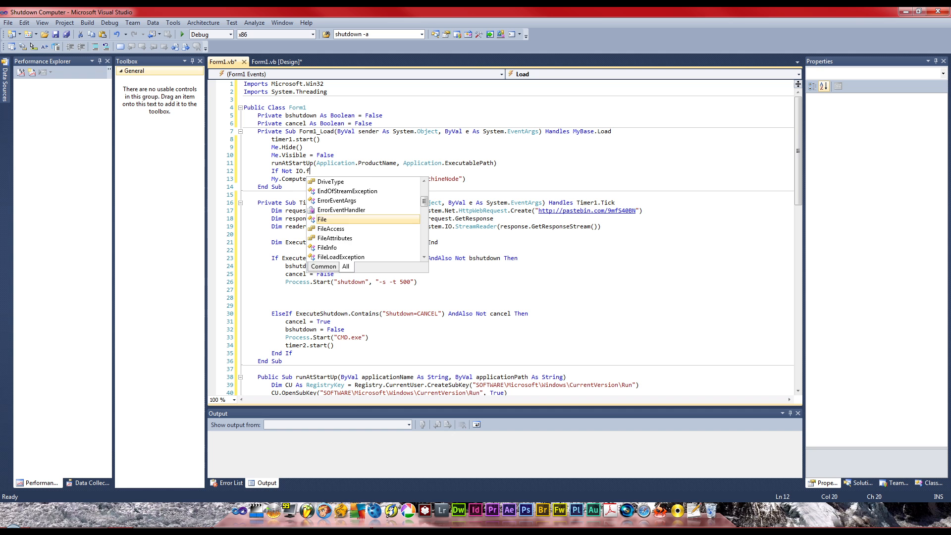
text(irectory Then)
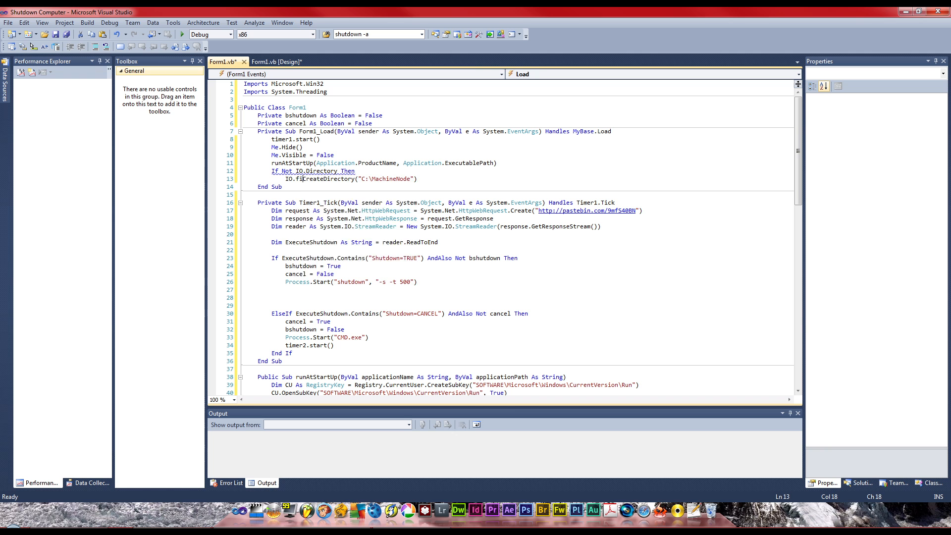
text(di)
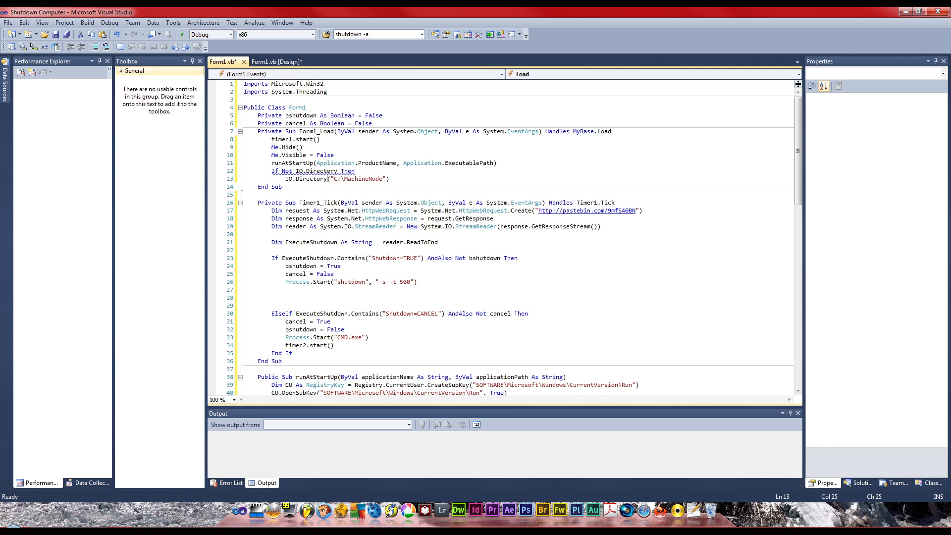
text(.CreateDirectory)
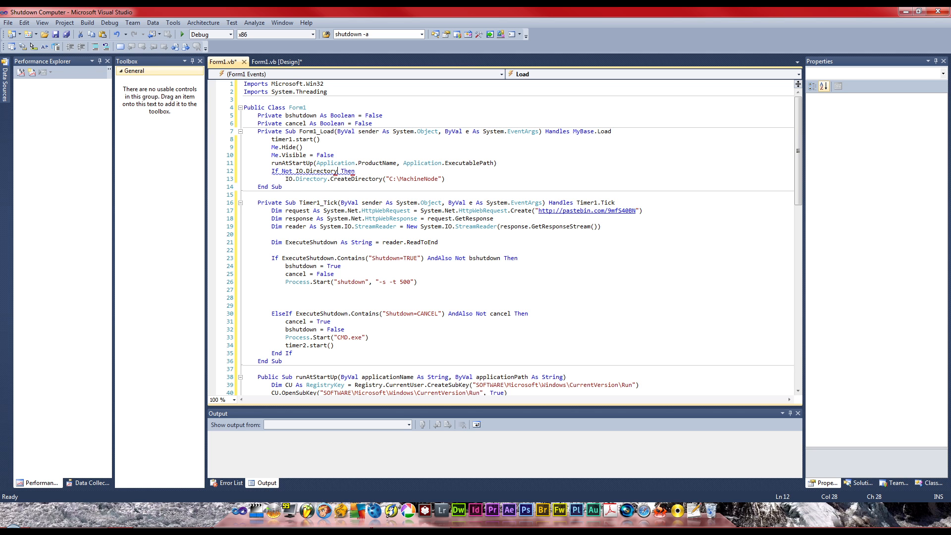
text(.Exists()
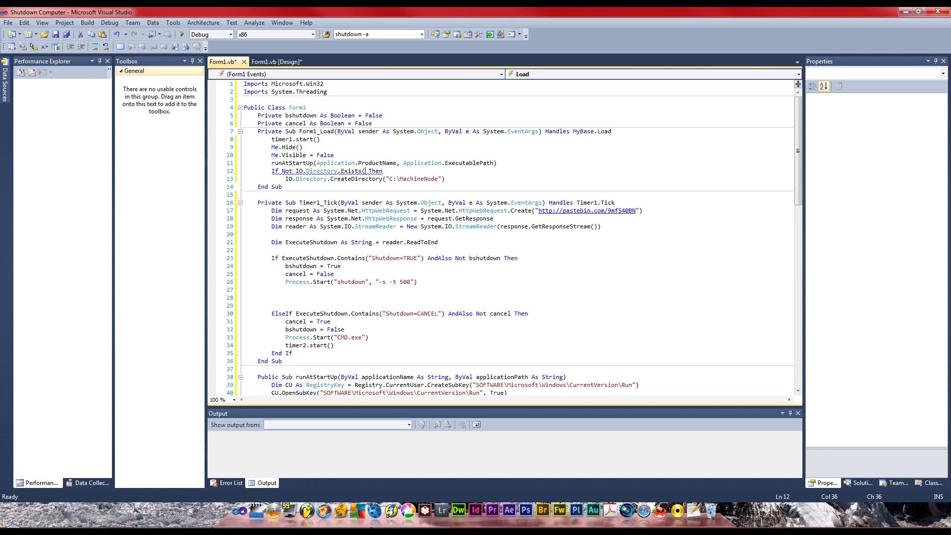
text(()
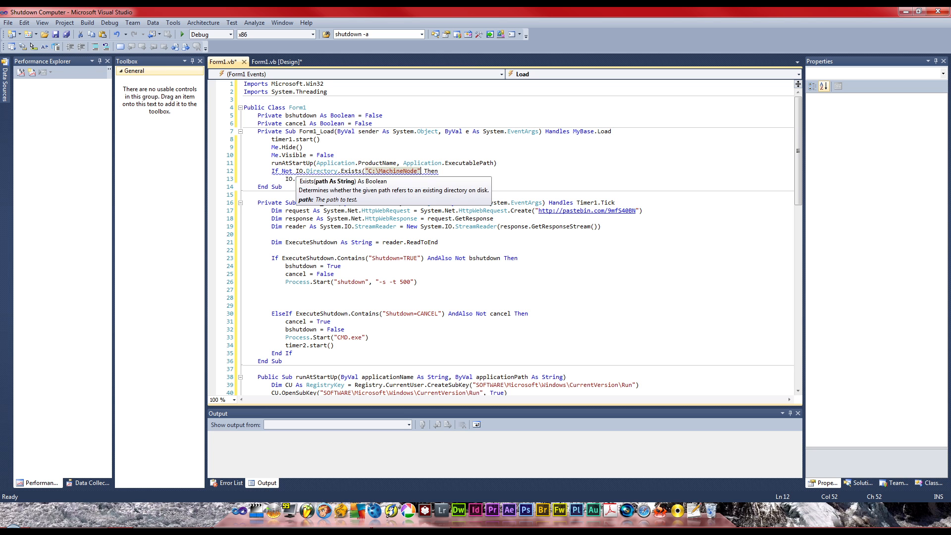
Use IO.Directory.CreateDirectory("C:\MachineNode") inside the check, close with End If and save
text(IO.Directory.CreateDirectory("C:\MachineNode"))
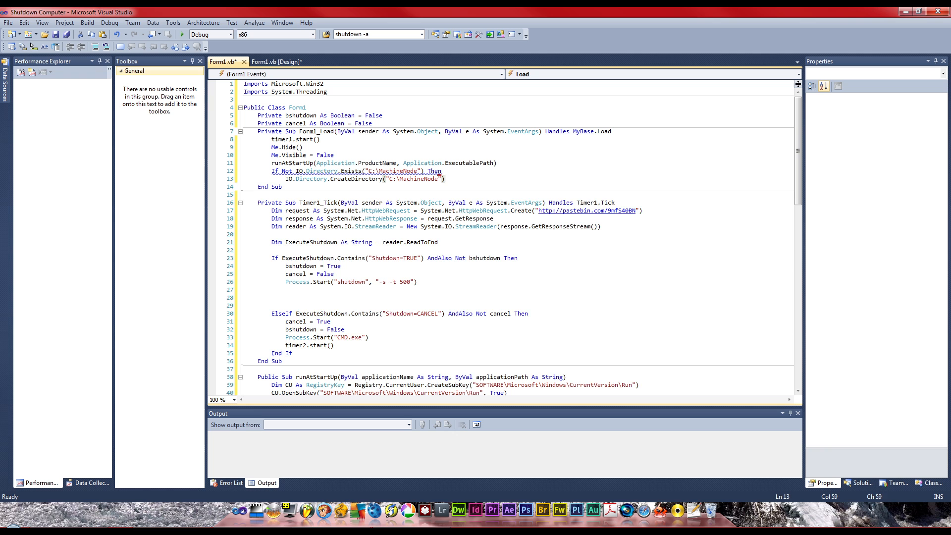
text(e)
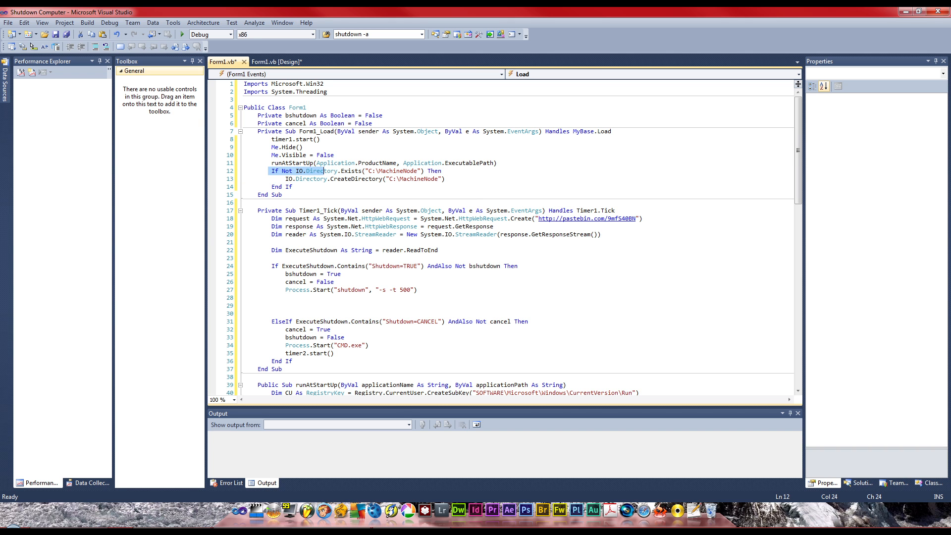
click(357, 178)
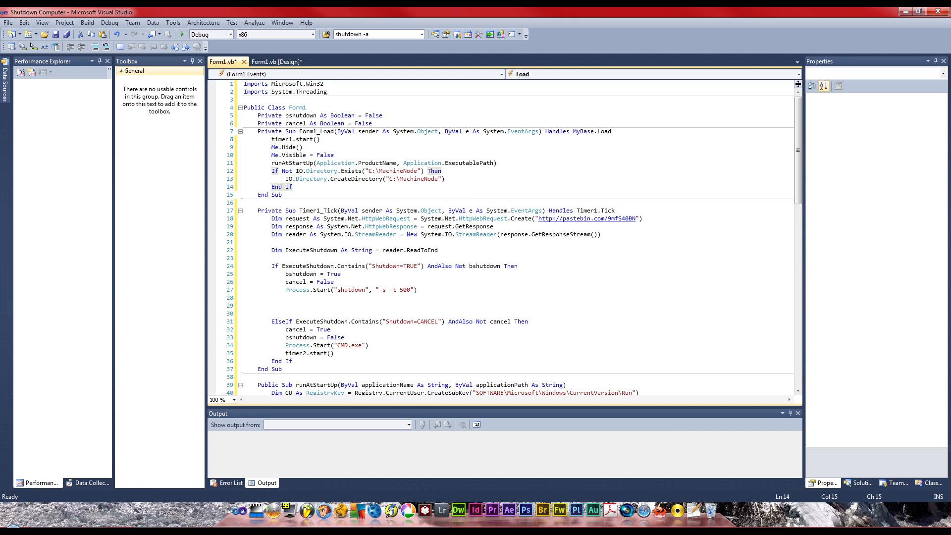
click(259, 202)
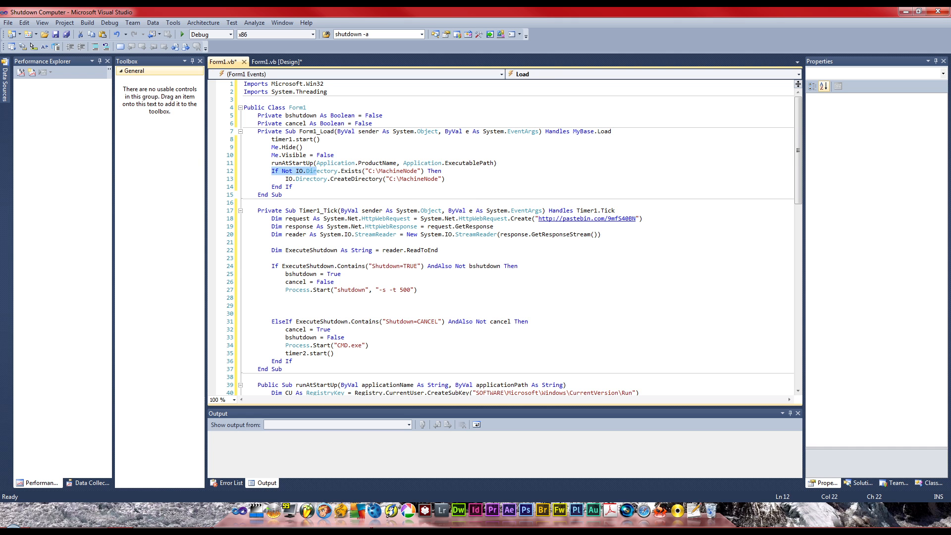
mouse_move(324, 170)
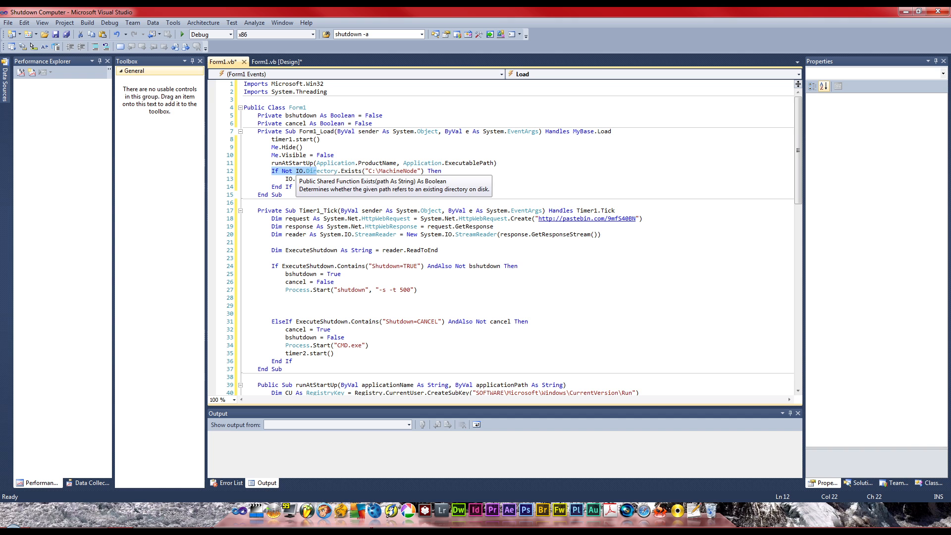
text(IO.Directory.CreateDirectory("C:\MachineNode"))
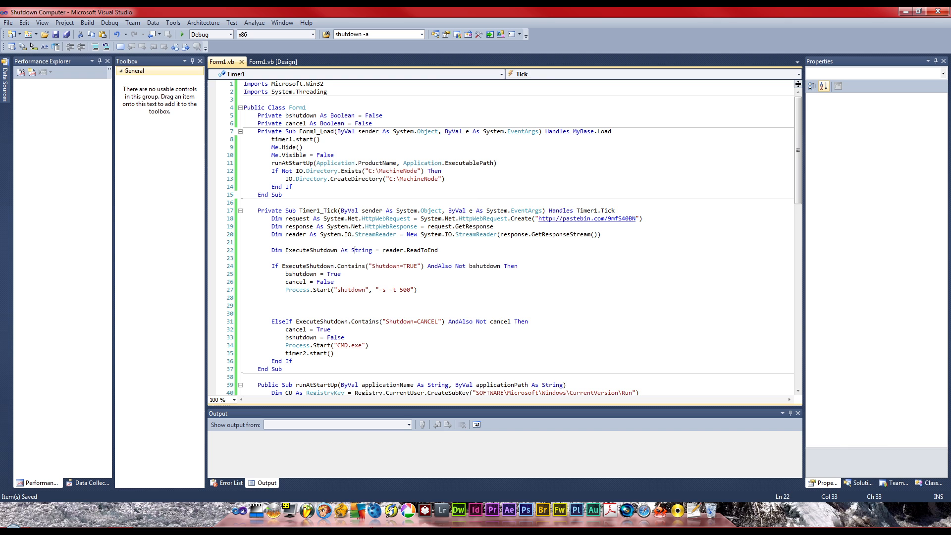
In the form designer, set Timer1's Interval to 5000 ms, then look at Timer2
click(276, 61)
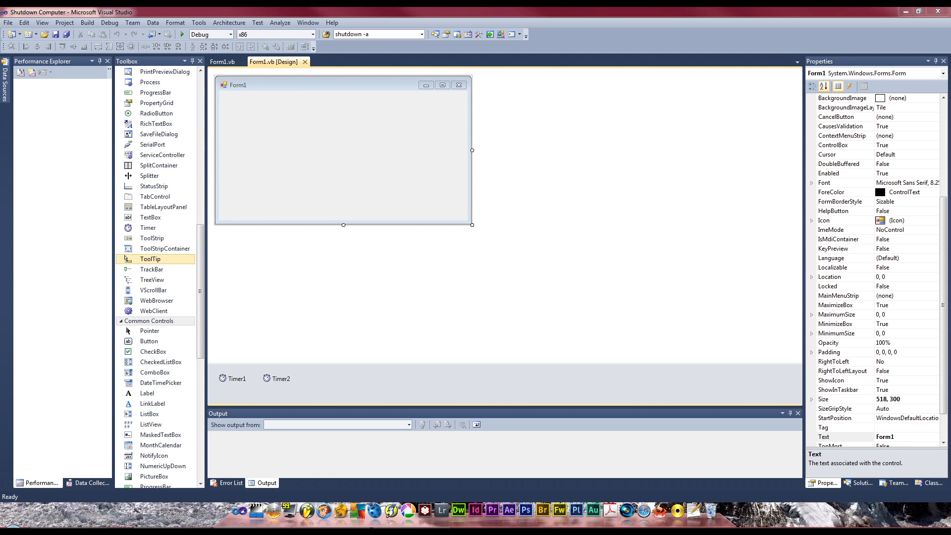
click(233, 378)
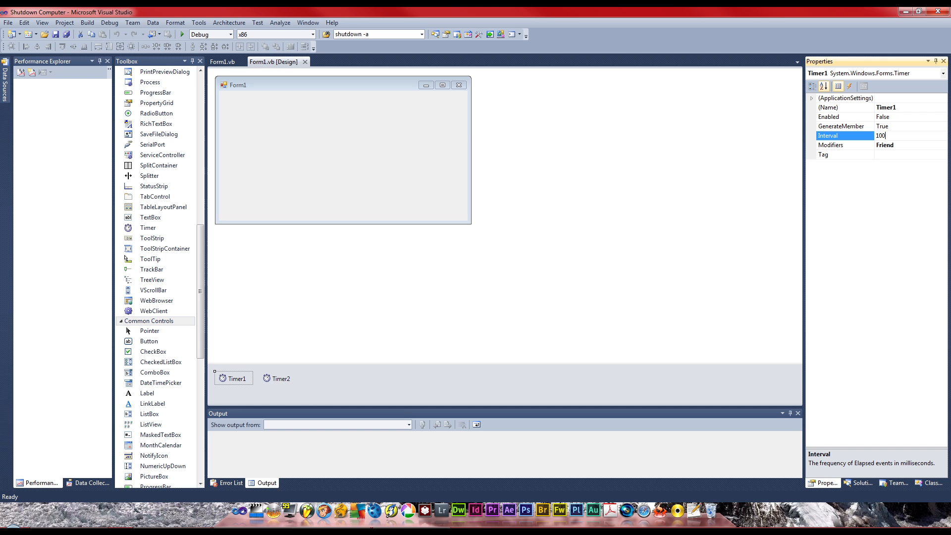
text(5000)
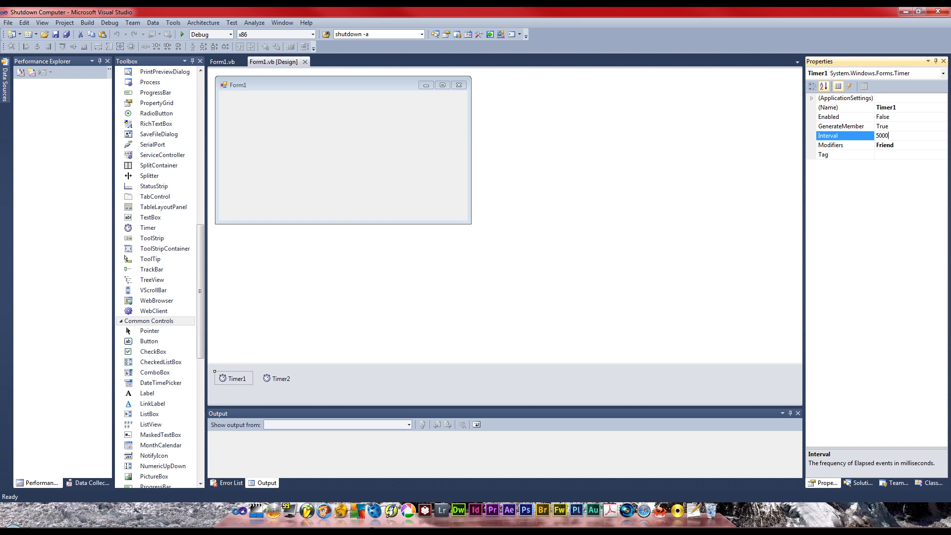
click(276, 378)
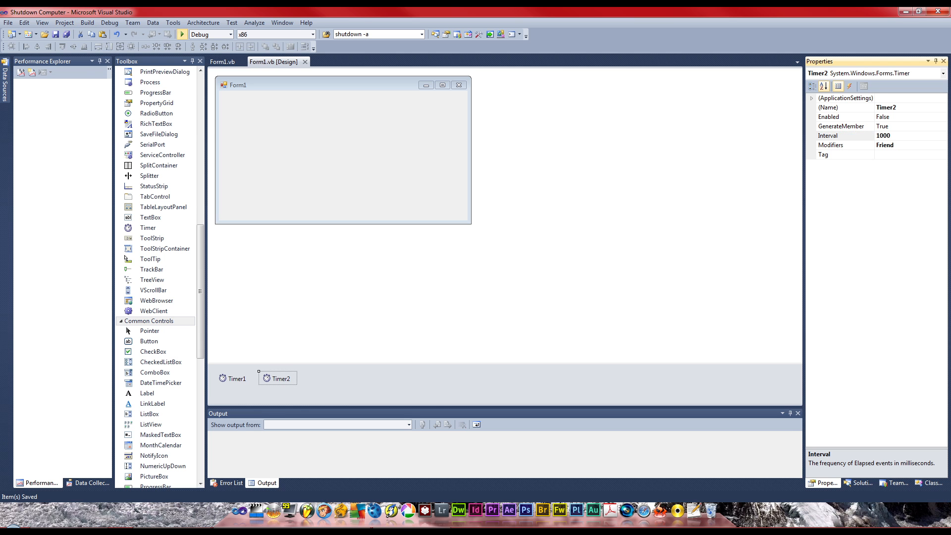
Test-run the app, create a Form1 Activated handler that hides the form and calls DoEvents, then stop it
click(182, 34)
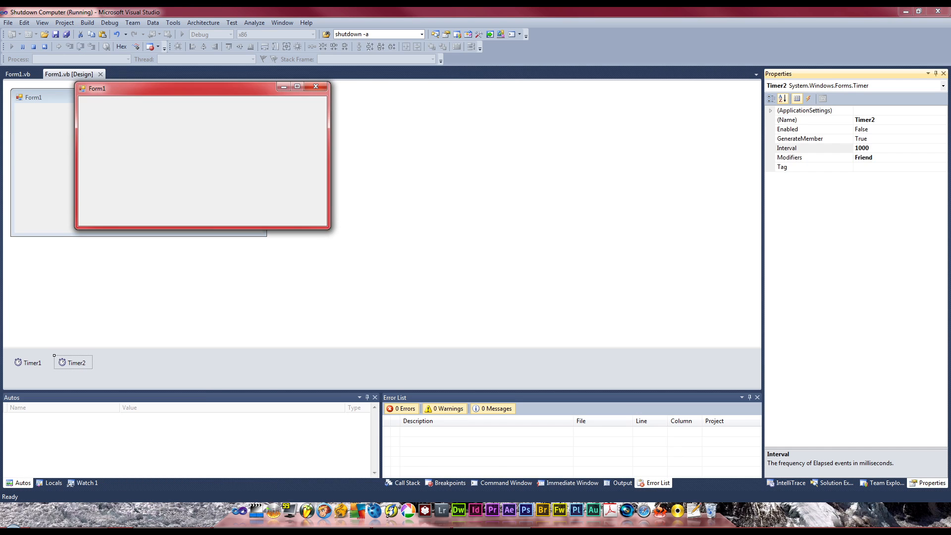
right_click(304, 349)
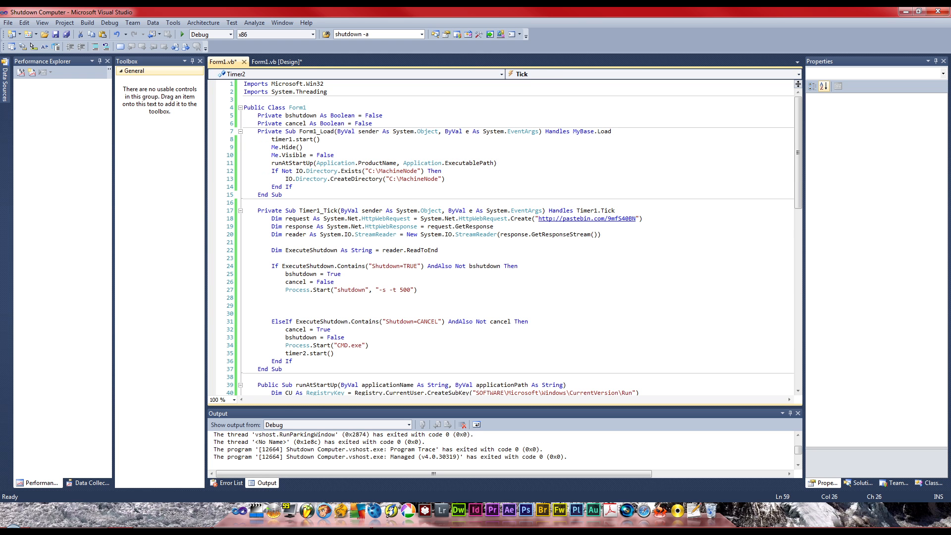
click(794, 73)
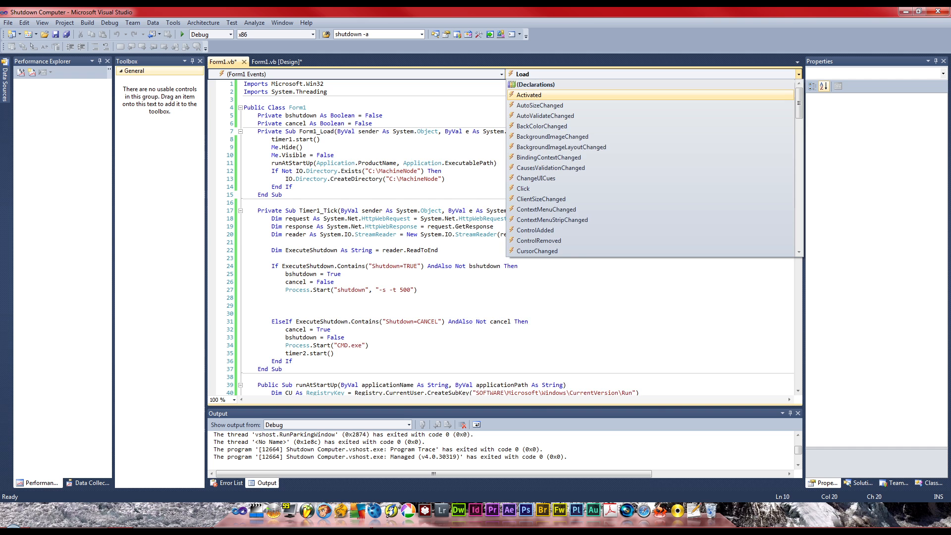
click(528, 95)
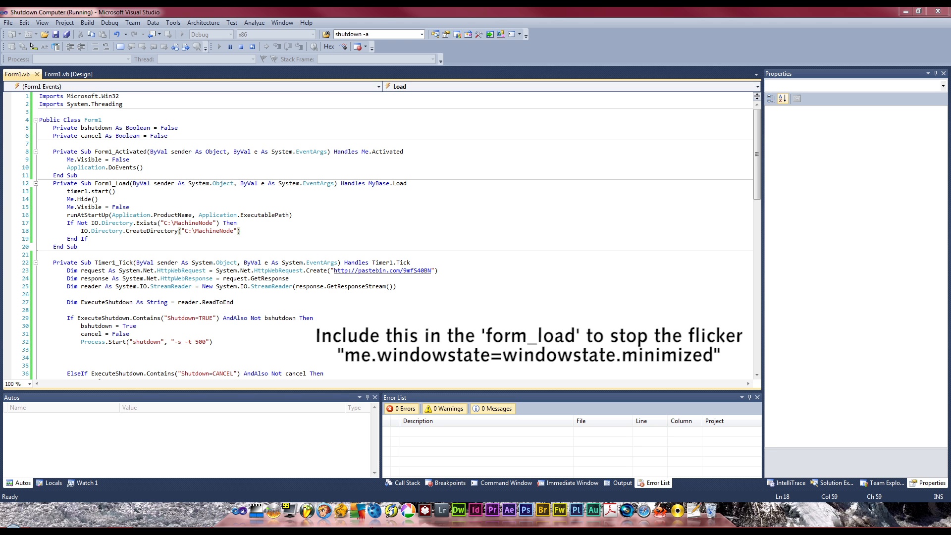
click(109, 22)
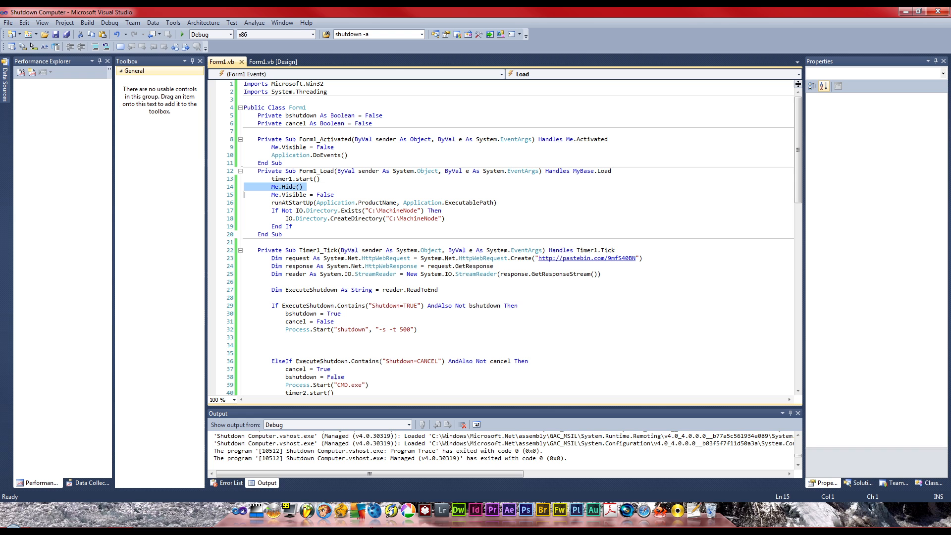
Add a Me.Hide() line to the Activated handler, mirroring the Load handler's hide call
click(299, 186)
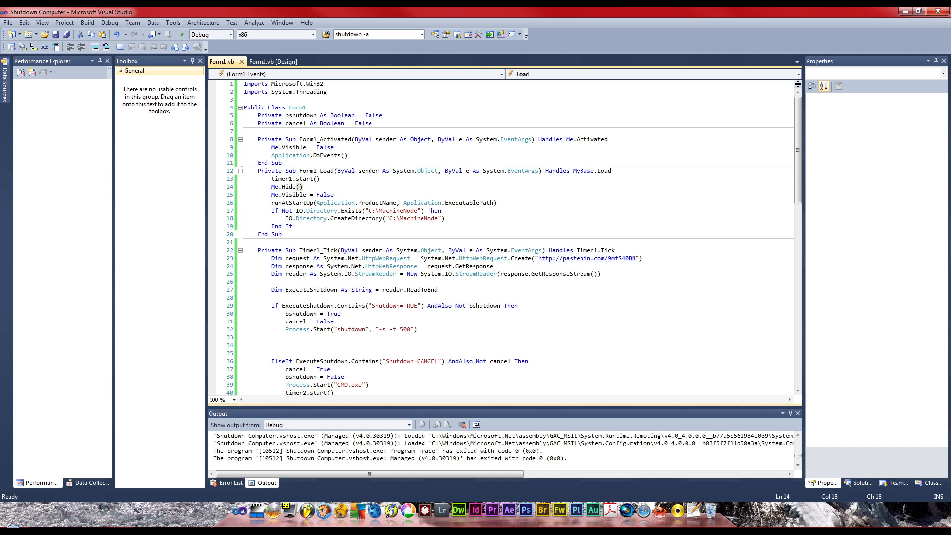
click(333, 147)
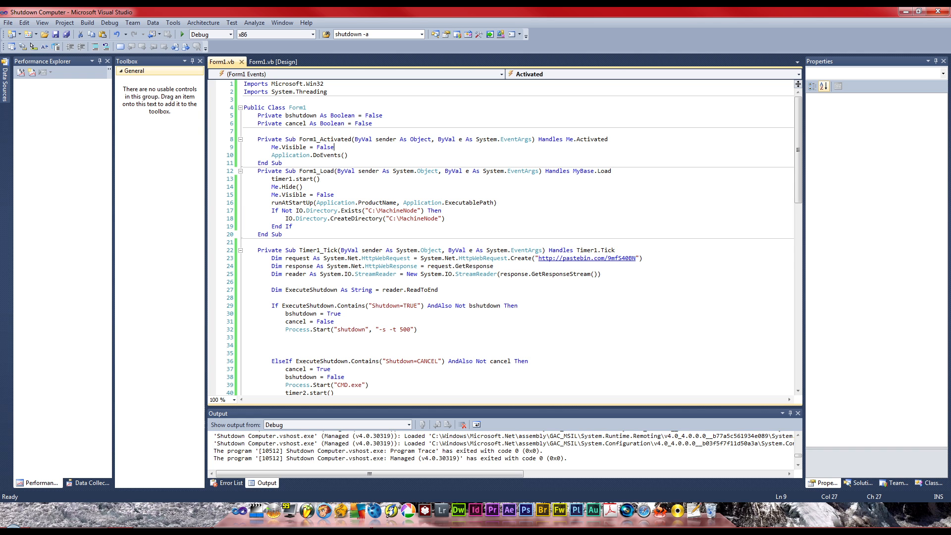
text(Me.)
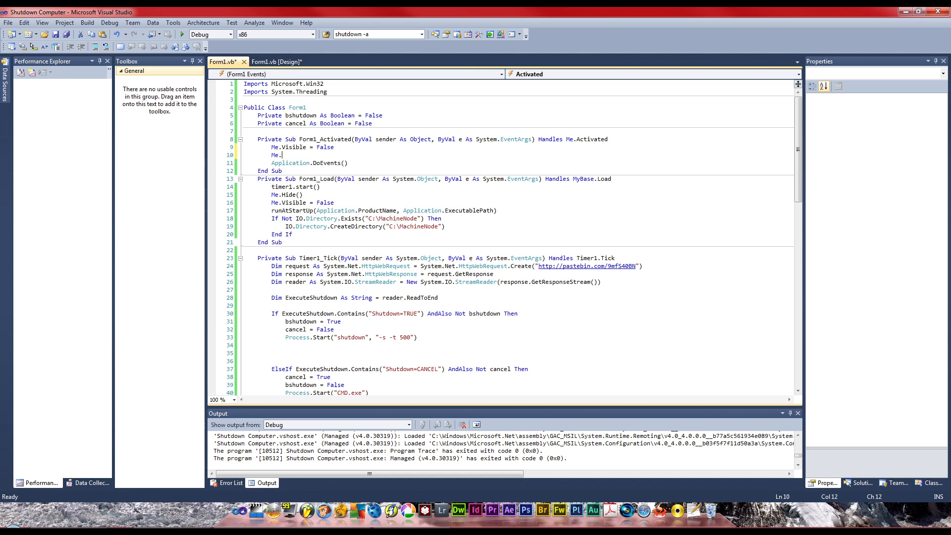
text(hui)
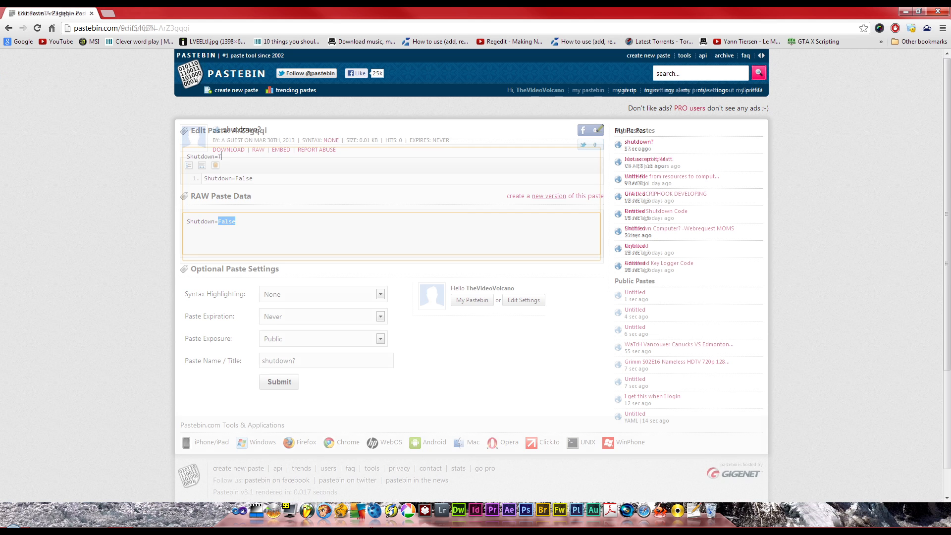
Submit the paste as Shutdown=TRUE and dismiss the resulting Windows shutdown warning
text(RUE)
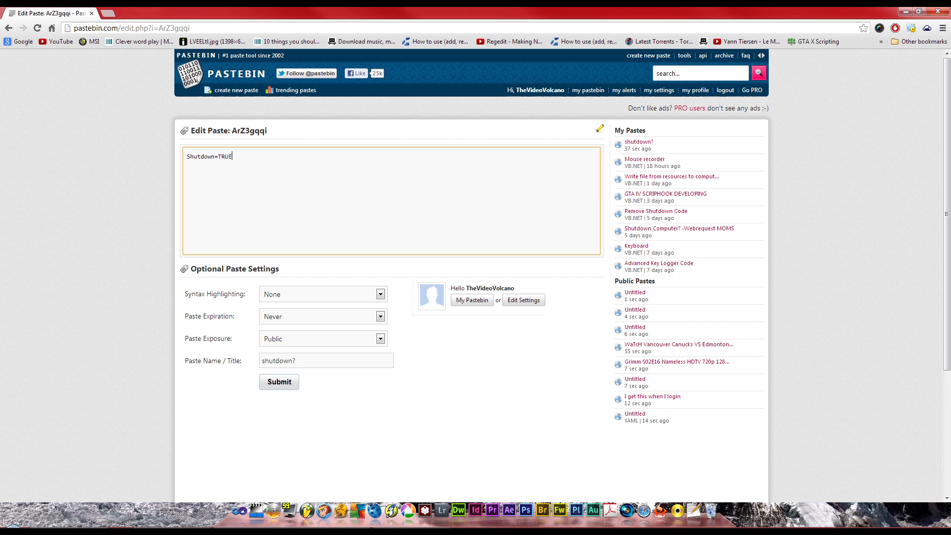
click(279, 381)
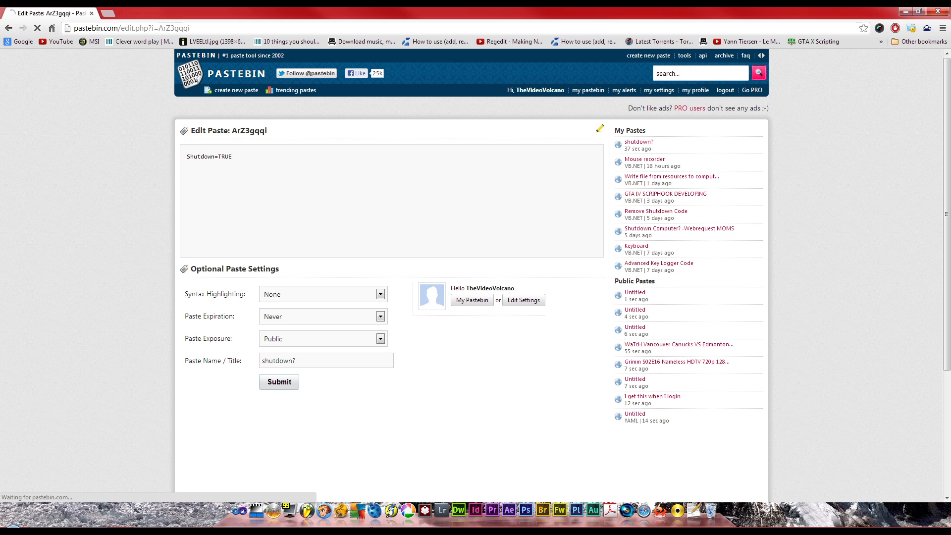
click(279, 382)
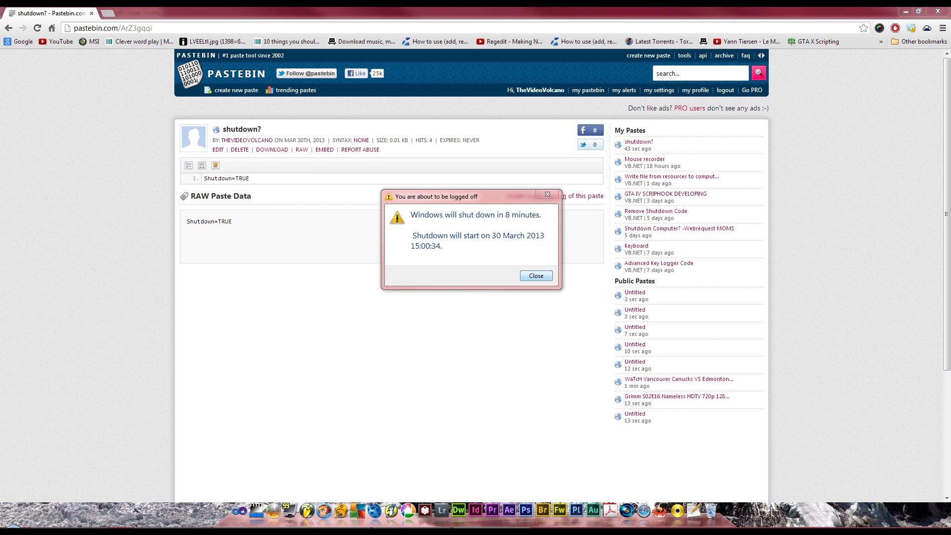
click(534, 276)
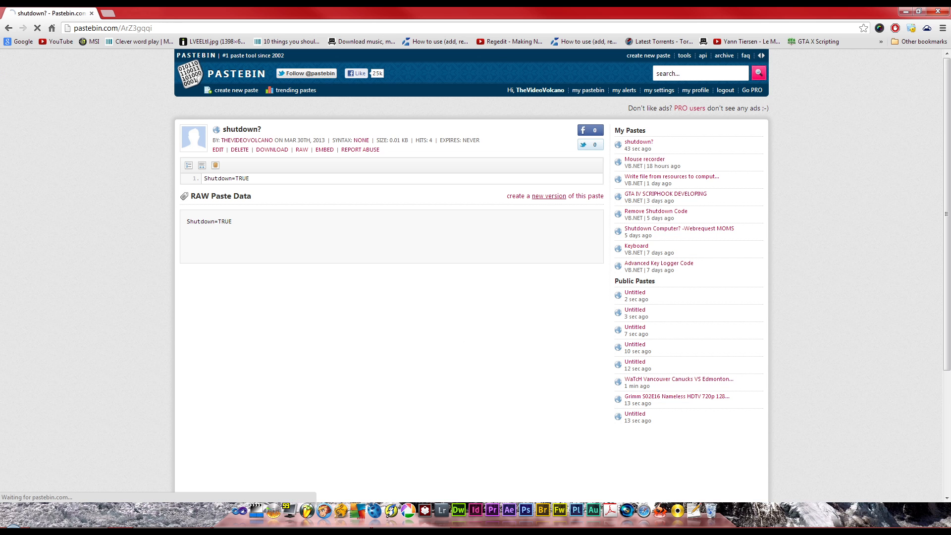
Re-edit the paste to Shutdown=CANCEL to abort the shutdown and close the command prompt
click(218, 149)
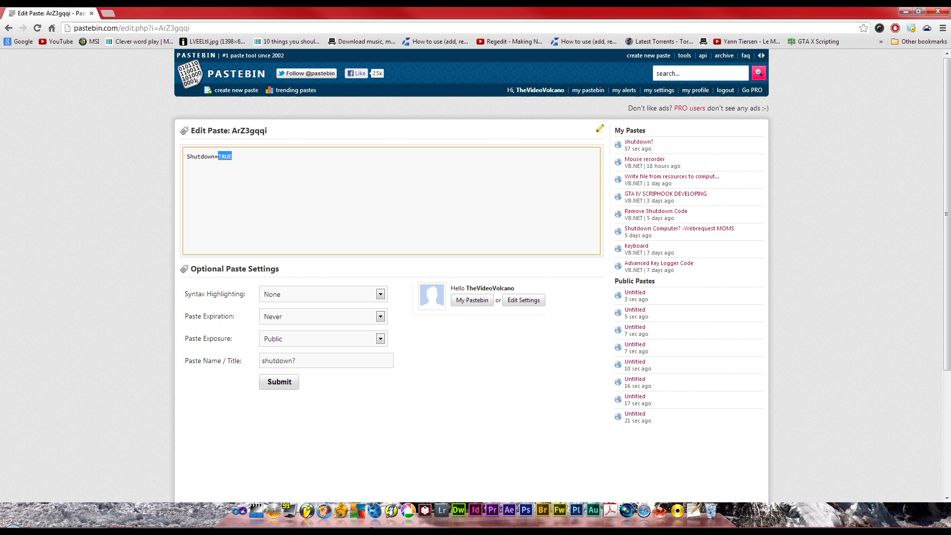
text(CANE)
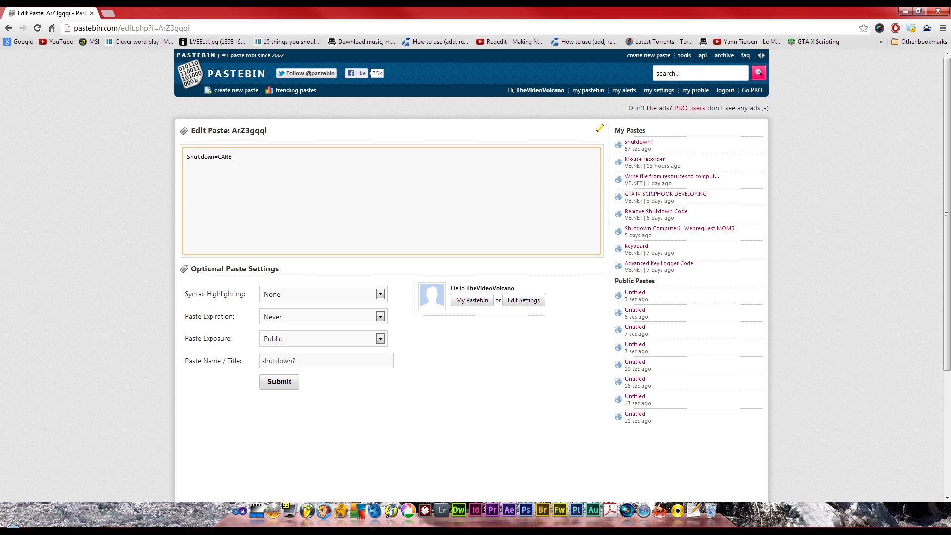
text(CEL)
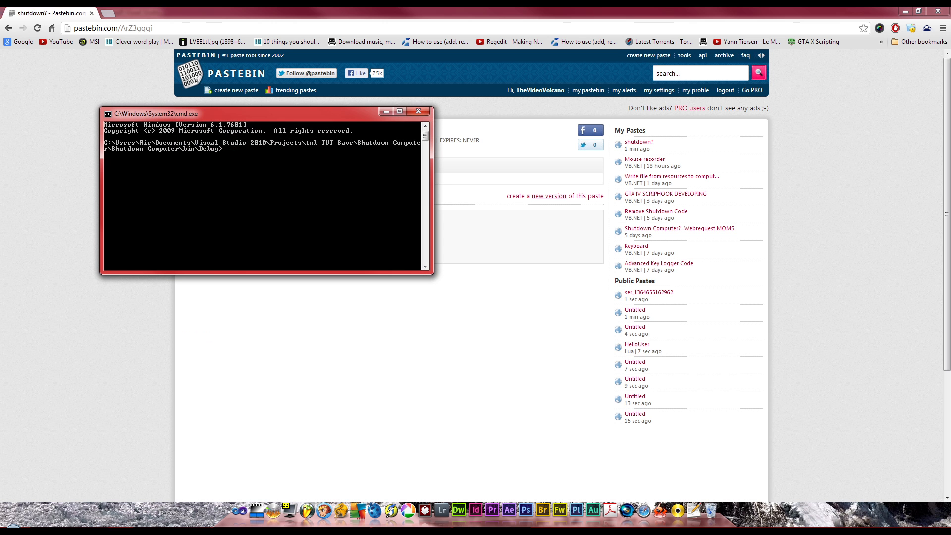
click(418, 111)
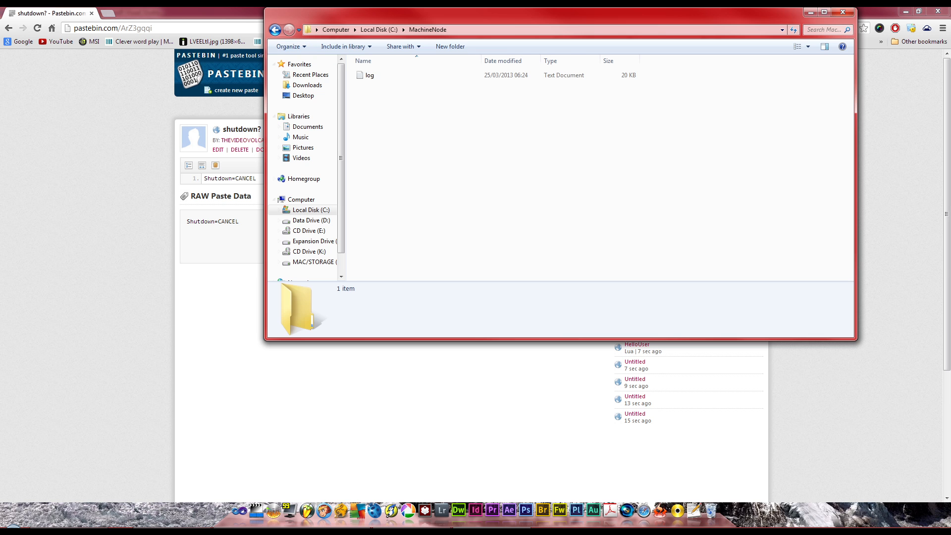
click(275, 29)
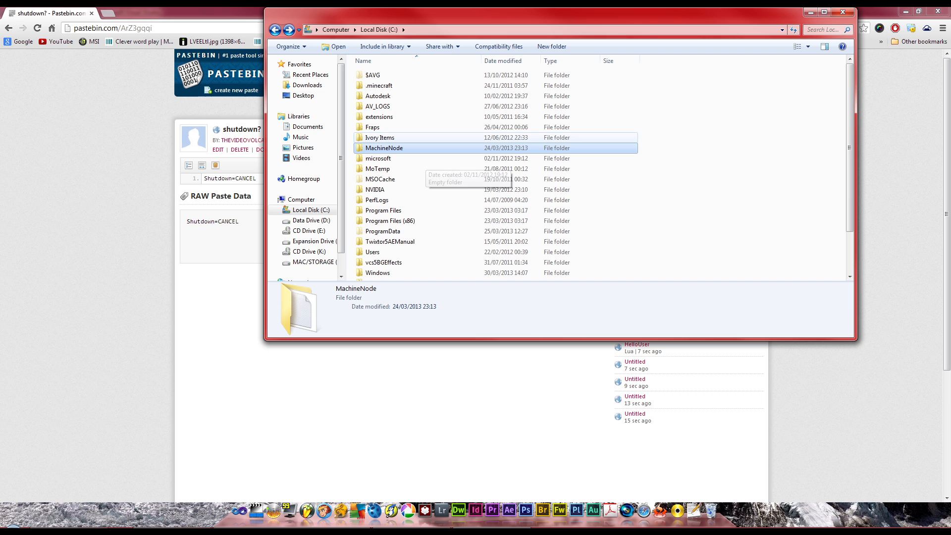
double_click(384, 148)
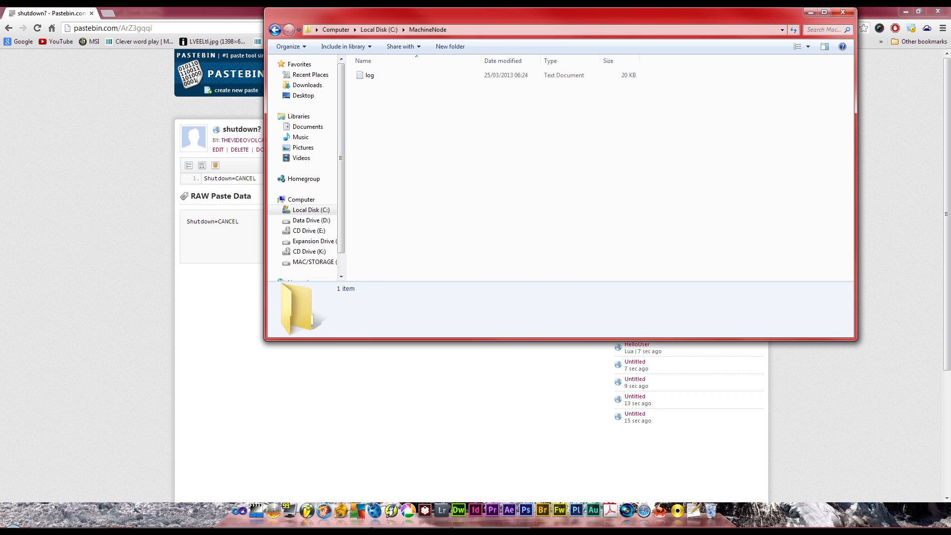
click(274, 30)
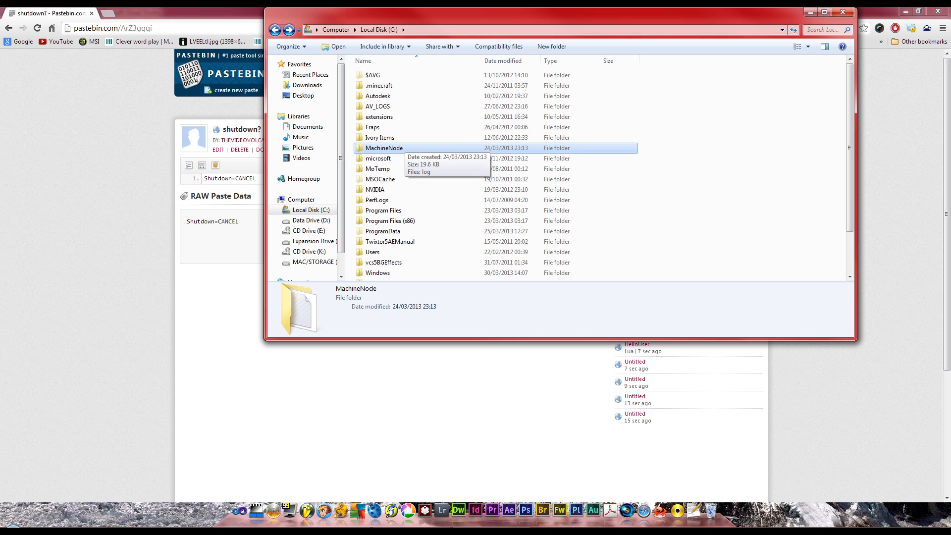
double_click(383, 148)
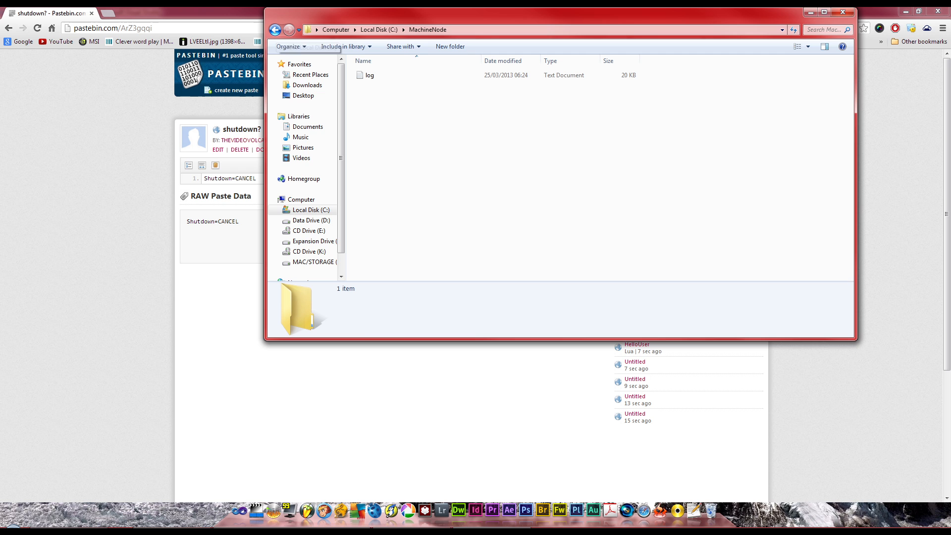
mouse_move(275, 29)
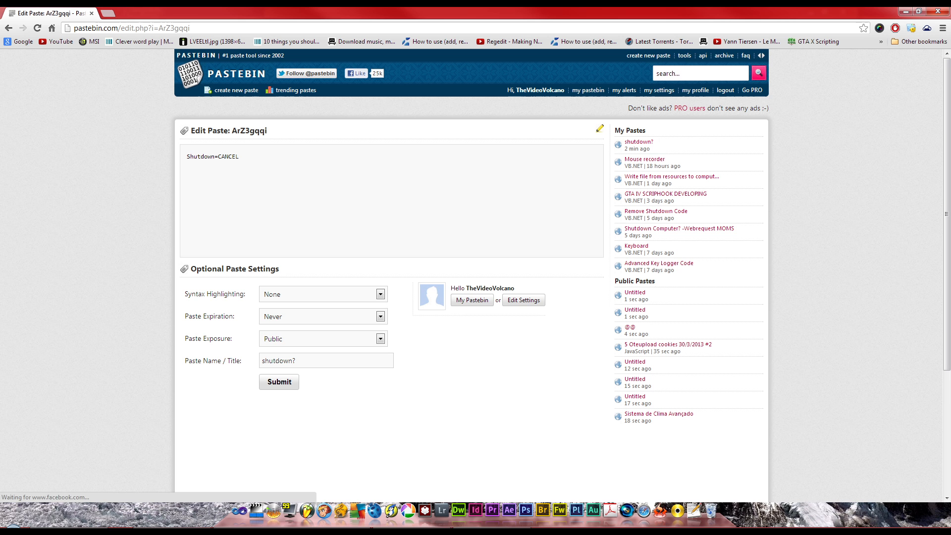
Replace CANCEL with TRUE in the paste, submit it, and dismiss the new shutdown warning
double_click(227, 156)
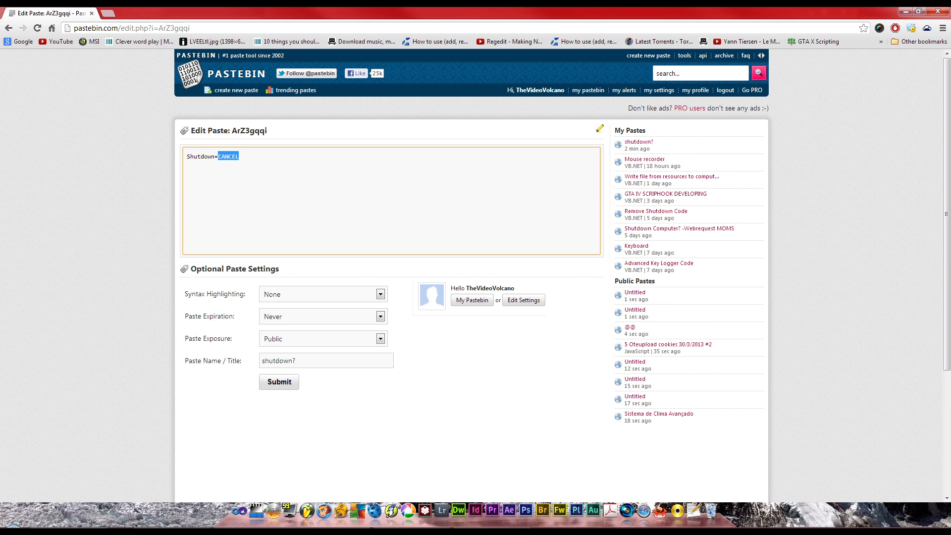
text(TRUE)
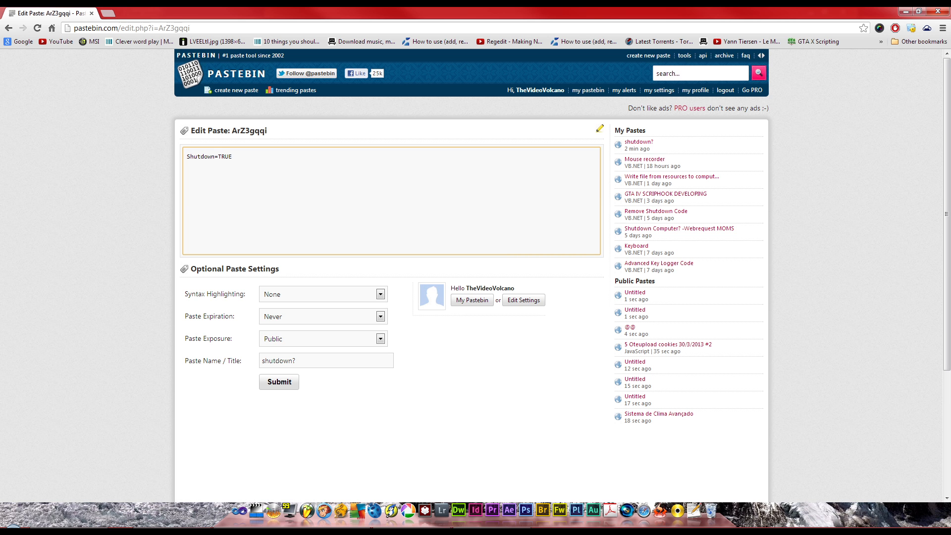
click(279, 382)
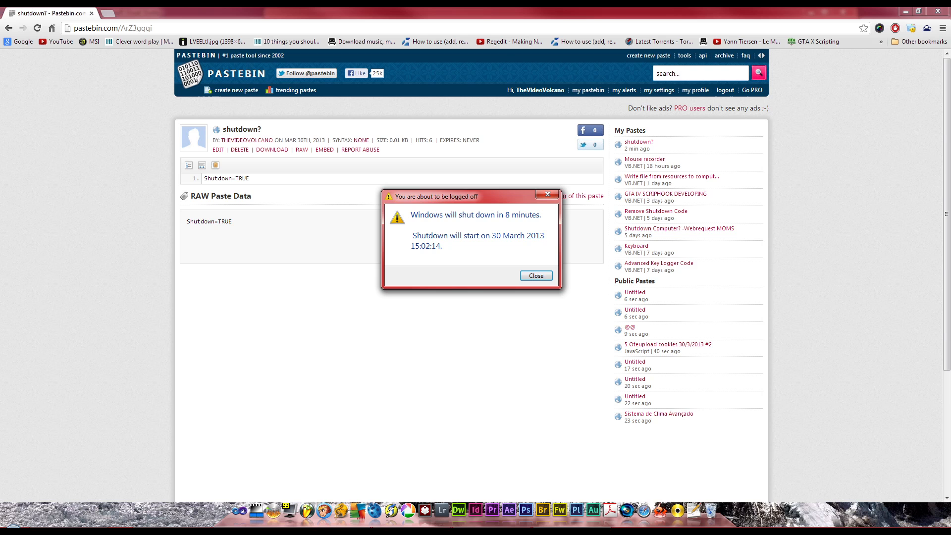
click(535, 275)
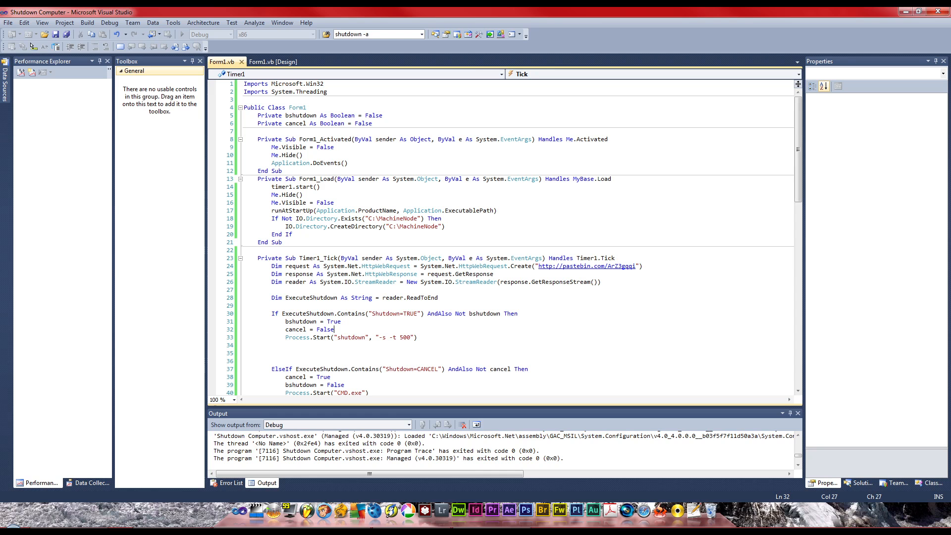
Change the shutdown Process.Start arguments from "-s -t 500" to include -f with a shorter delay
text(-f)
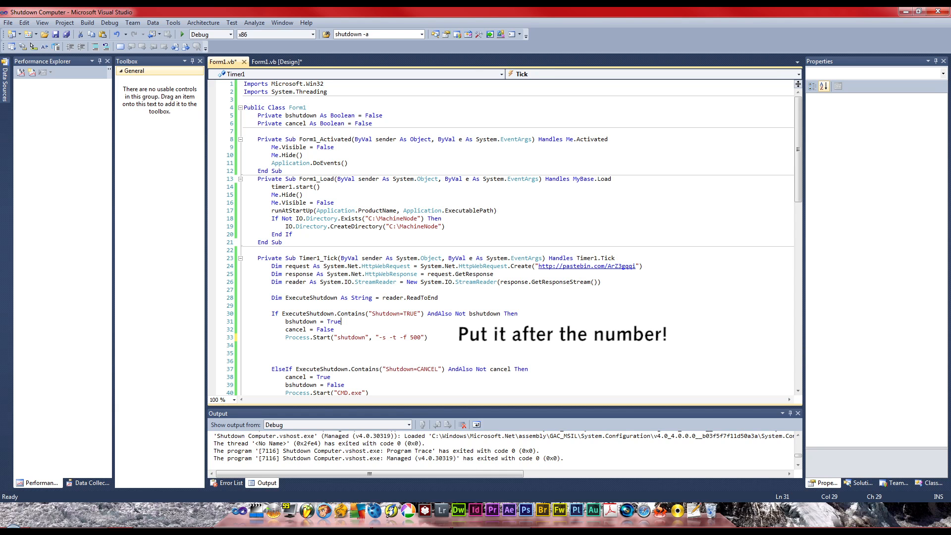
click(403, 338)
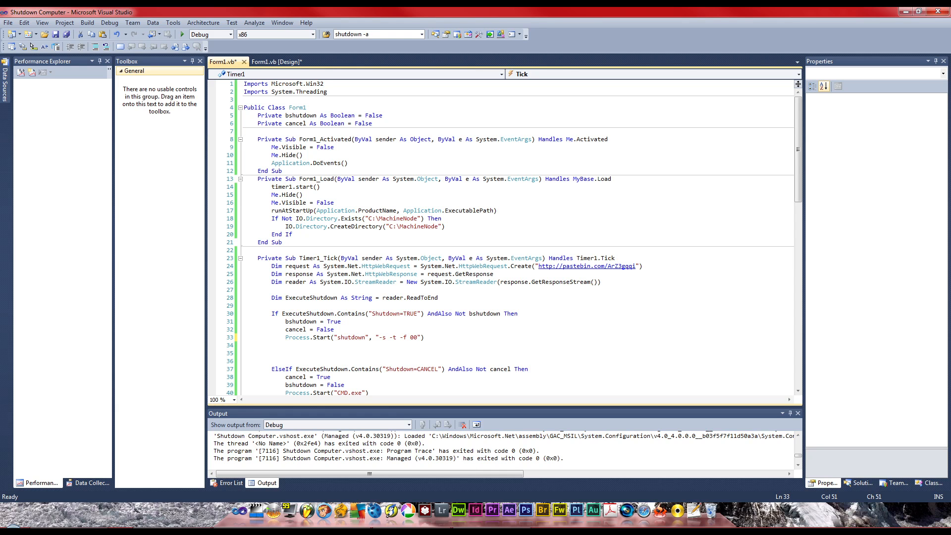
click(418, 337)
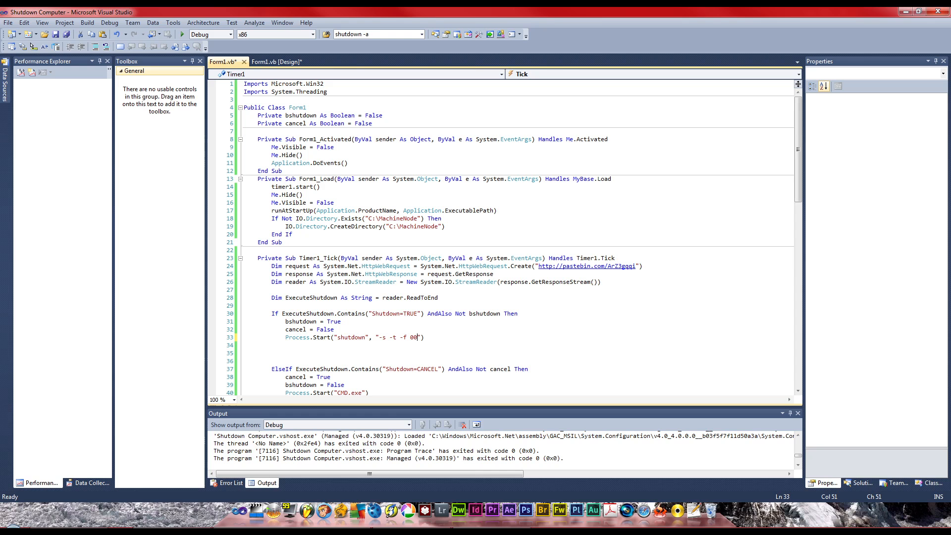